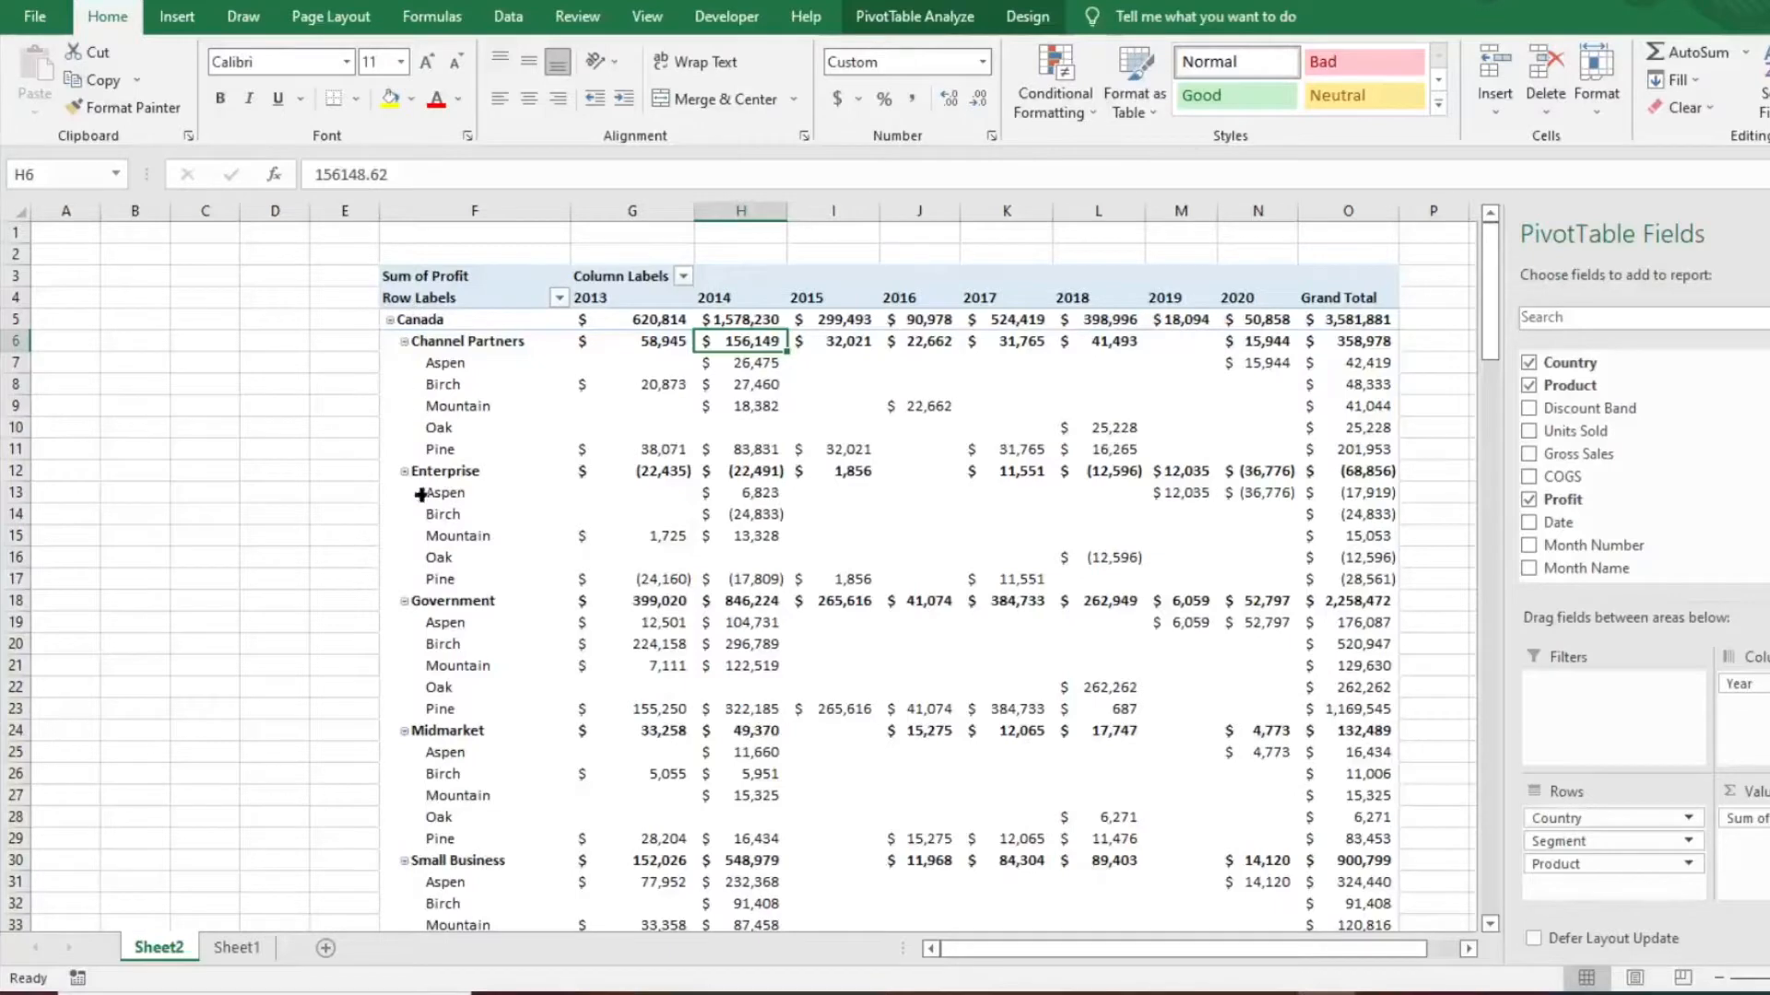
mouse_move(664, 470)
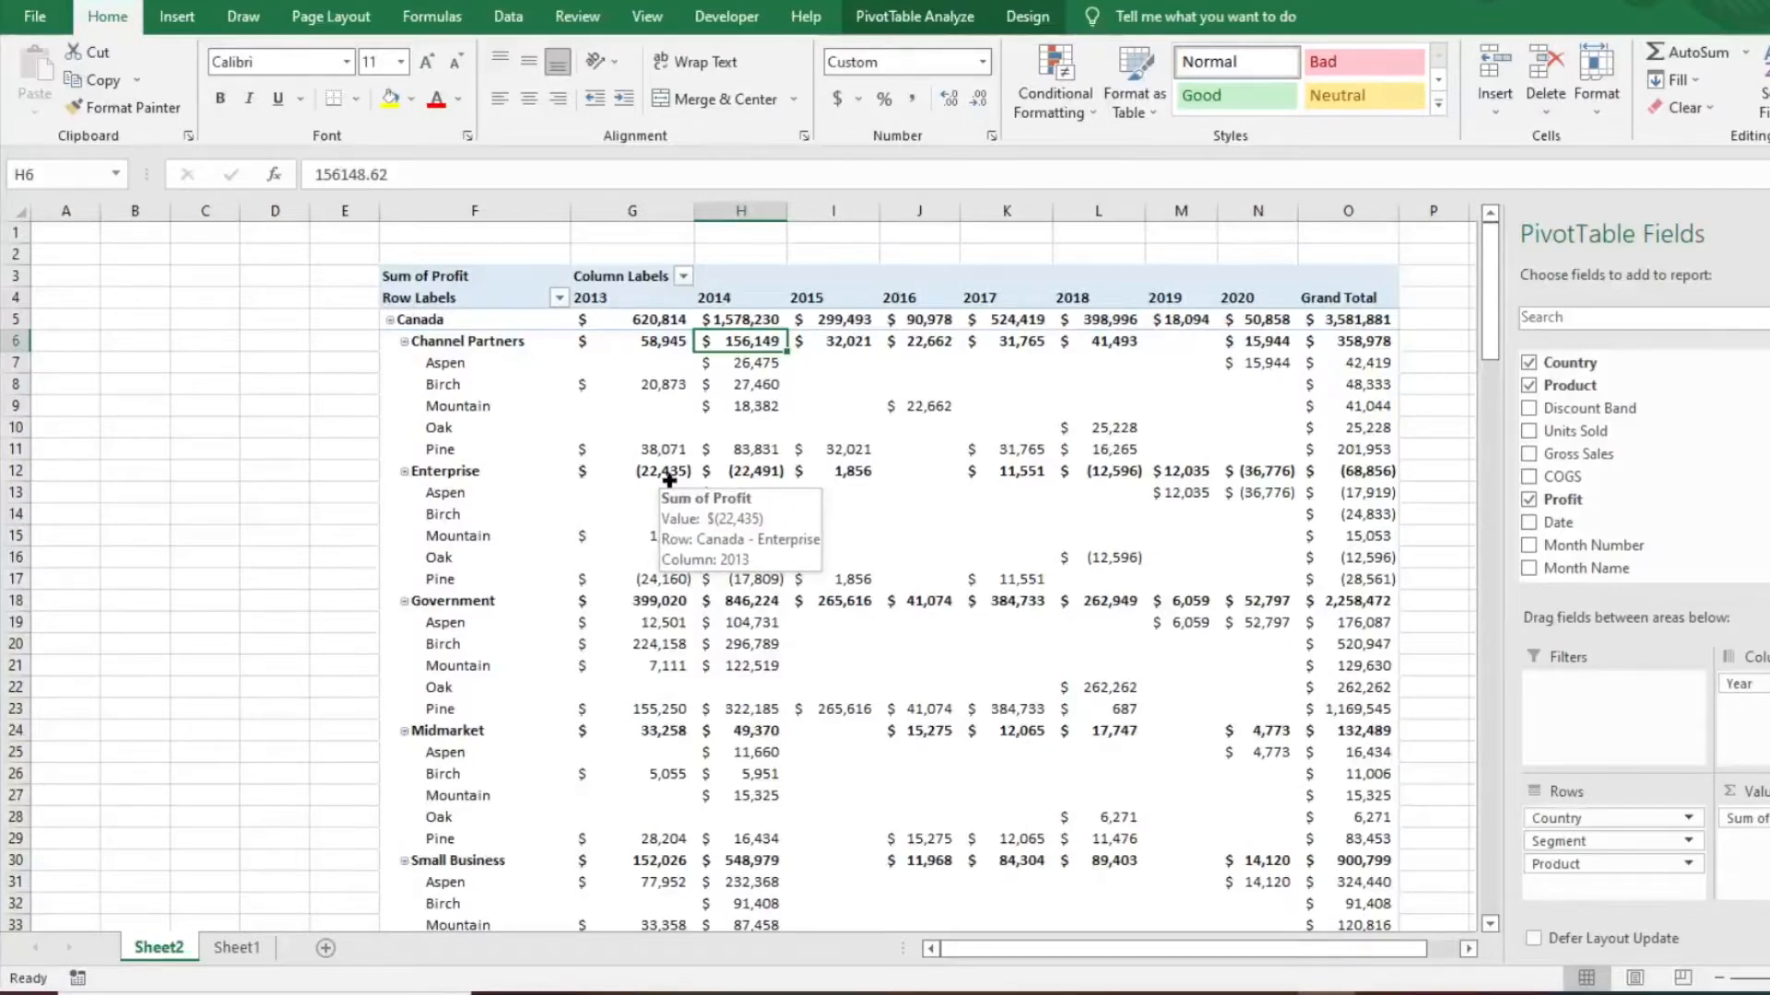
Scroll down through the pivot table before moving Country to the Filters area
scroll(down, 3)
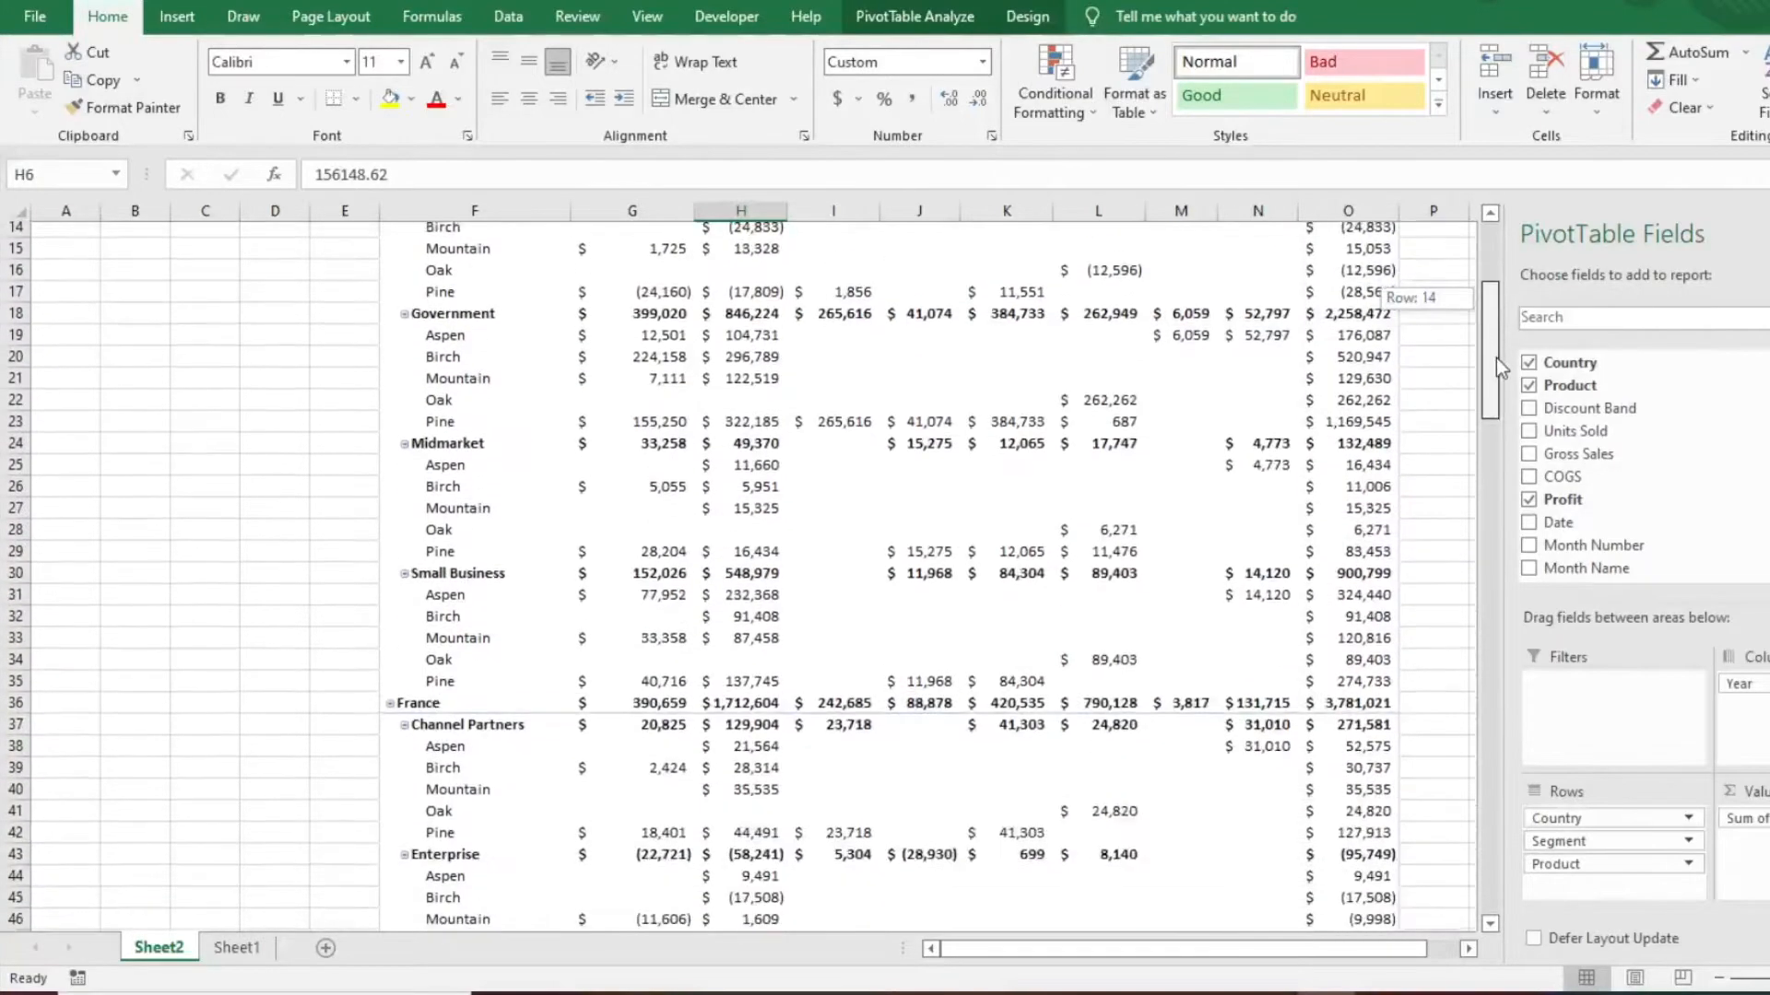
scroll(down, 3)
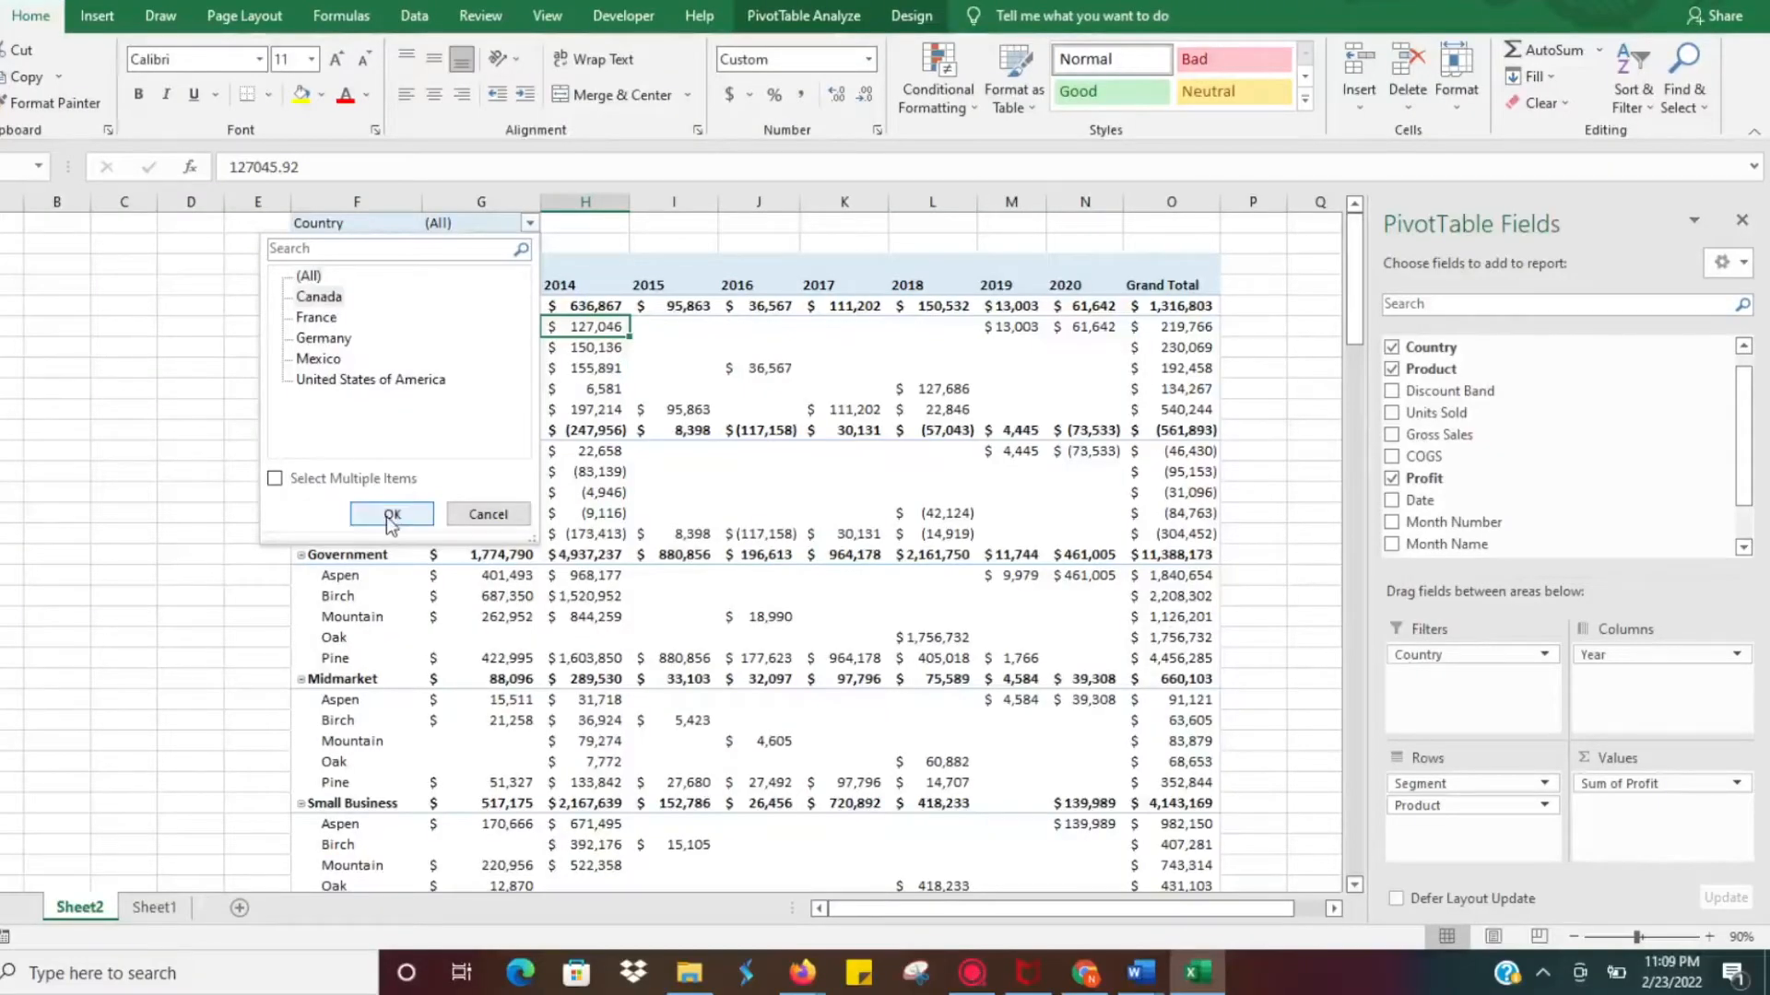
Filter the pivot table to Canada, then add a Product report filter set to Mountain
click(390, 515)
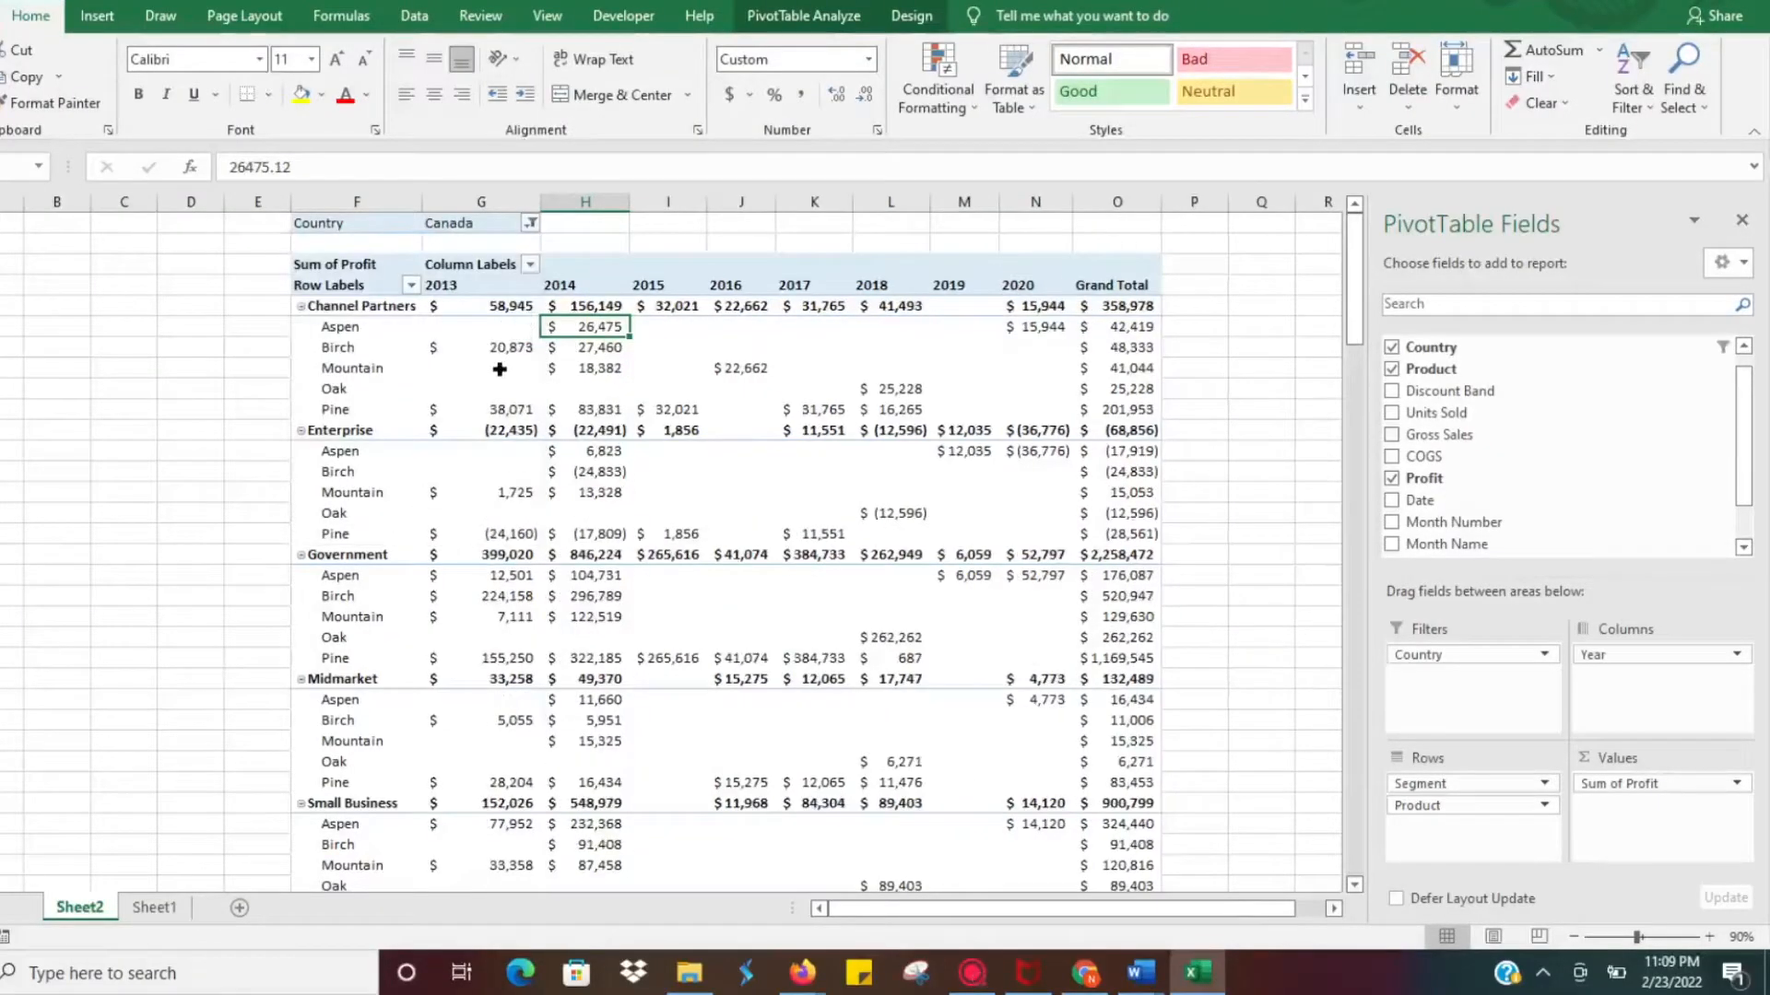
mouse_move(1329, 840)
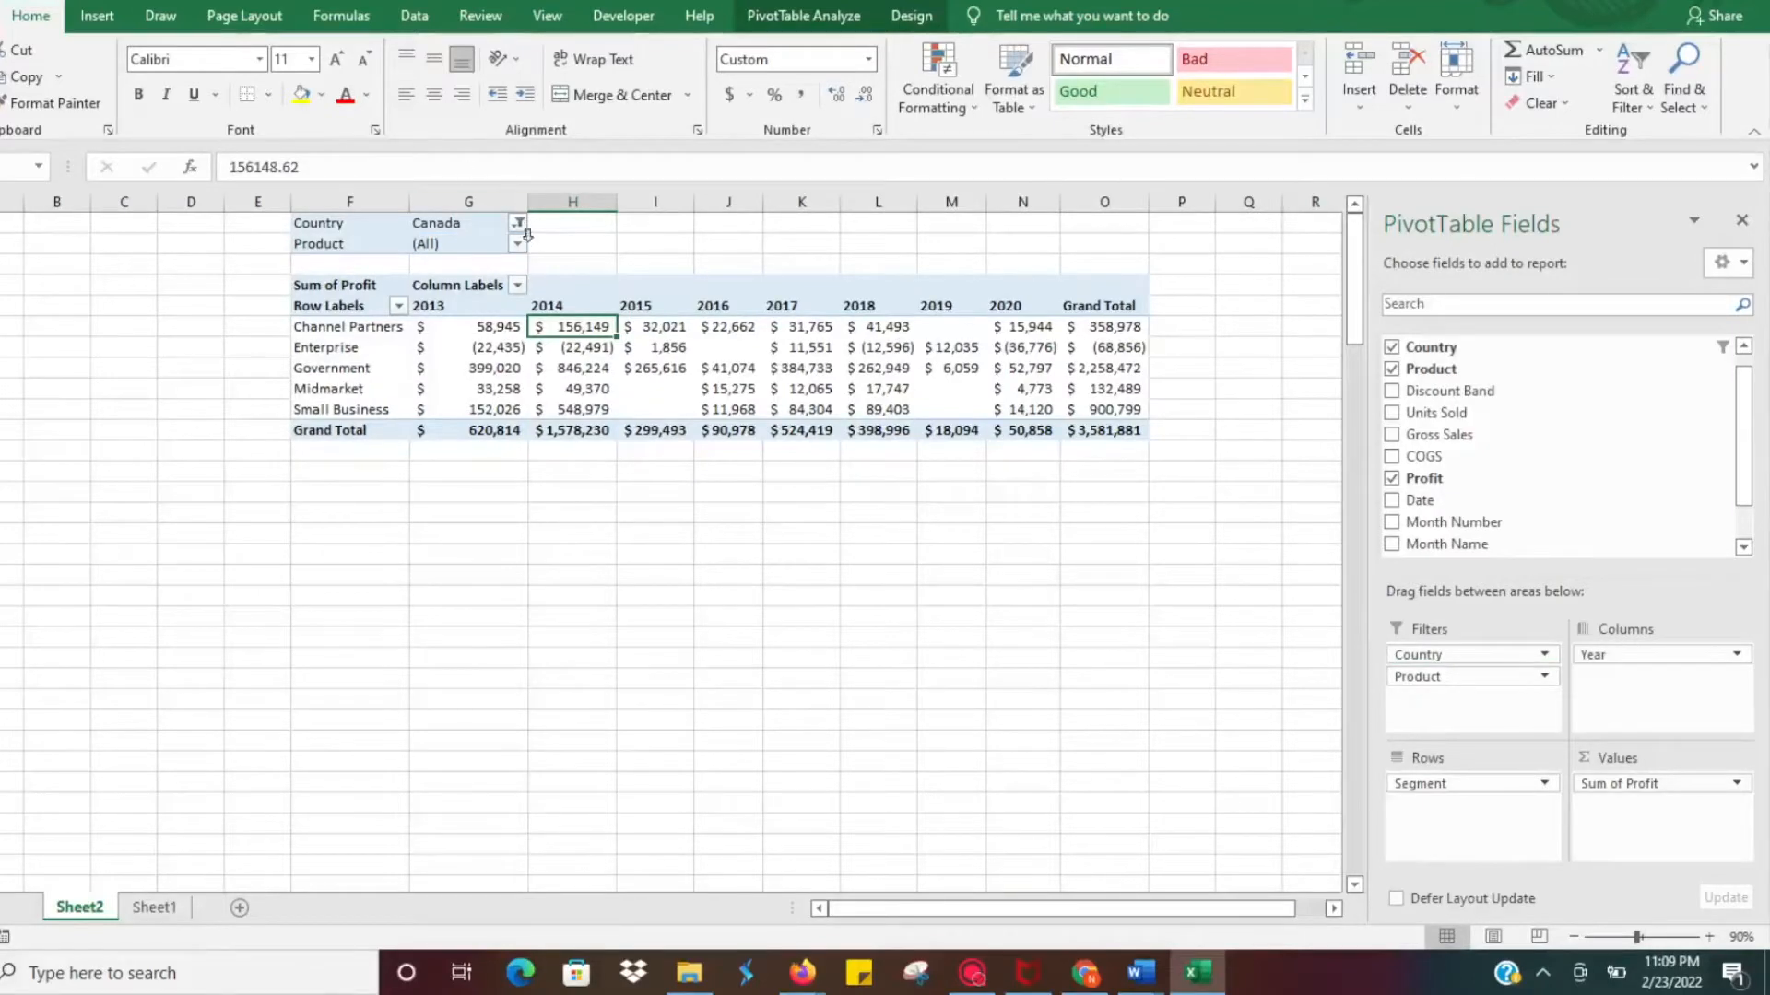
click(516, 243)
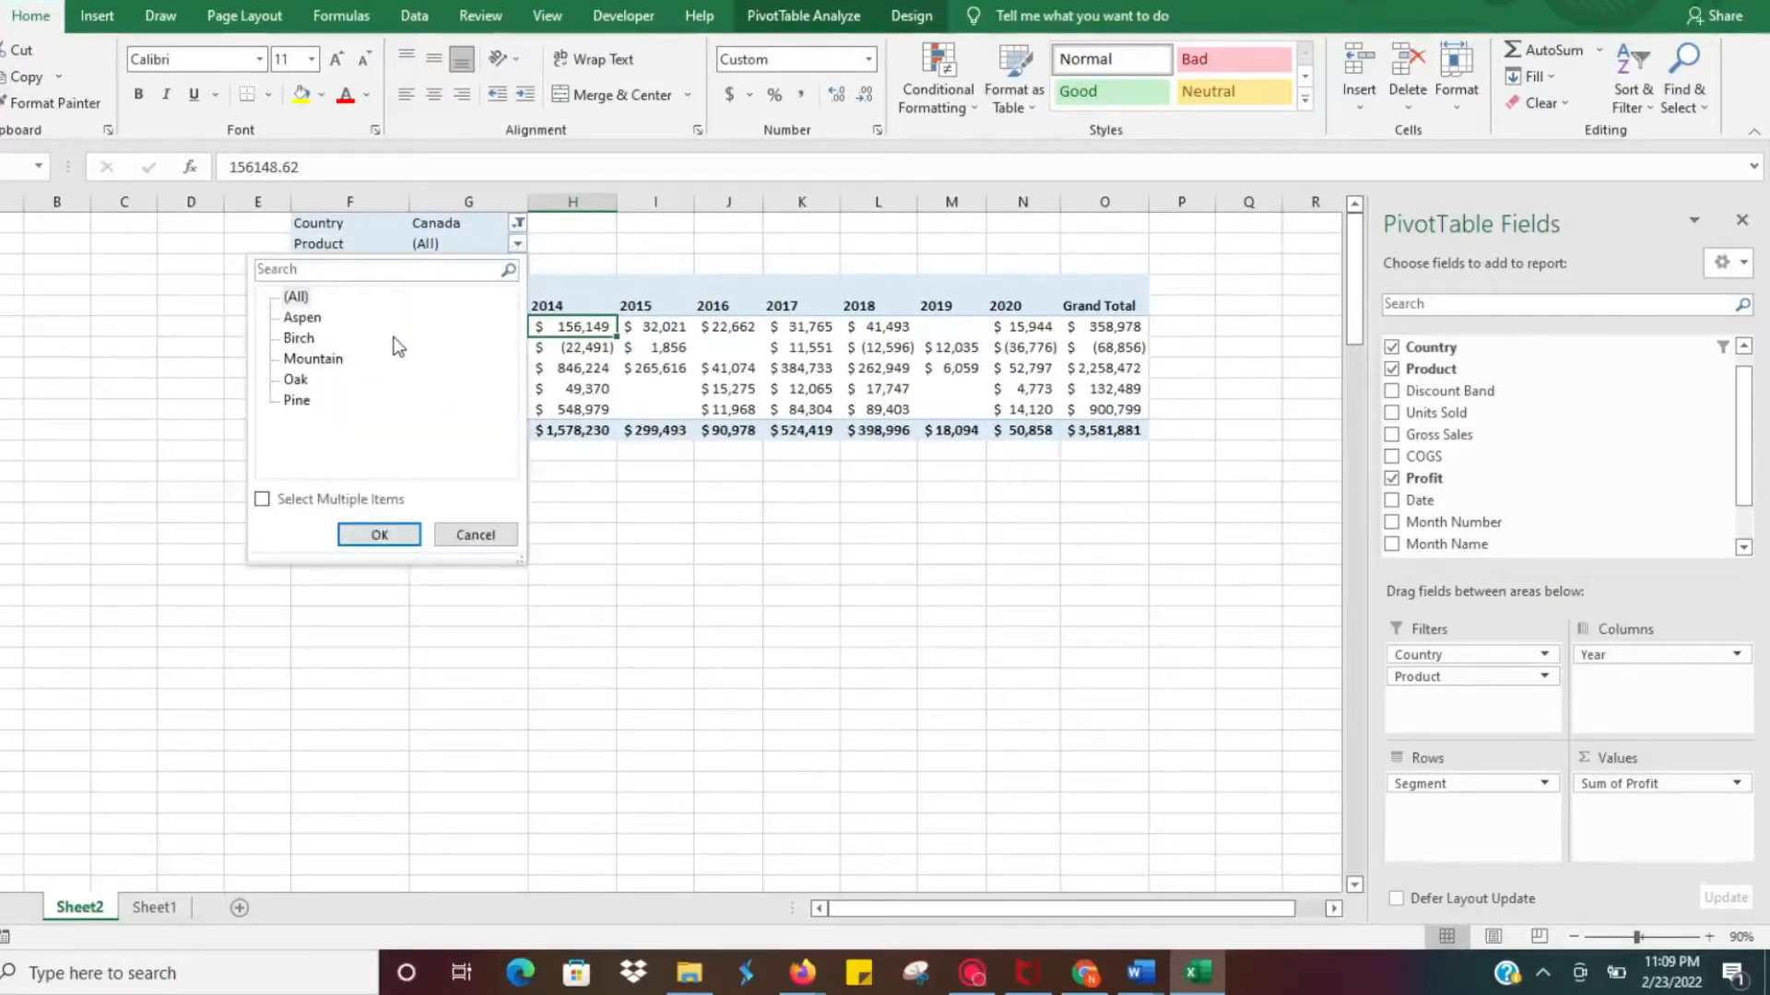
click(314, 359)
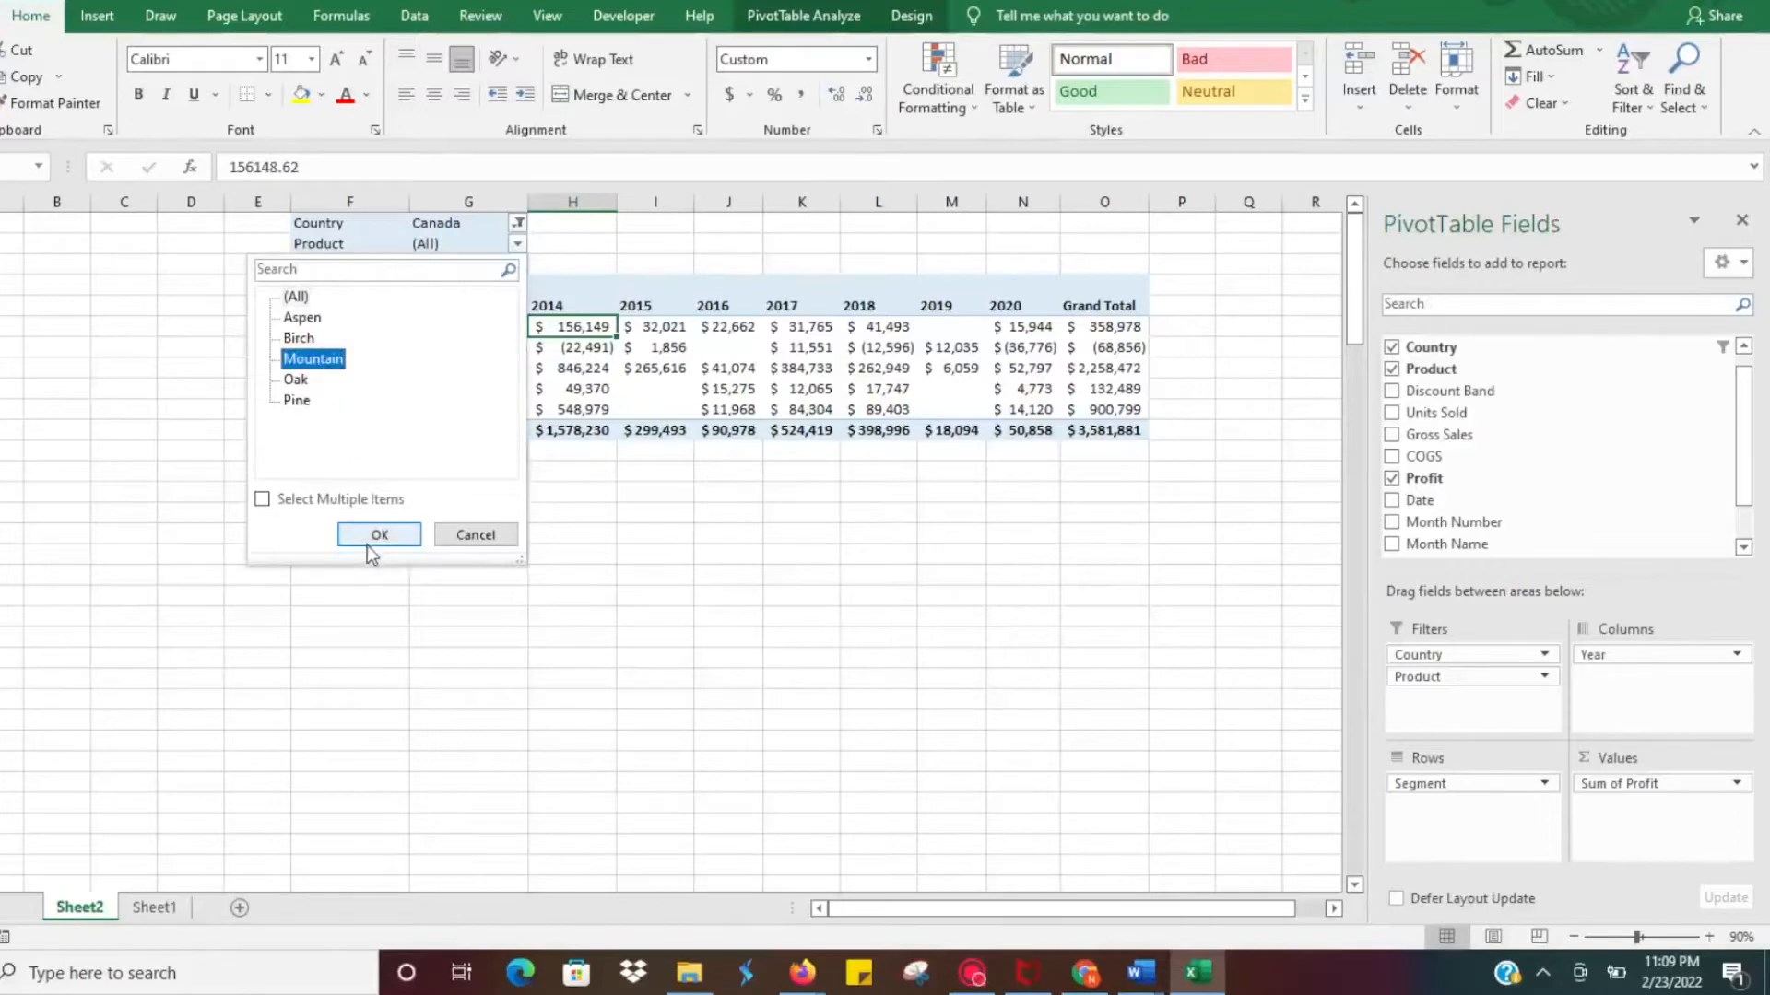
click(378, 535)
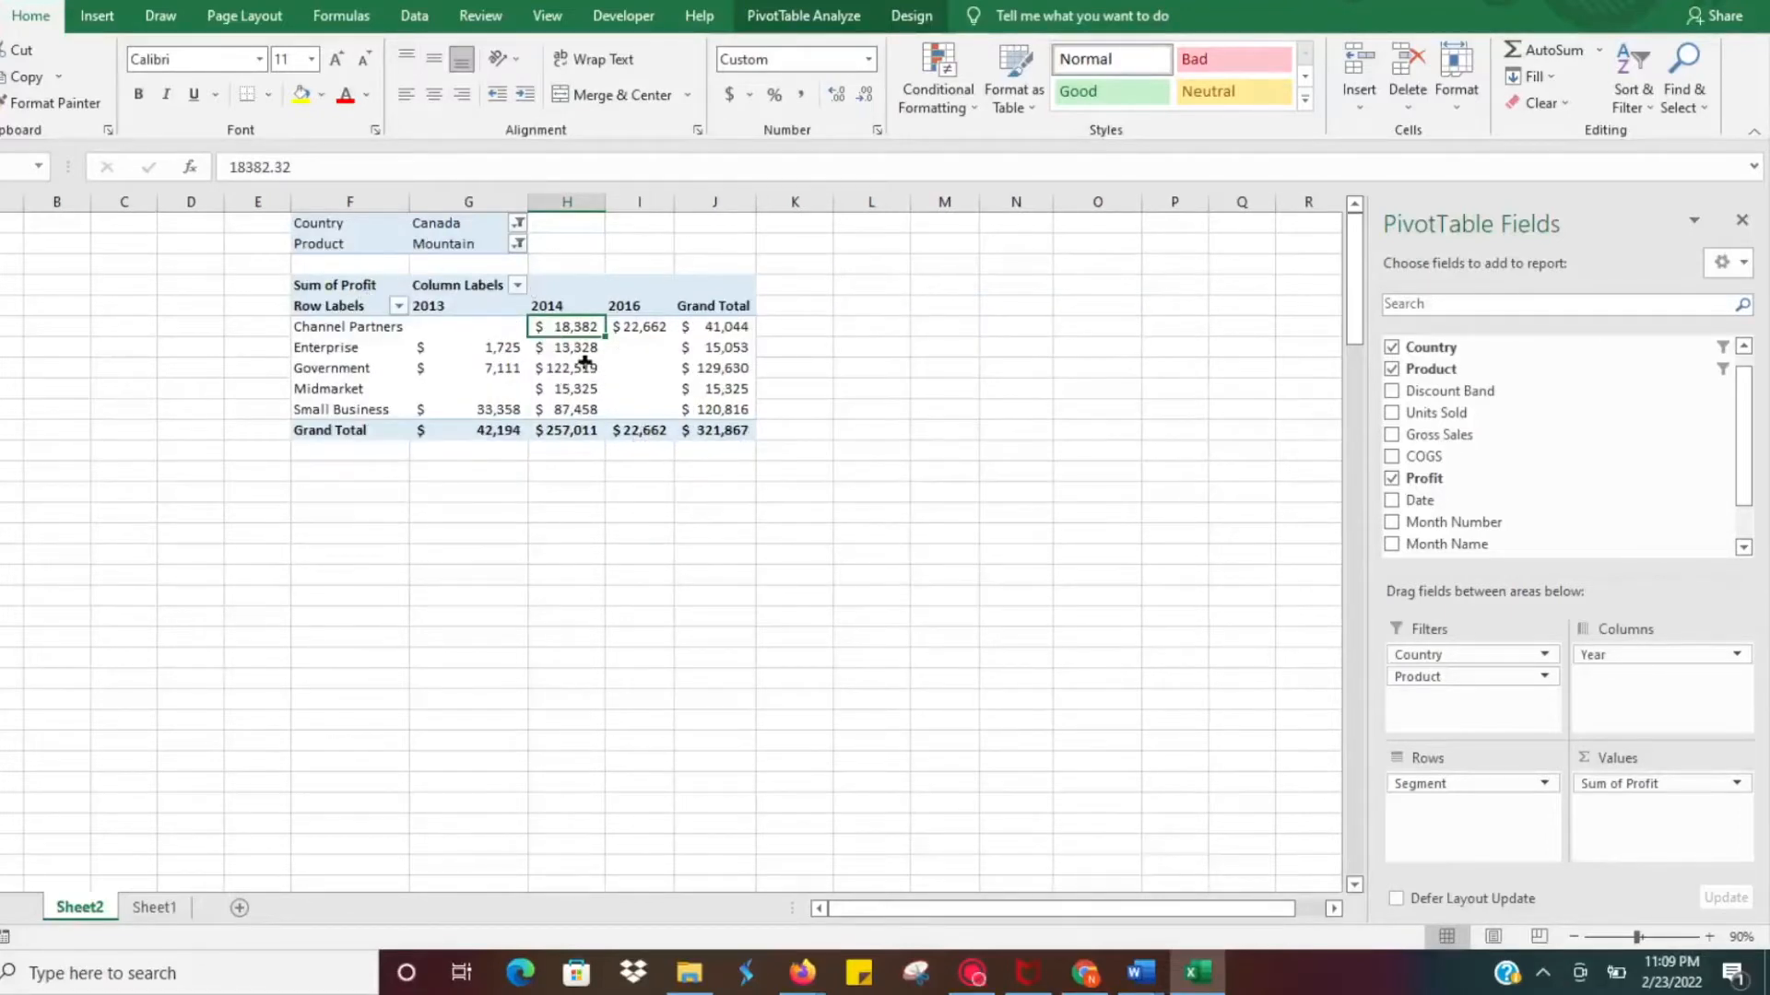
mouse_move(892, 383)
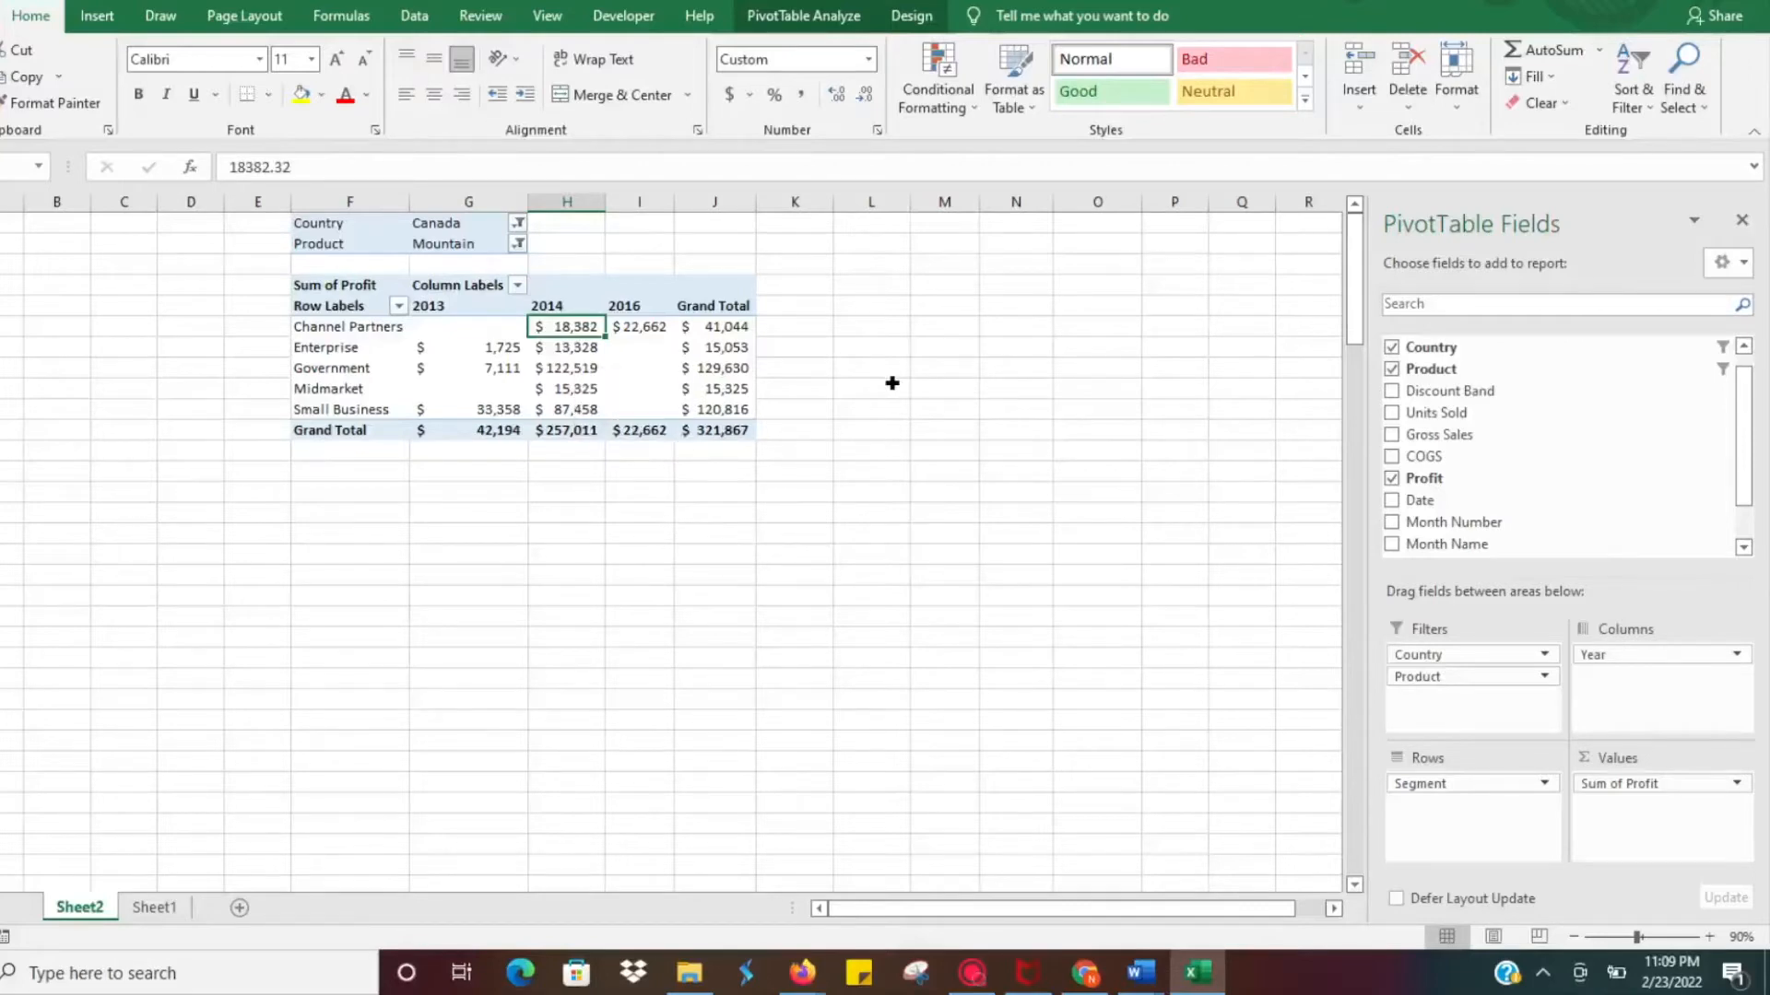
mouse_move(635, 370)
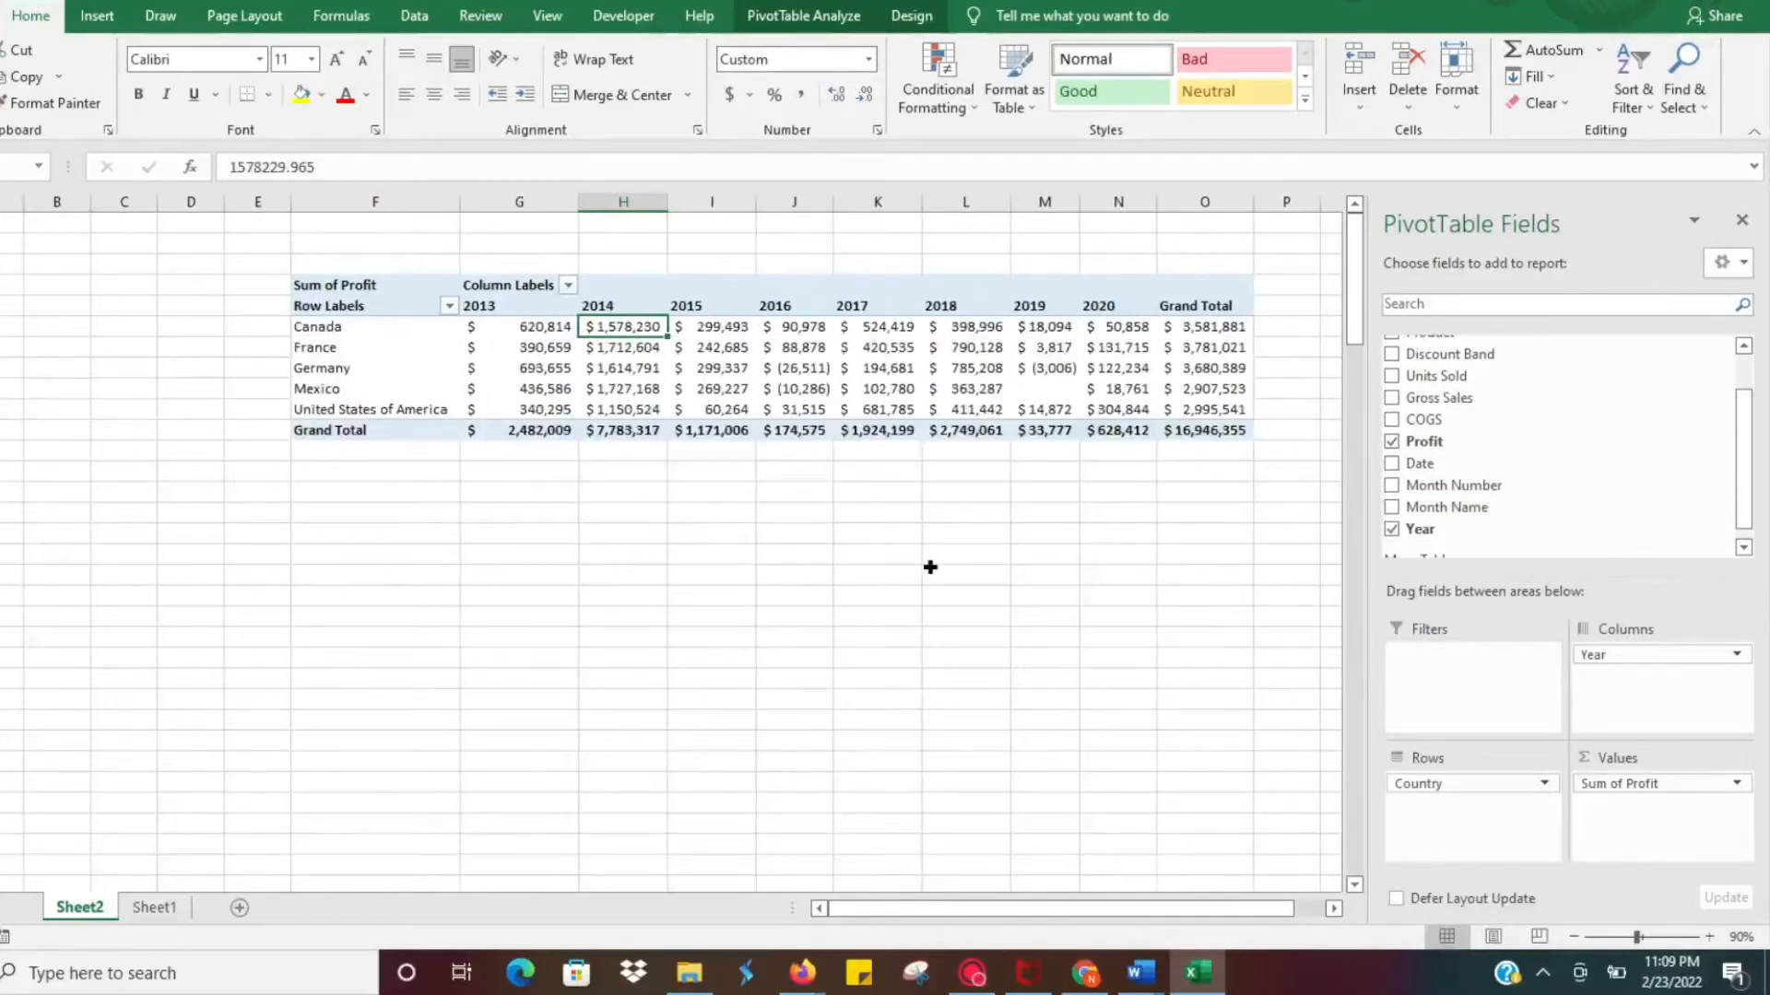
mouse_move(809, 269)
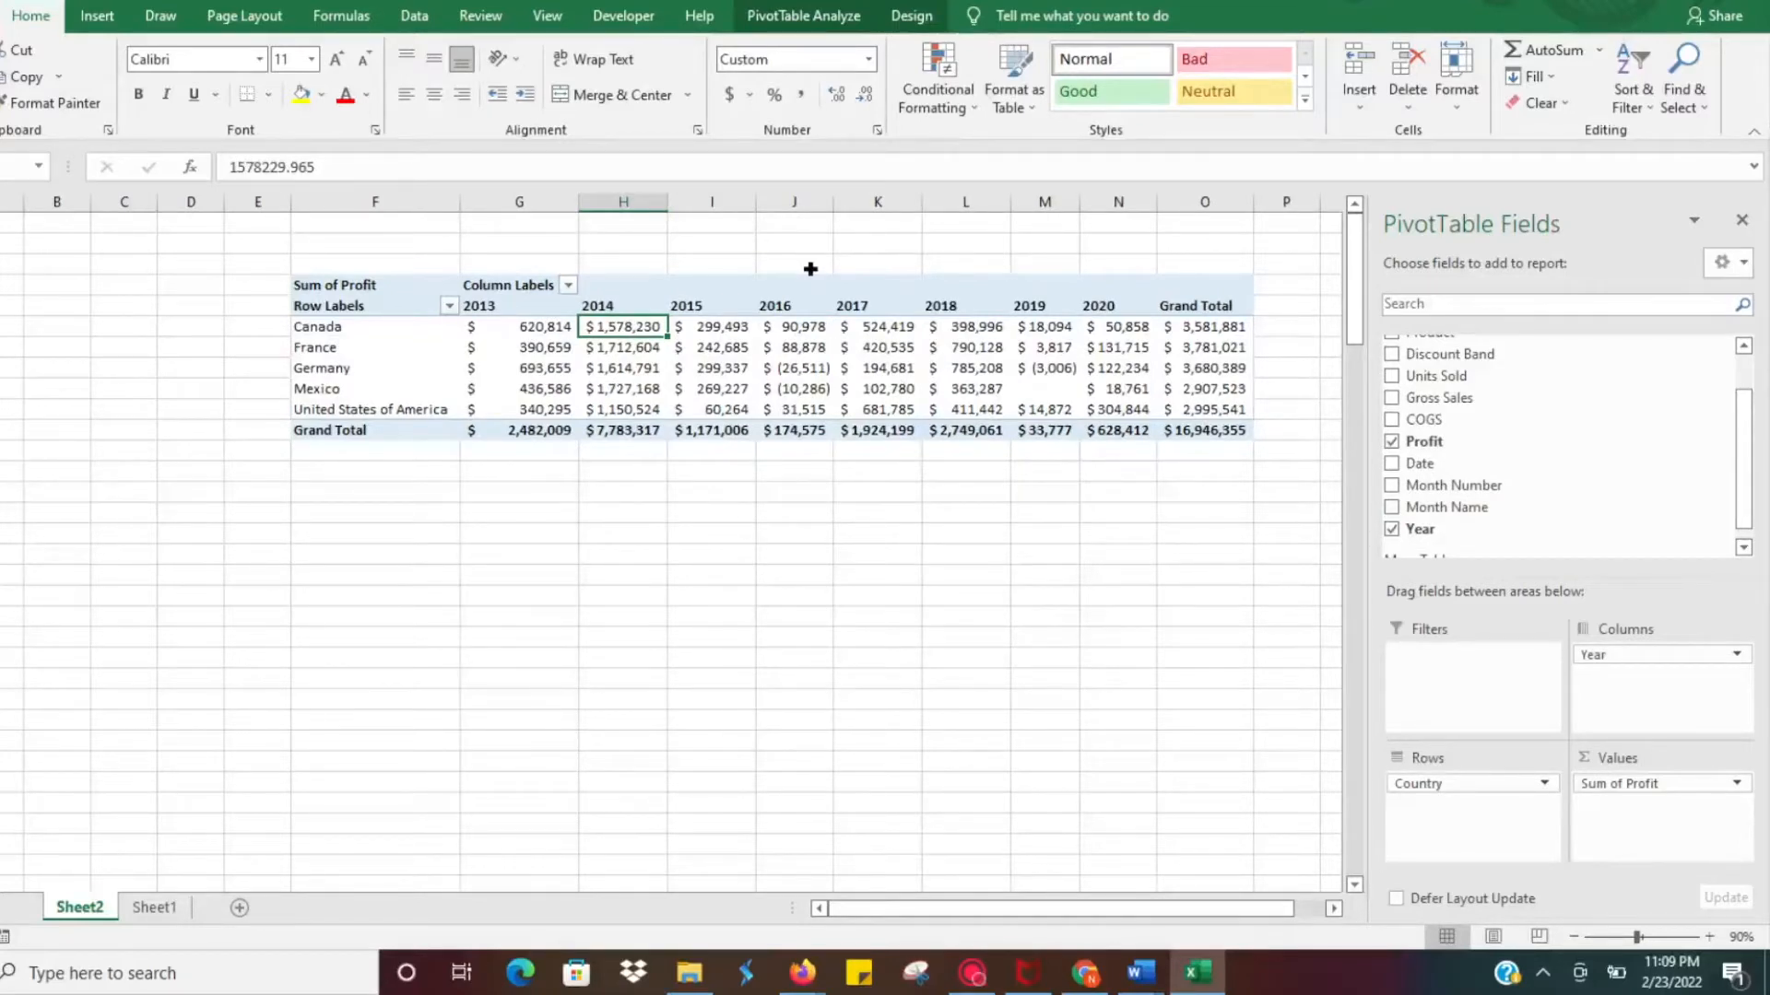
Select a cell in the pivot table and show the PivotTable Analyze ribbon
click(712, 369)
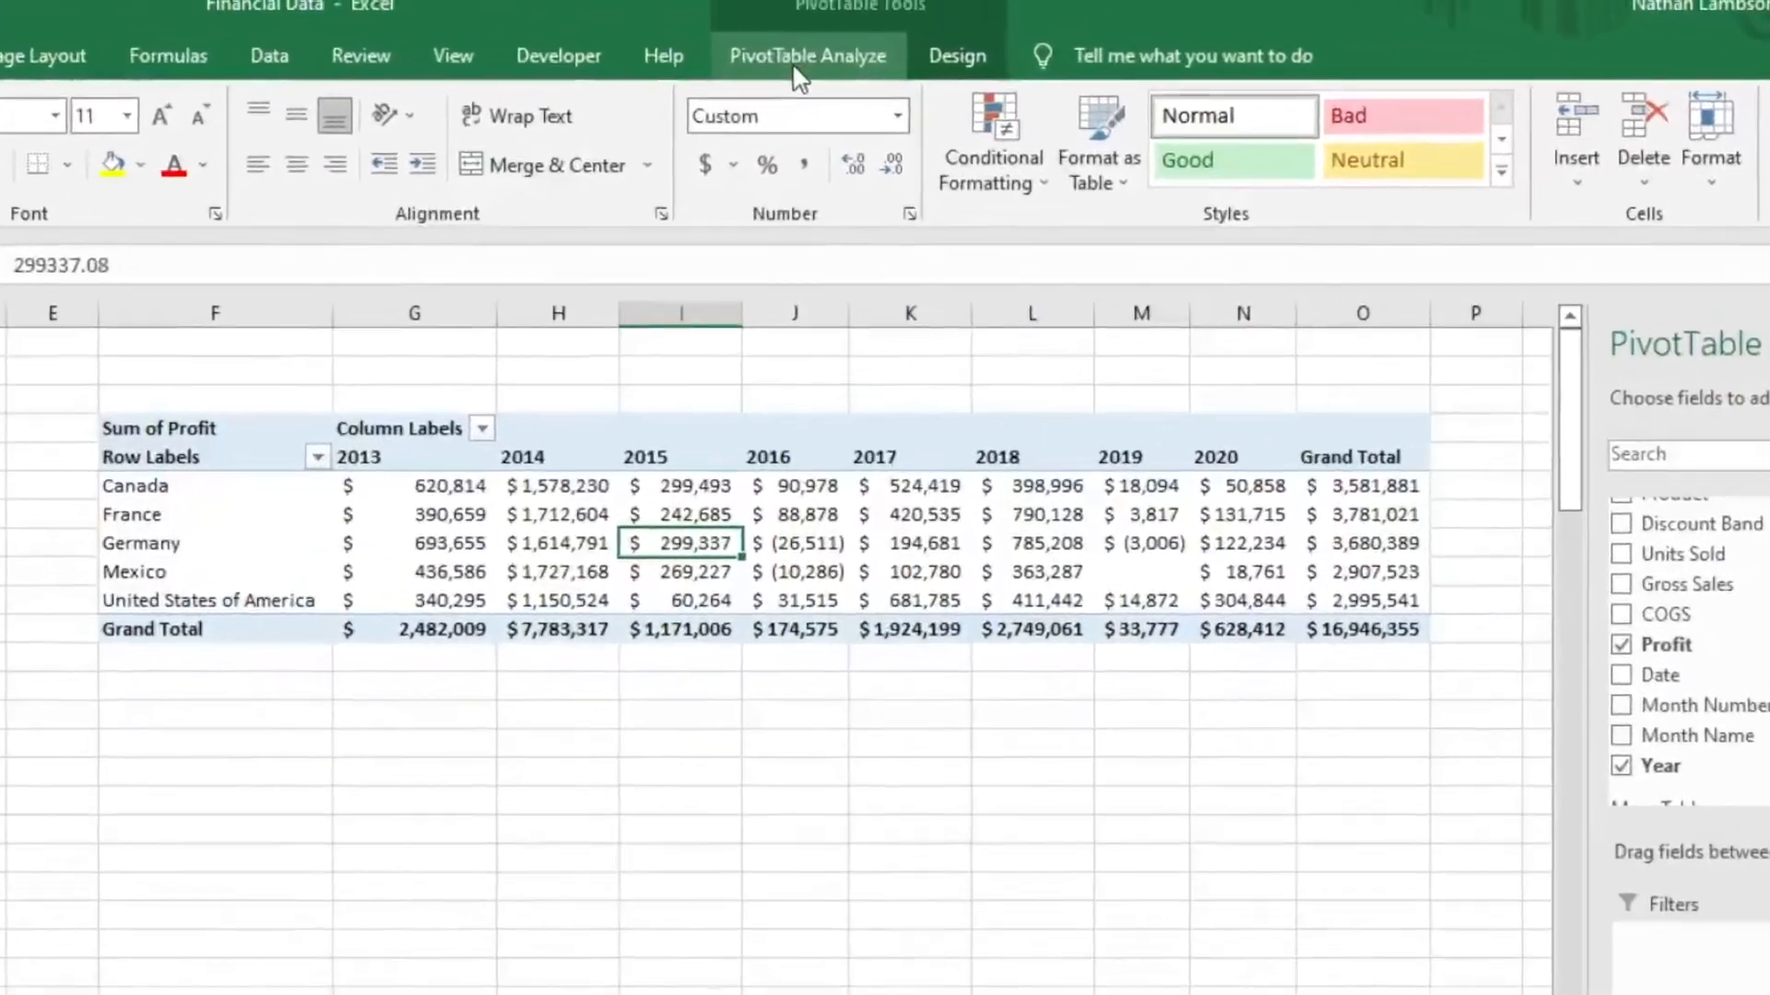
click(806, 55)
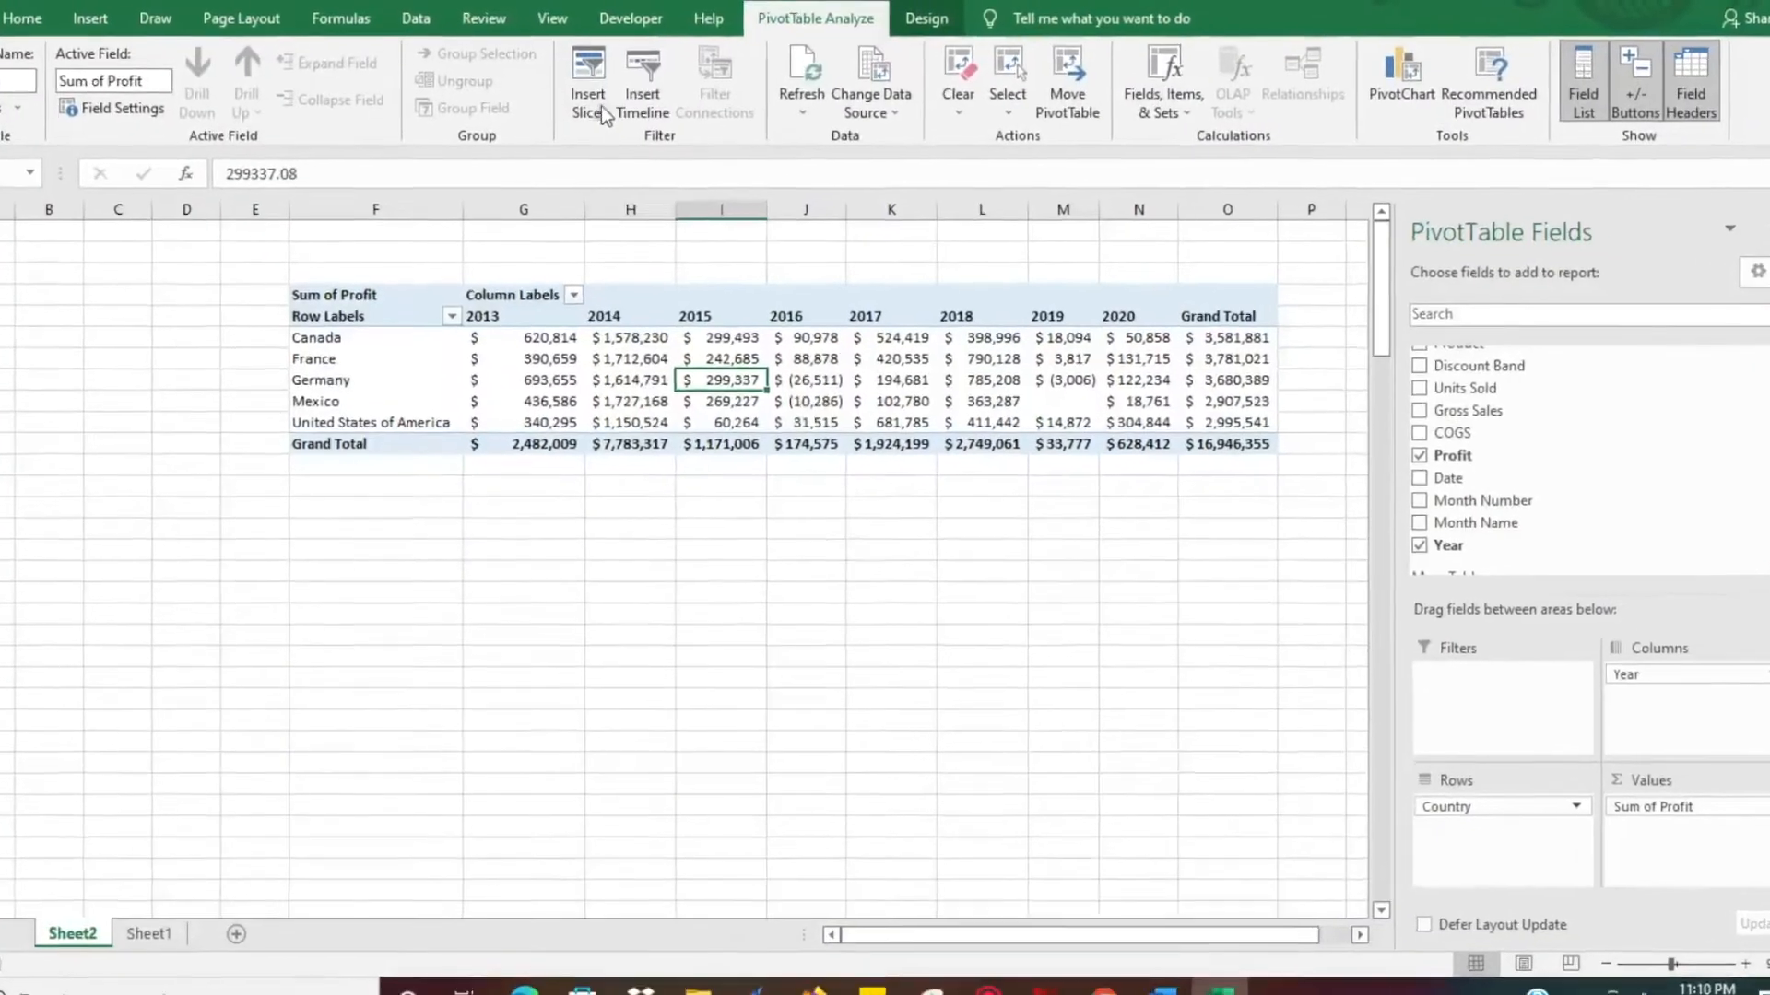
Insert a Segment slicer for the pivot table via Insert Slicer
click(586, 79)
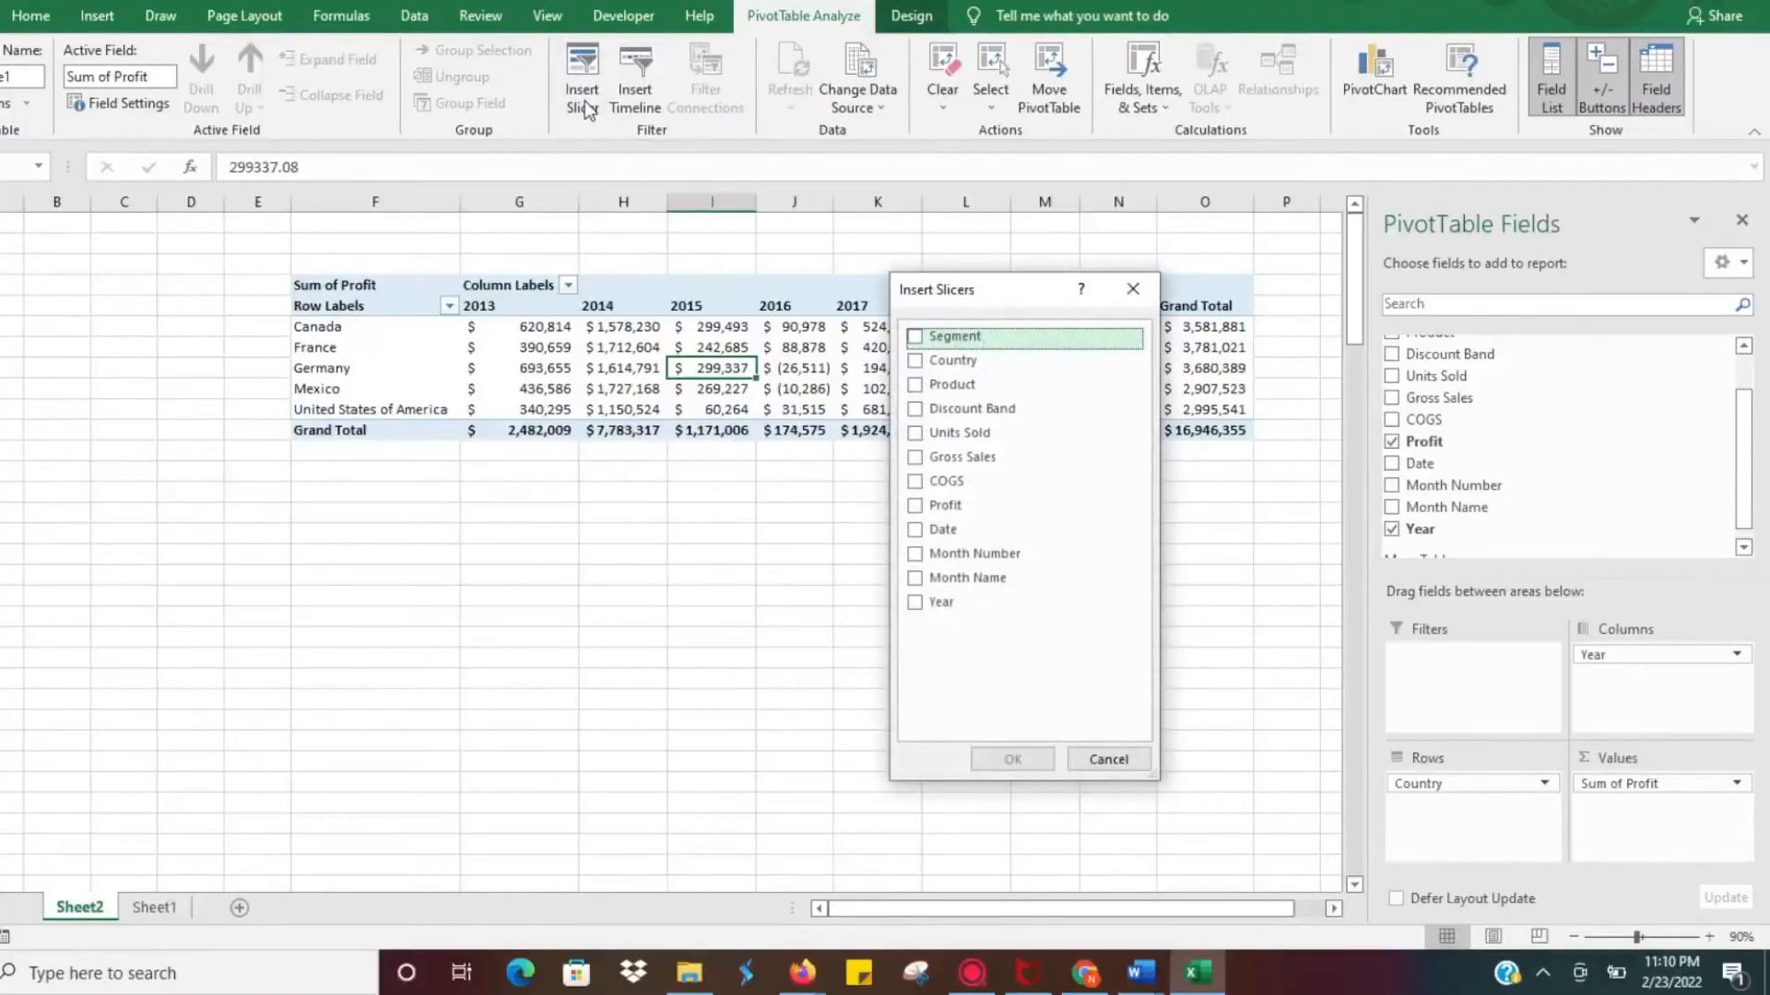
mouse_move(953, 360)
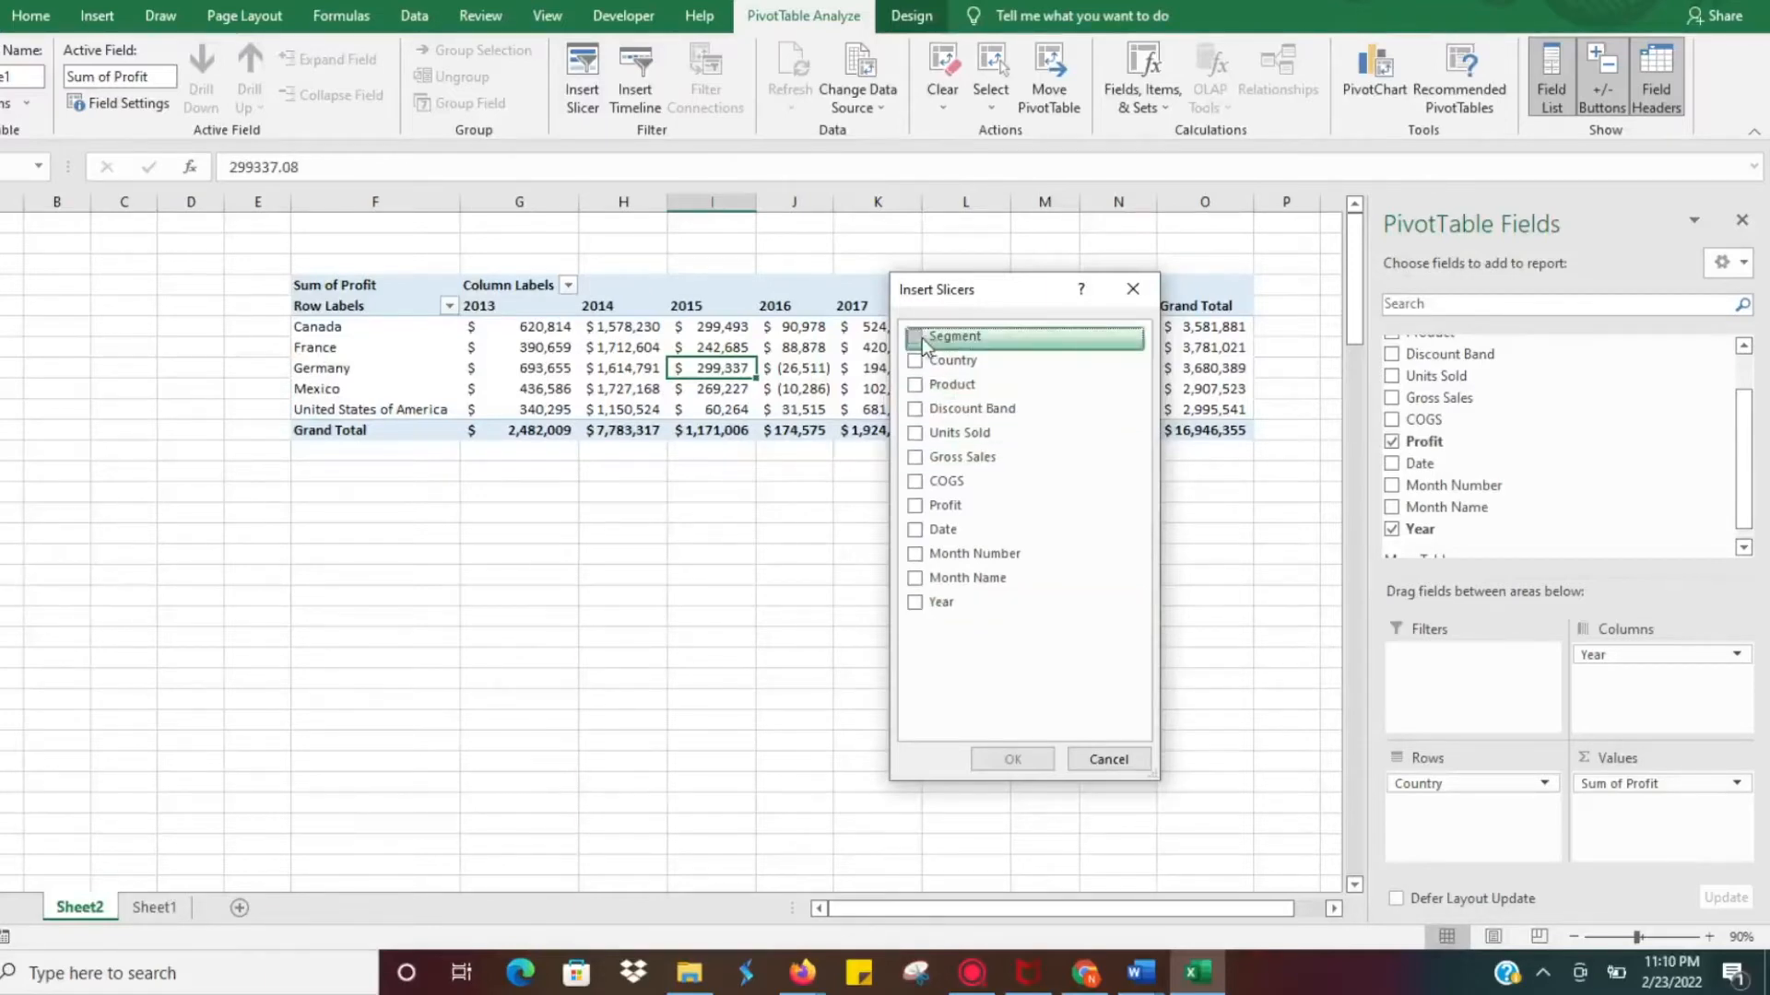
click(916, 336)
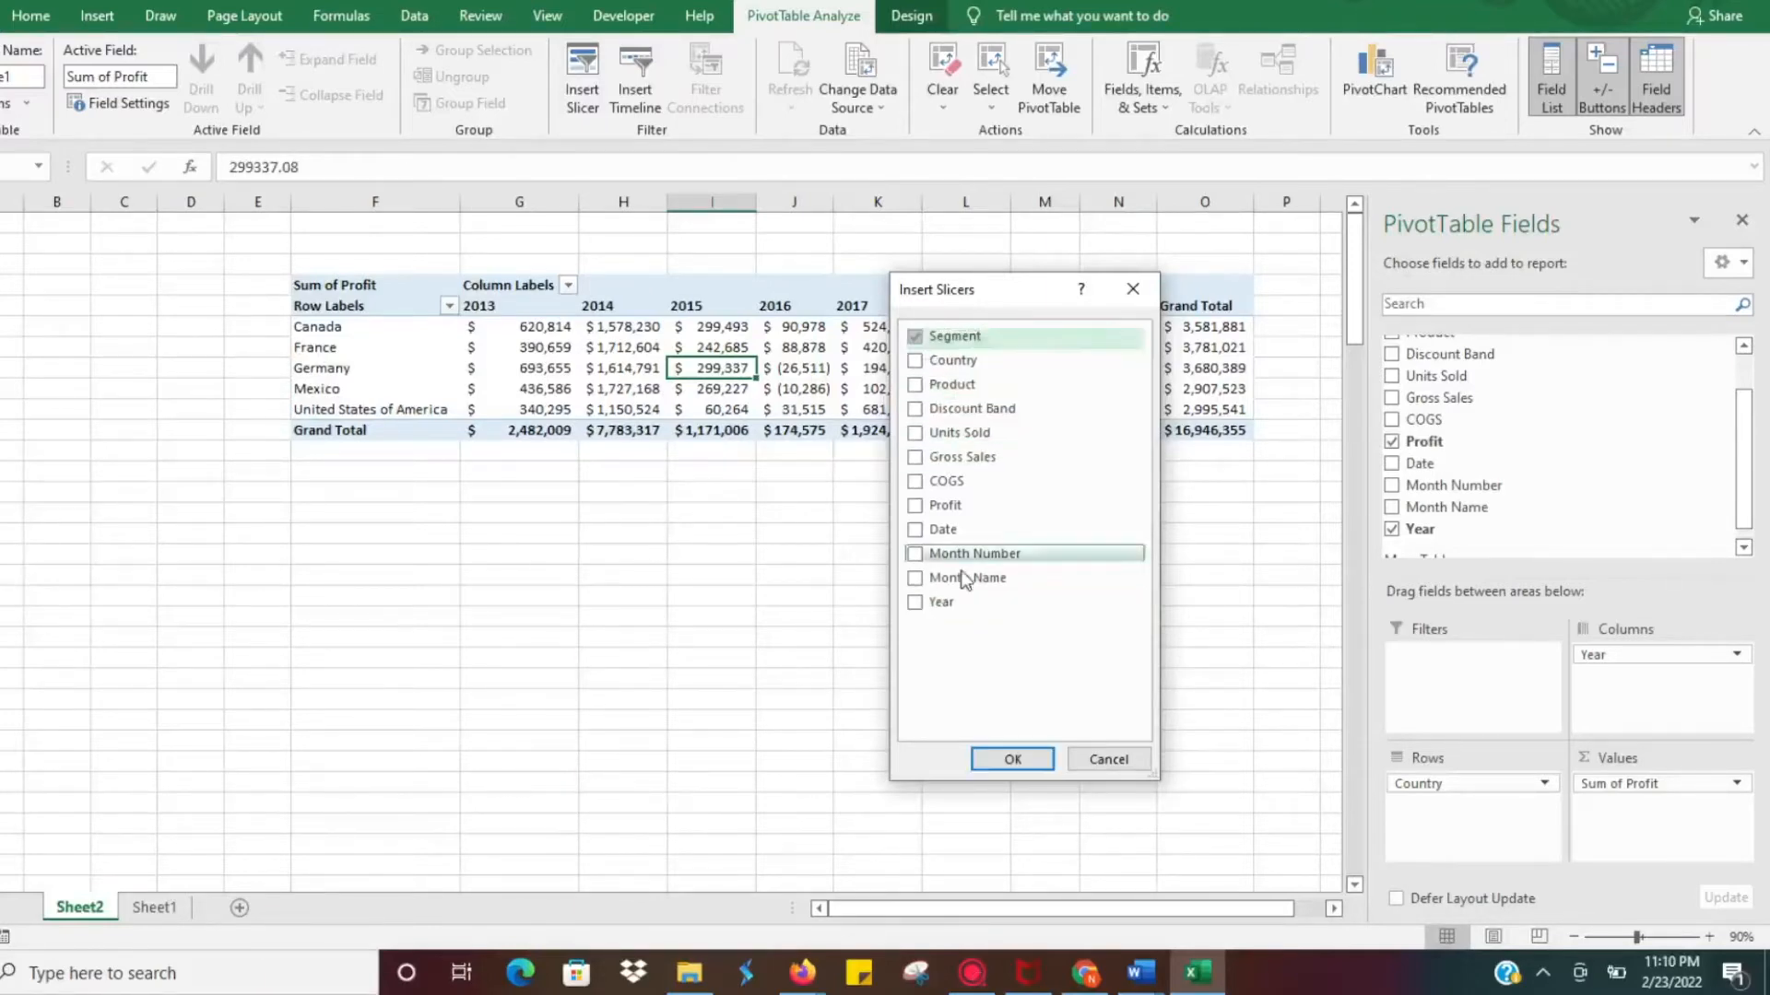
click(1008, 758)
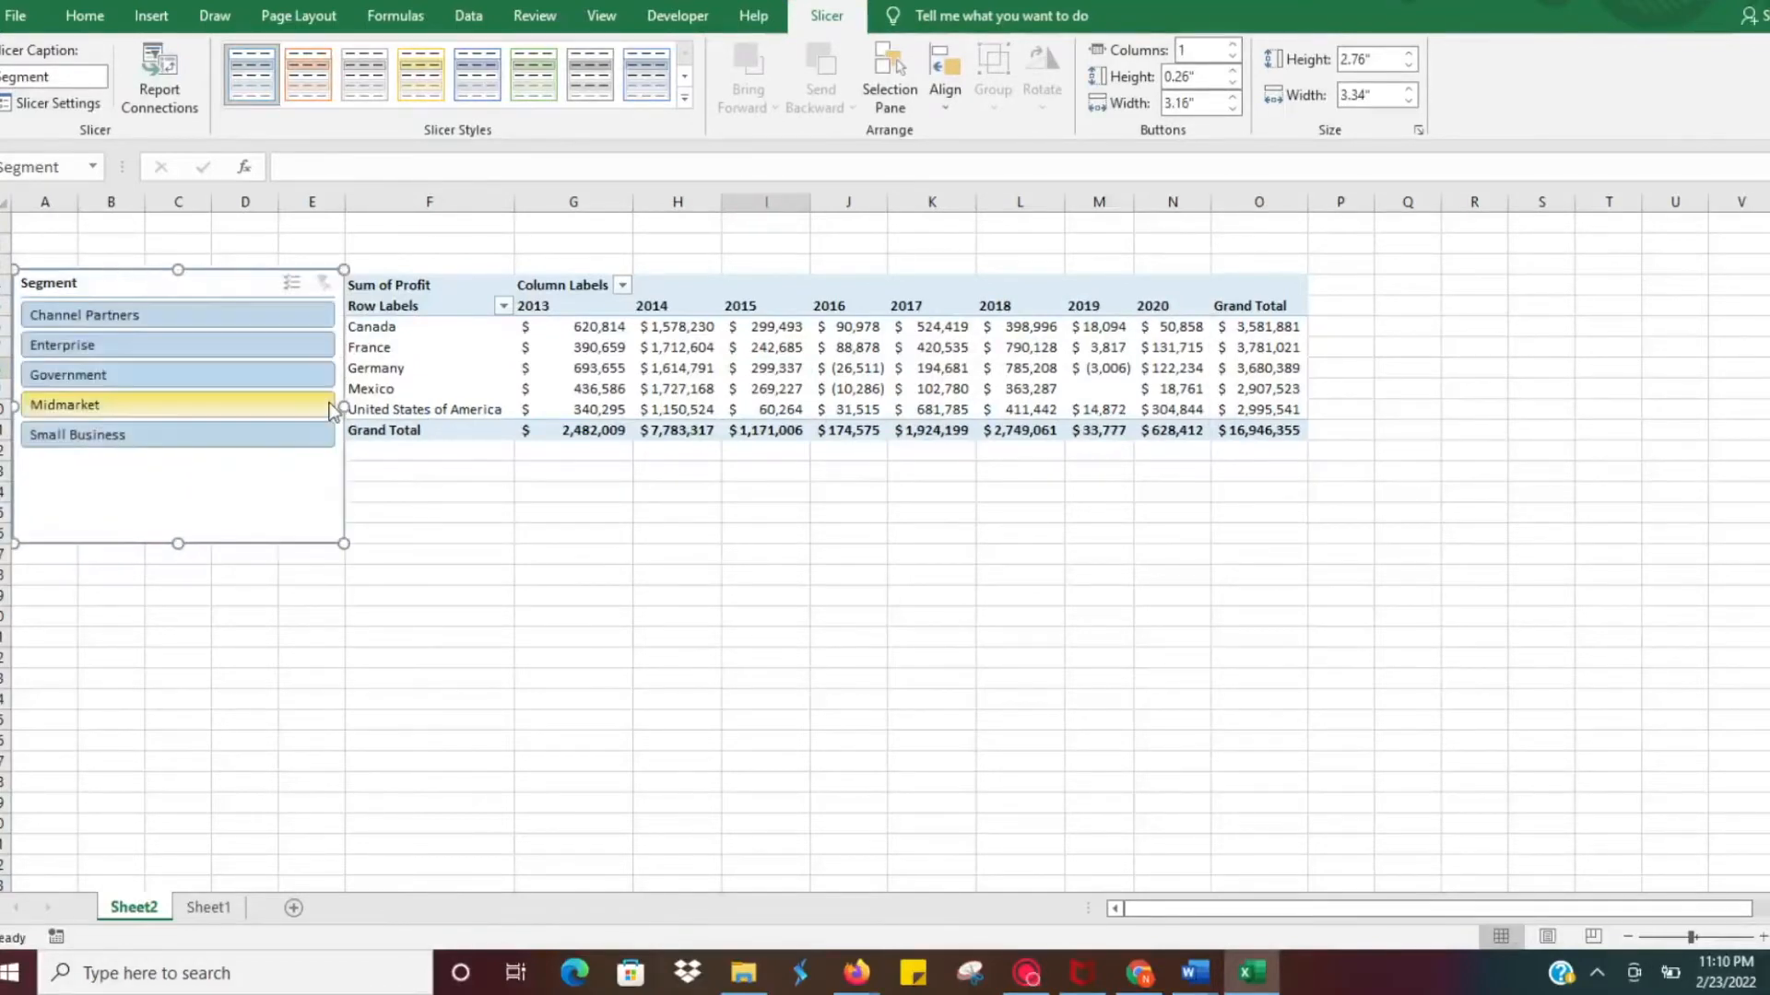
Shrink the Segment slicer to fit its five items, then return to PivotTable Analyze
drag(176, 542, 176, 461)
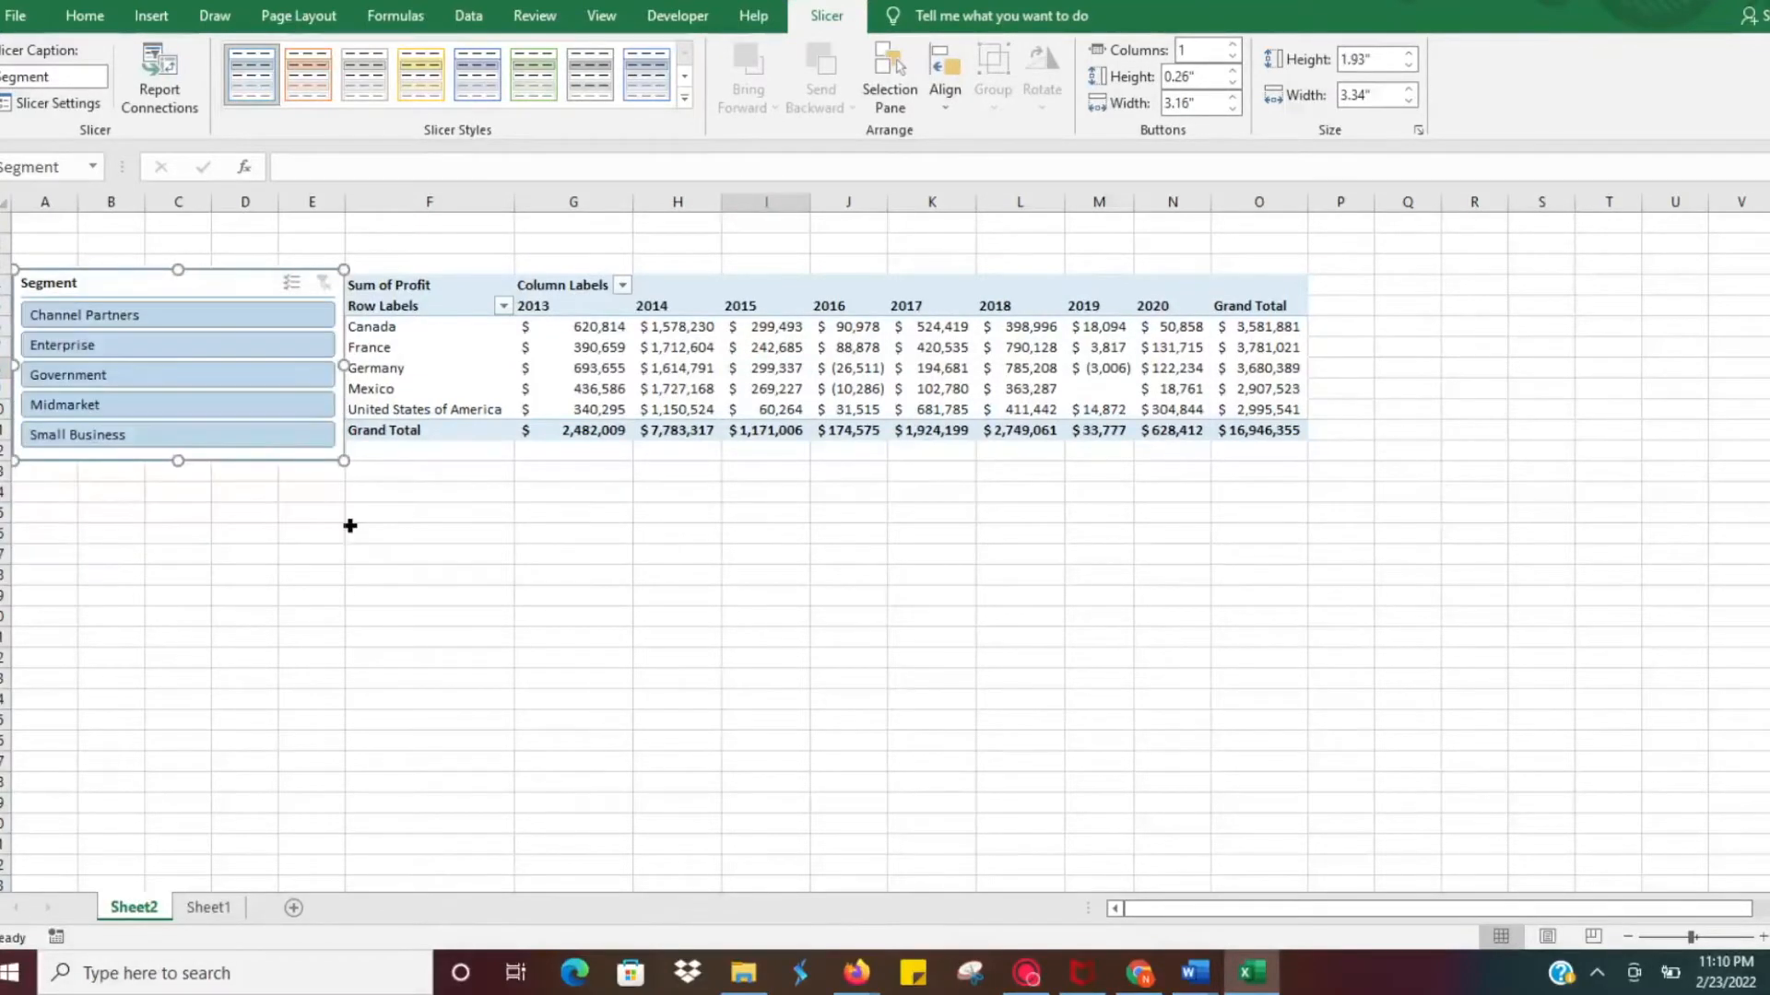
mouse_move(516, 354)
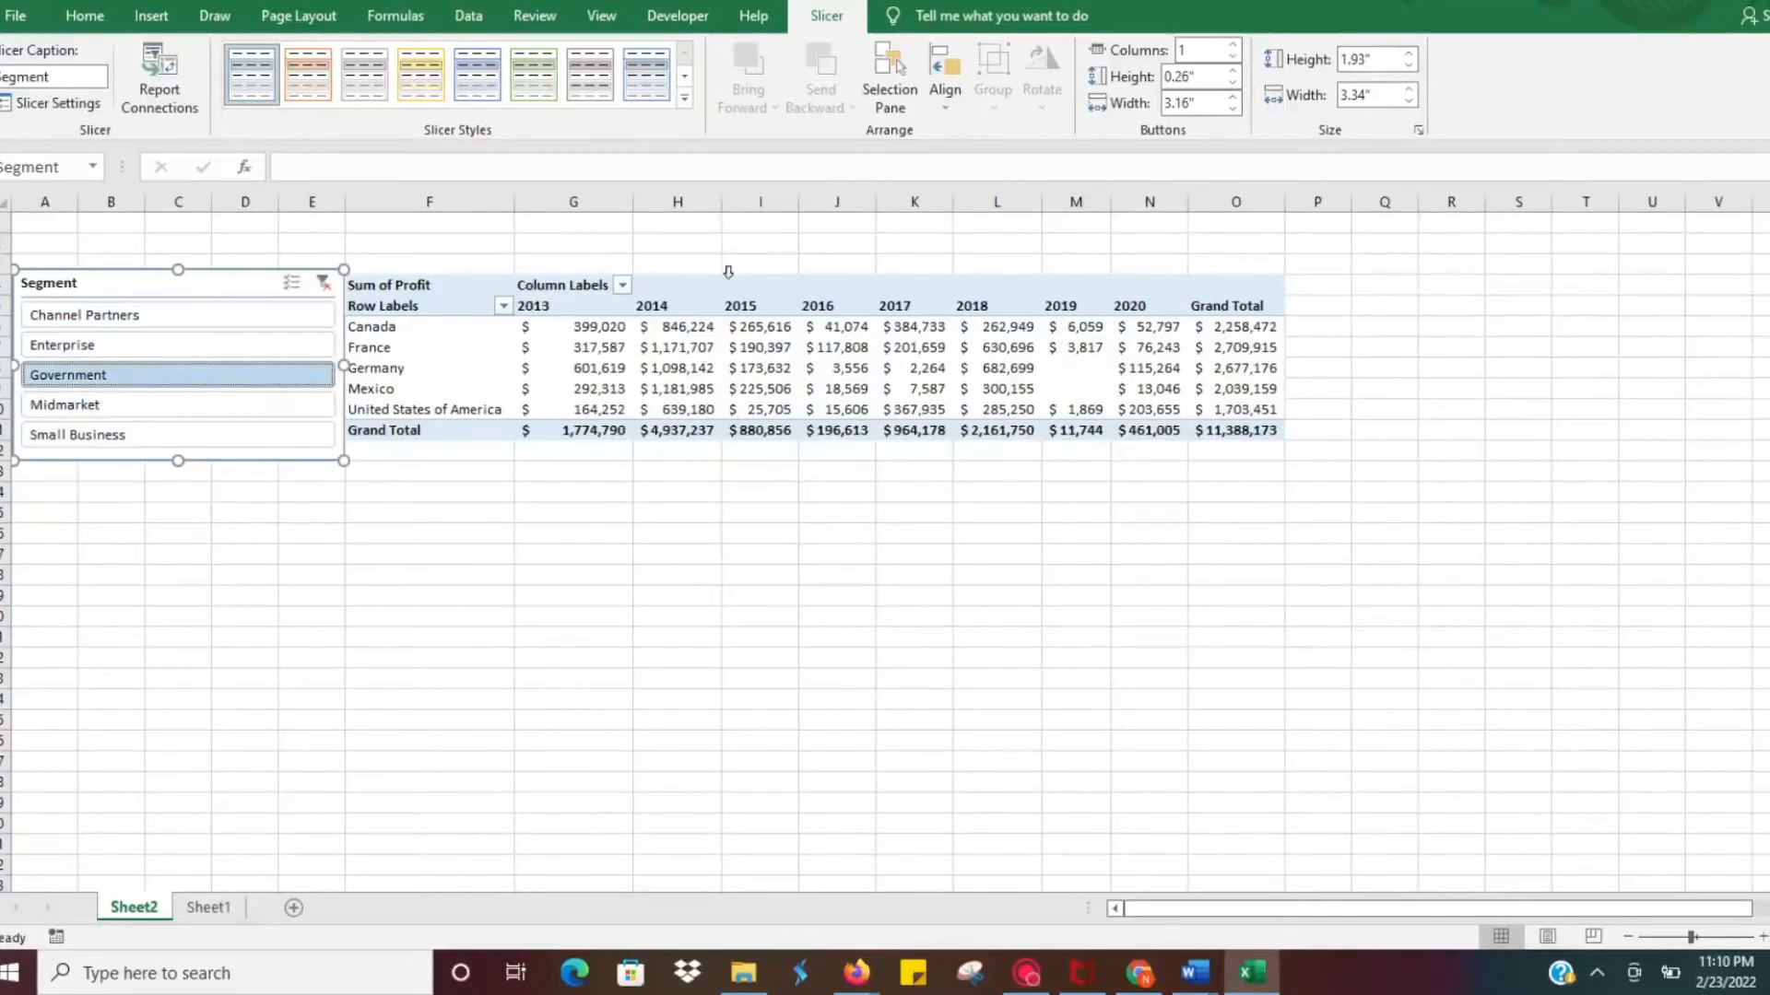
mouse_move(455, 359)
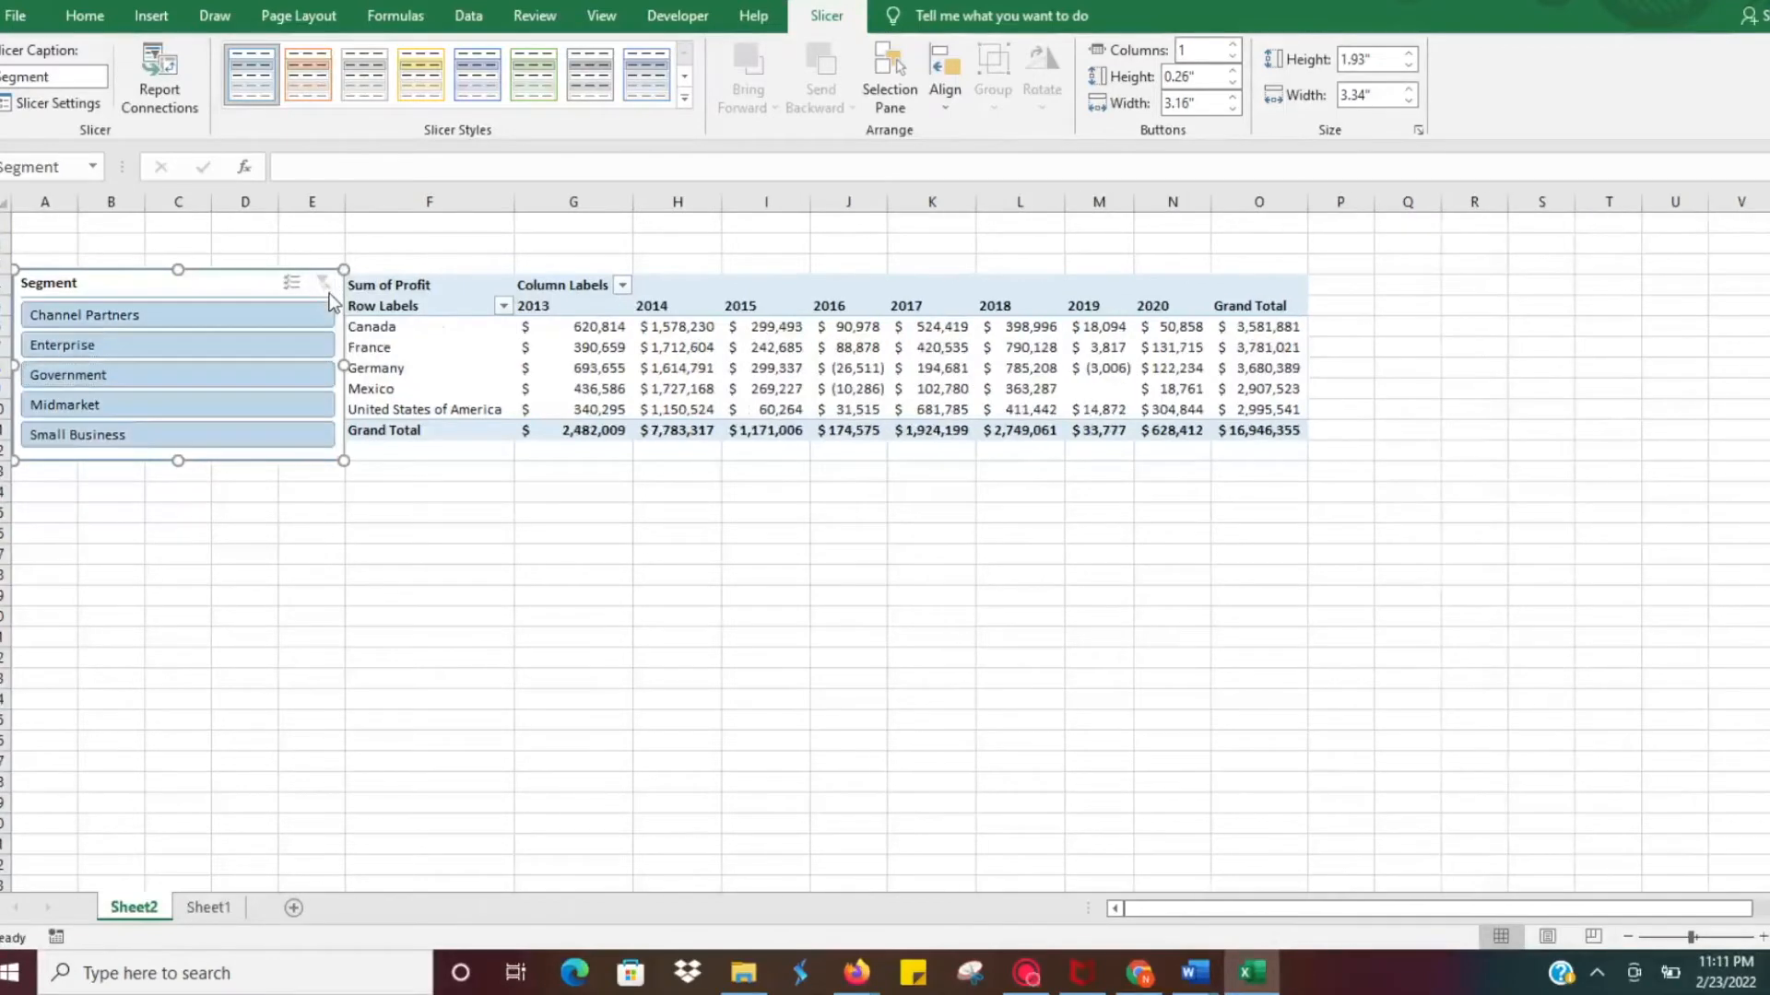
click(848, 389)
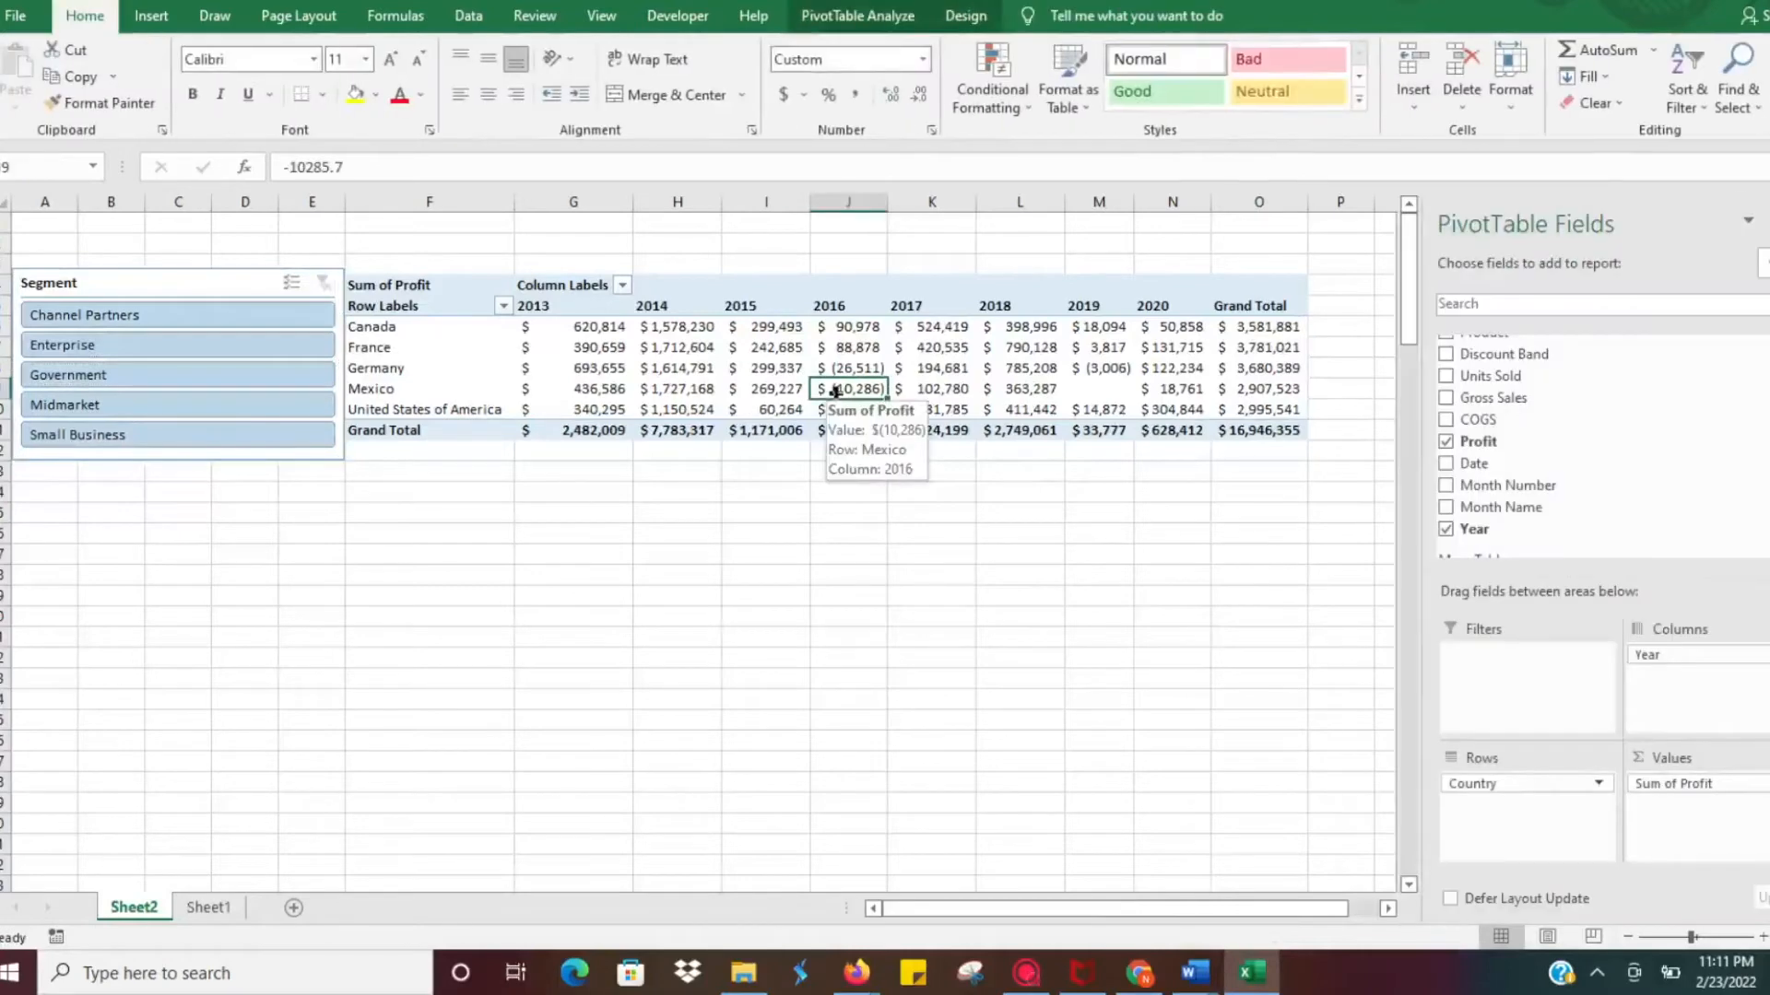
click(857, 17)
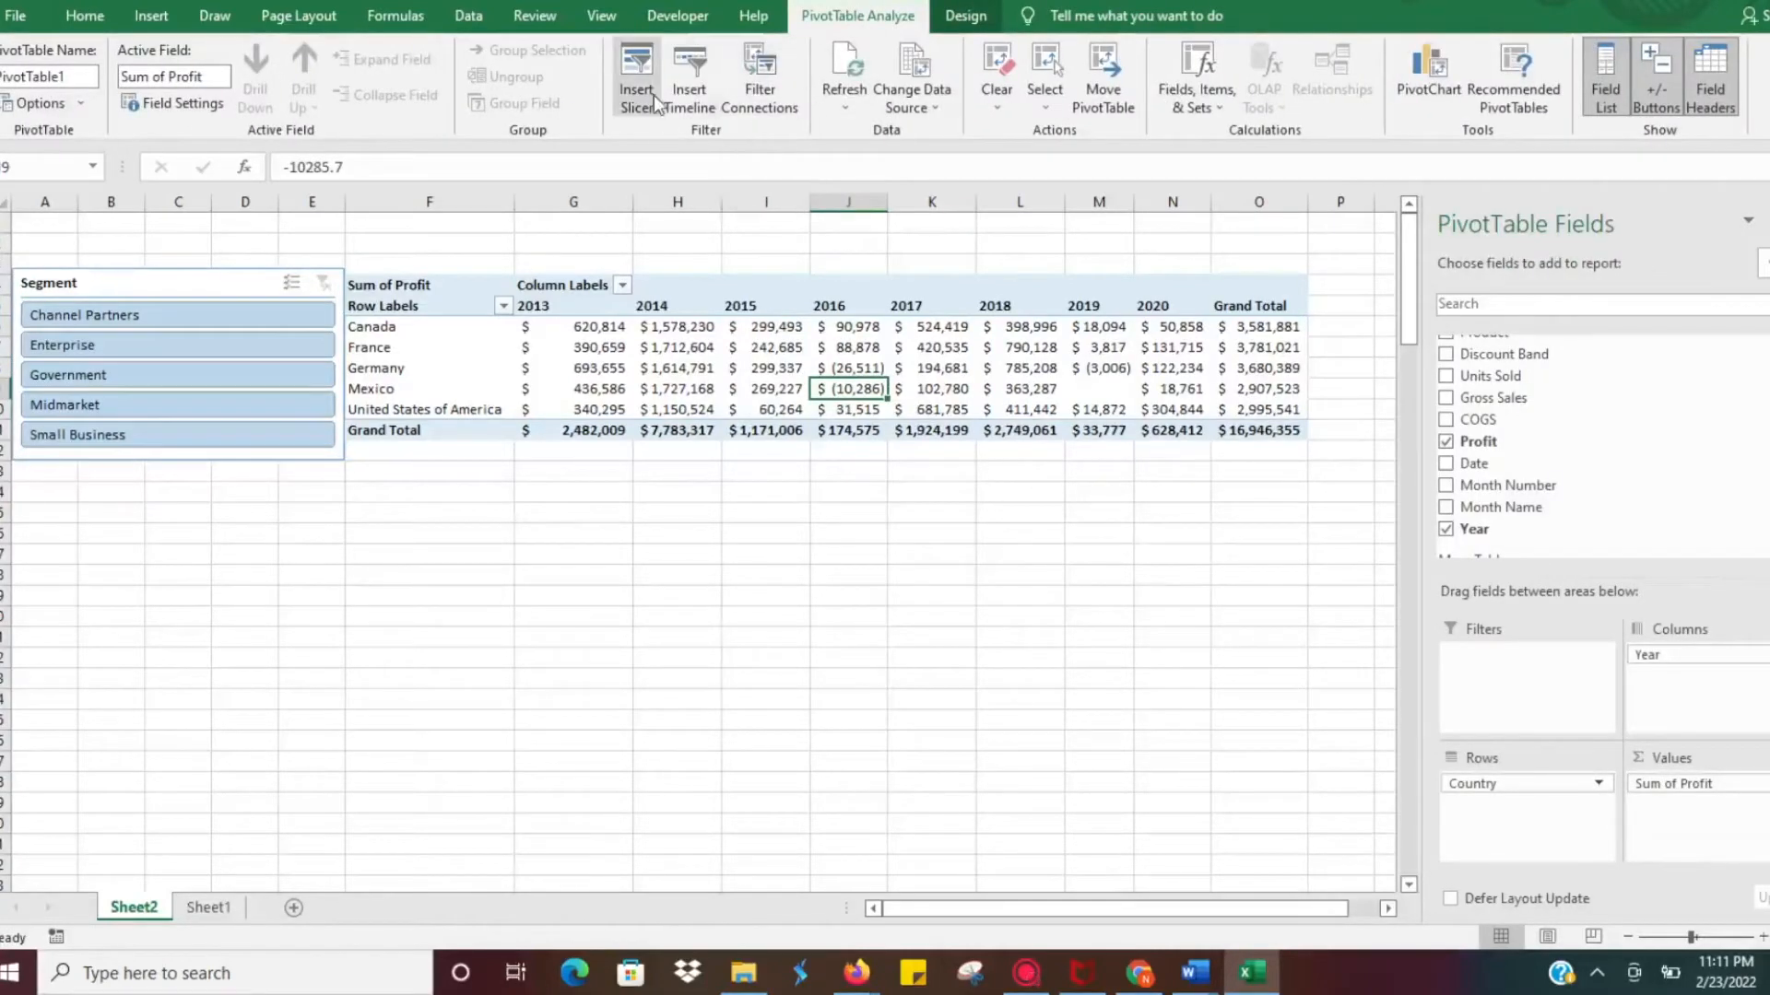
Insert Country and Product slicers from the Insert Slicers dialog
click(634, 79)
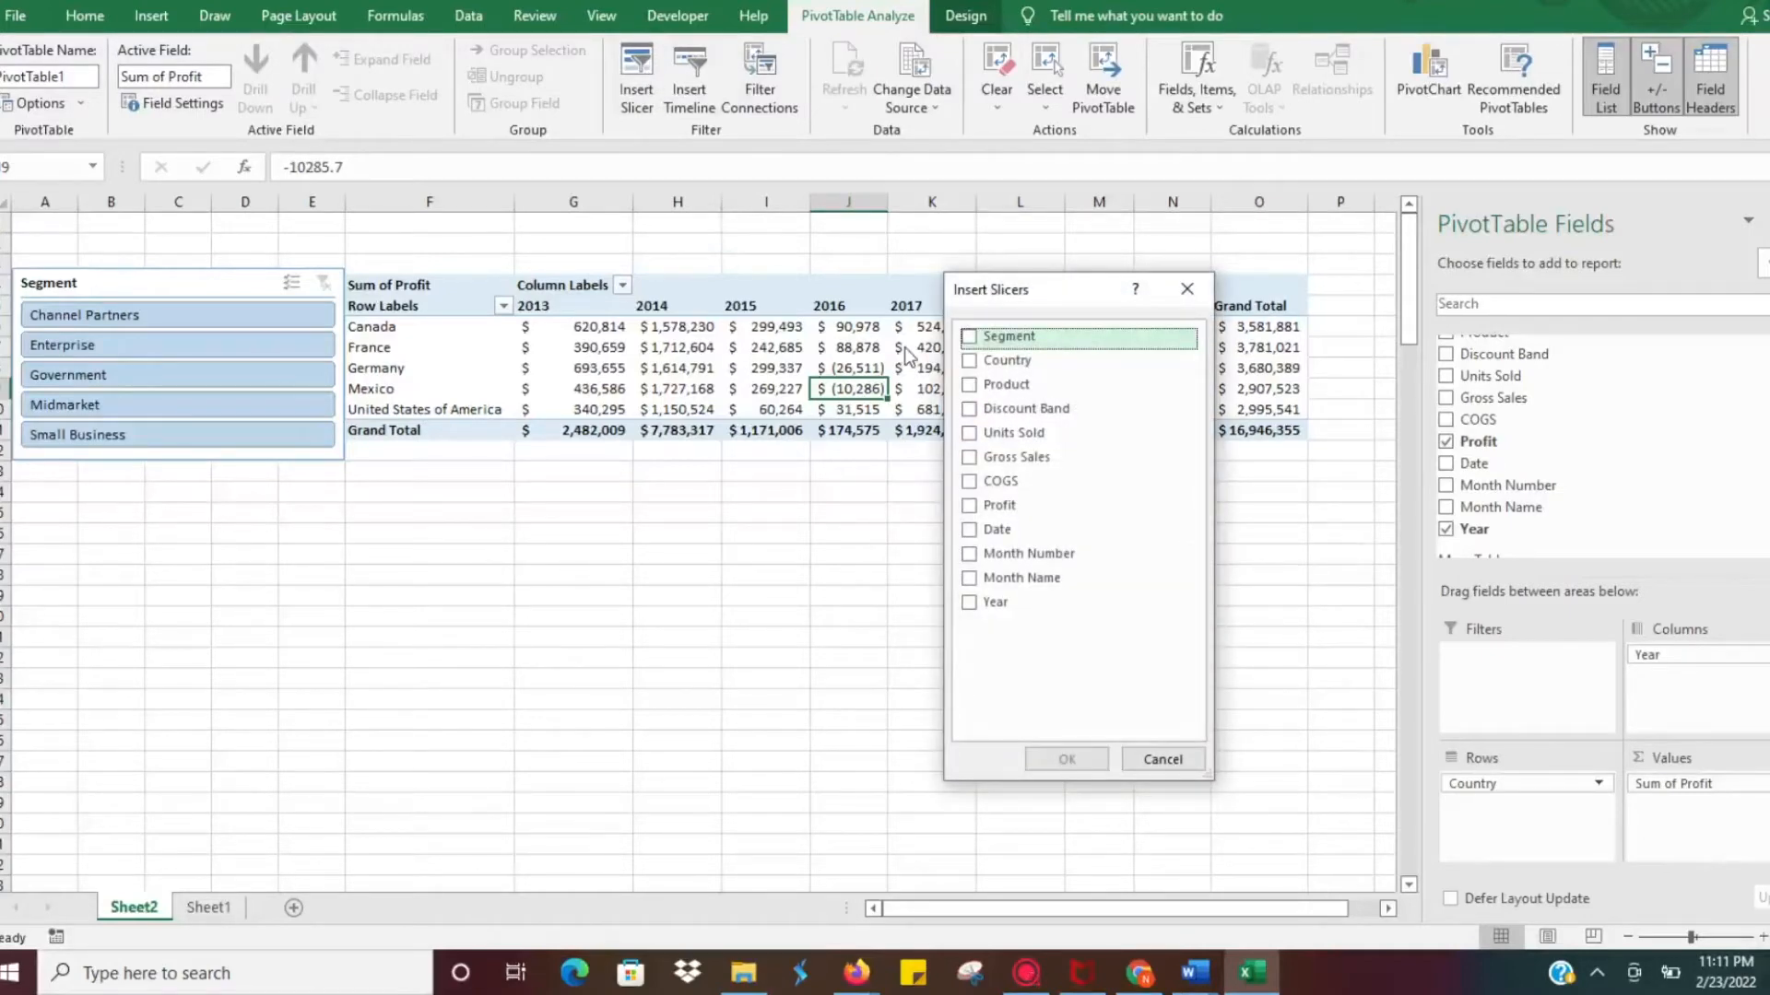
click(968, 360)
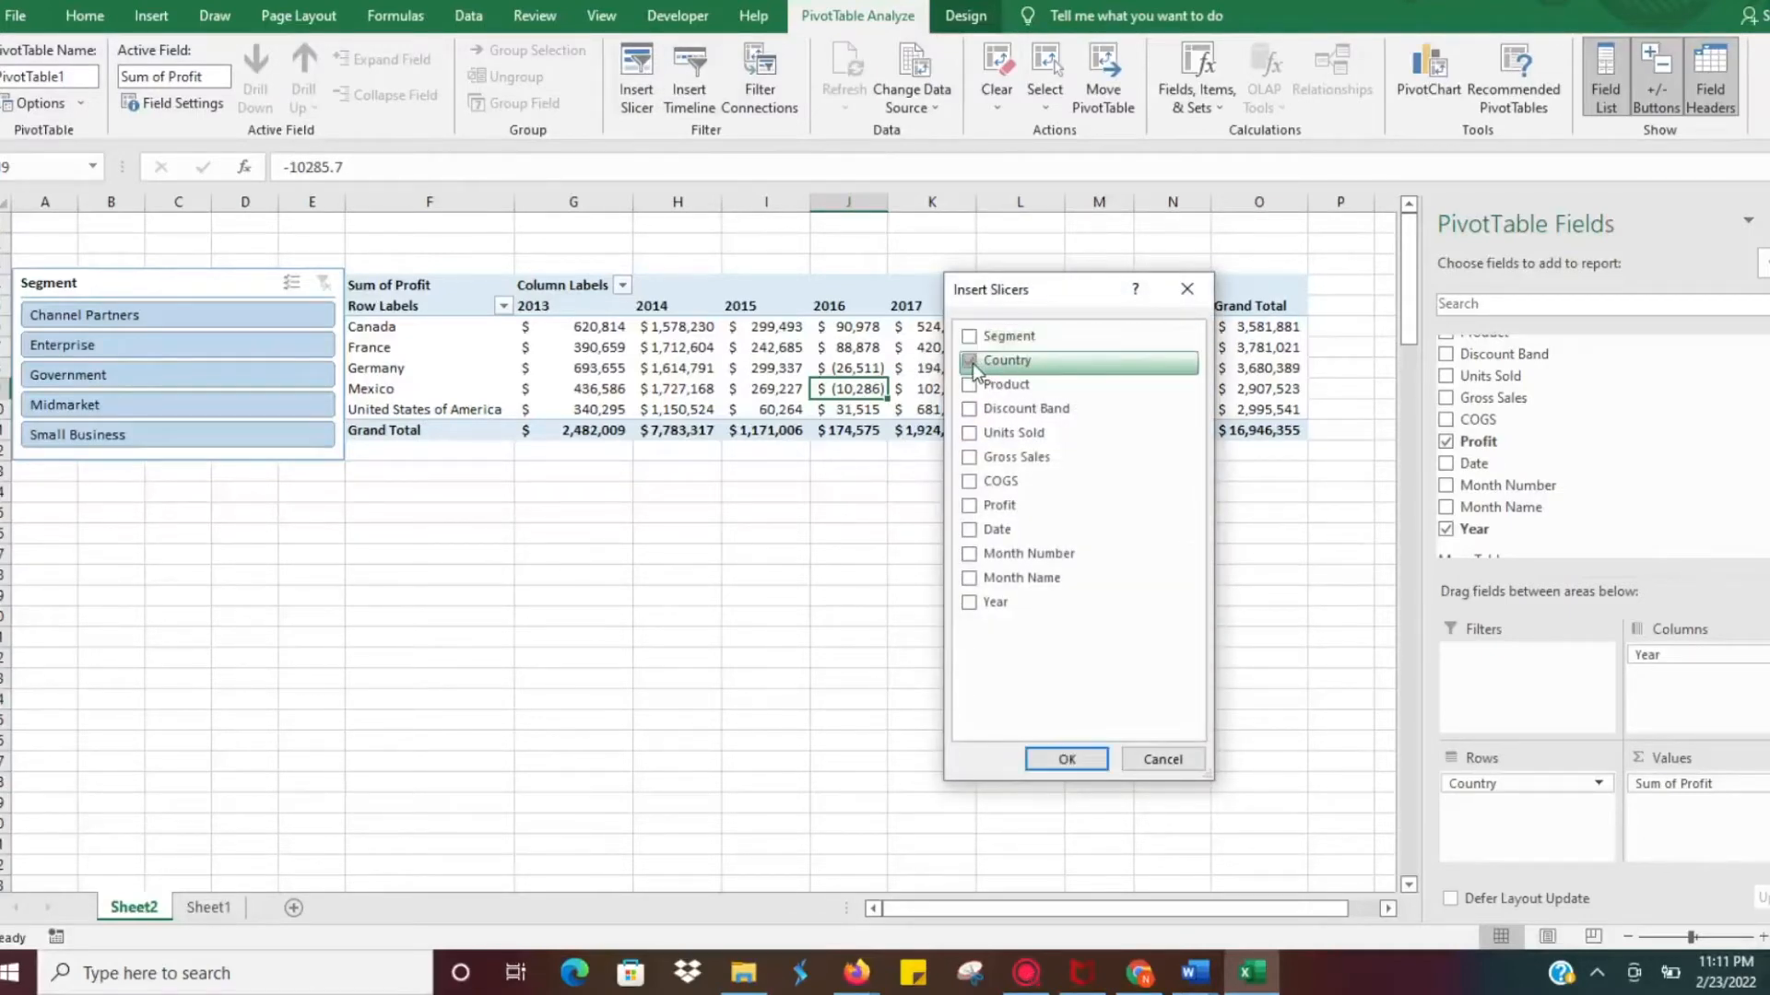
click(967, 359)
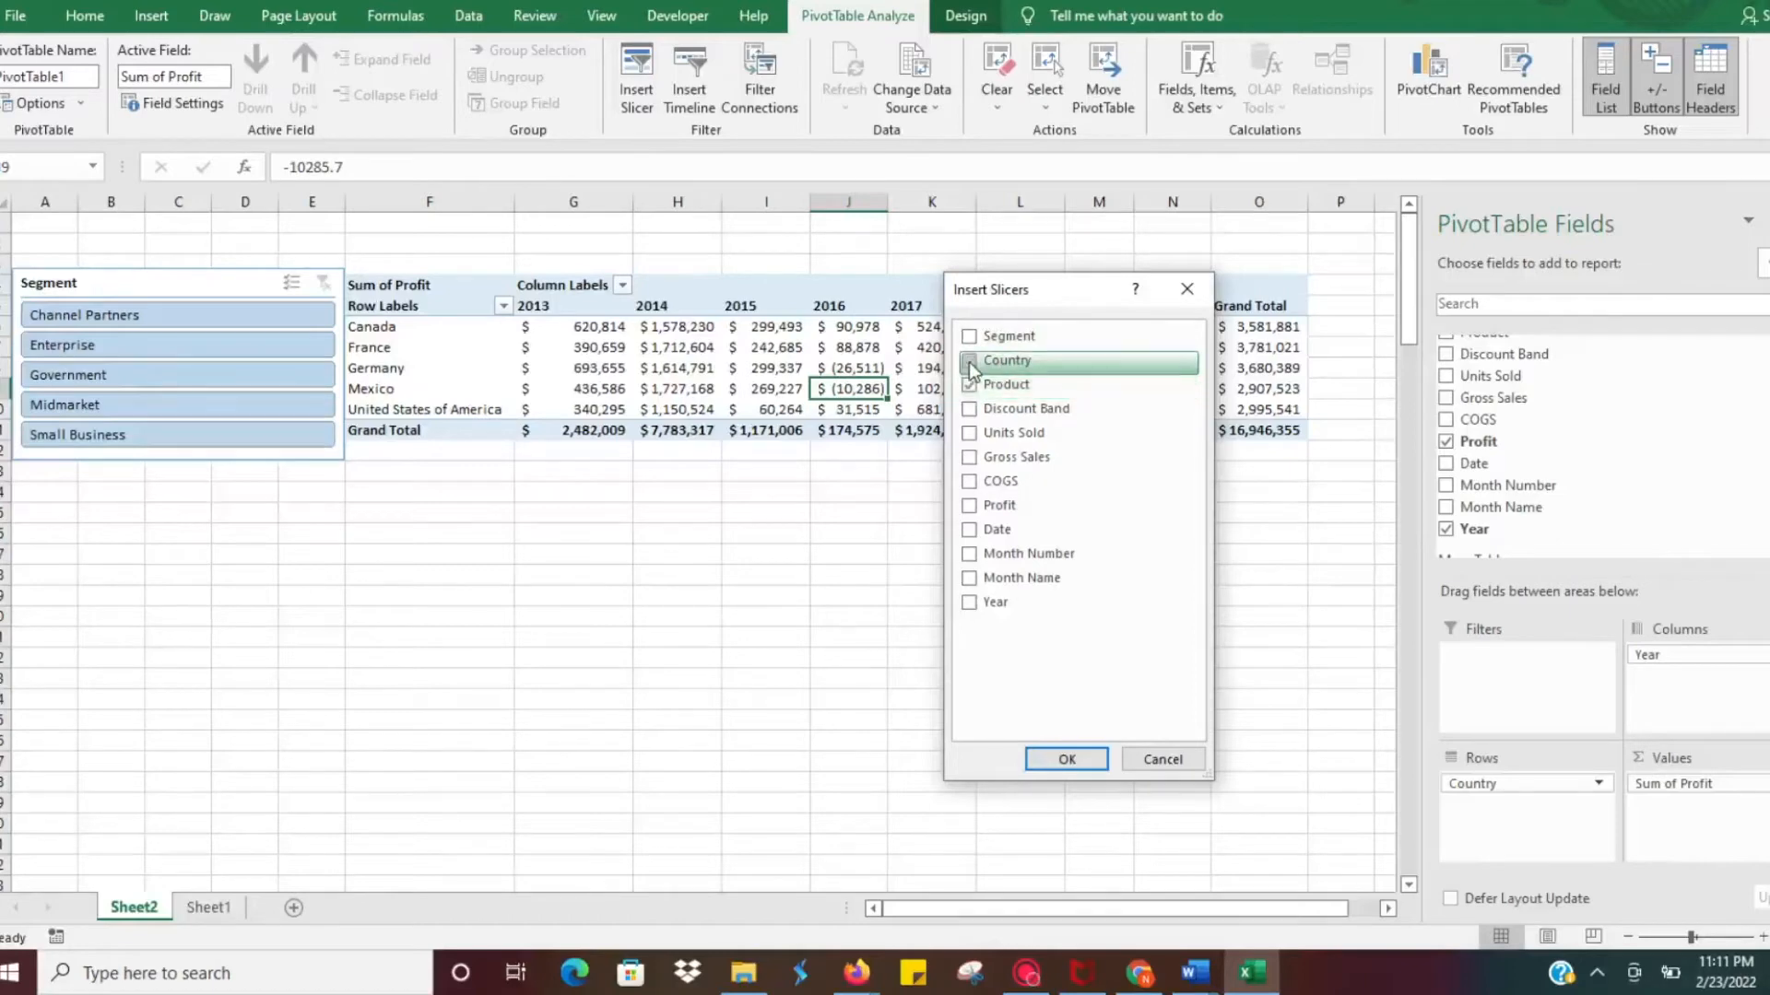
click(967, 386)
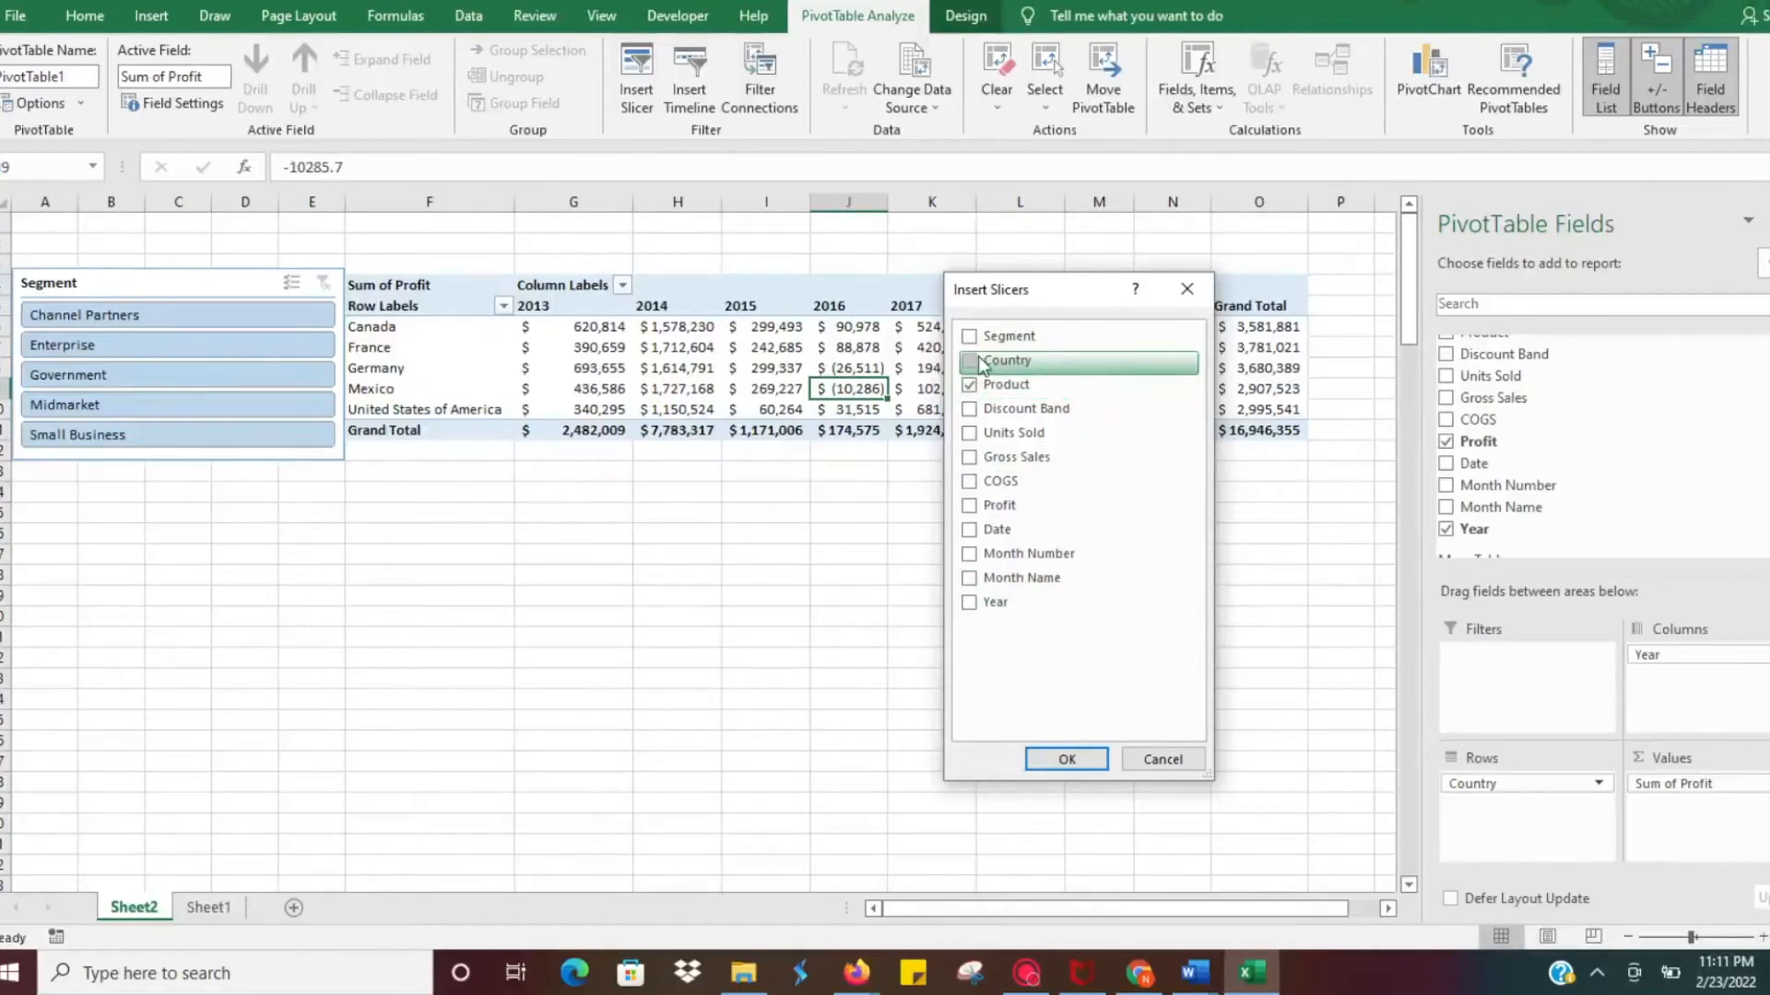
click(1063, 758)
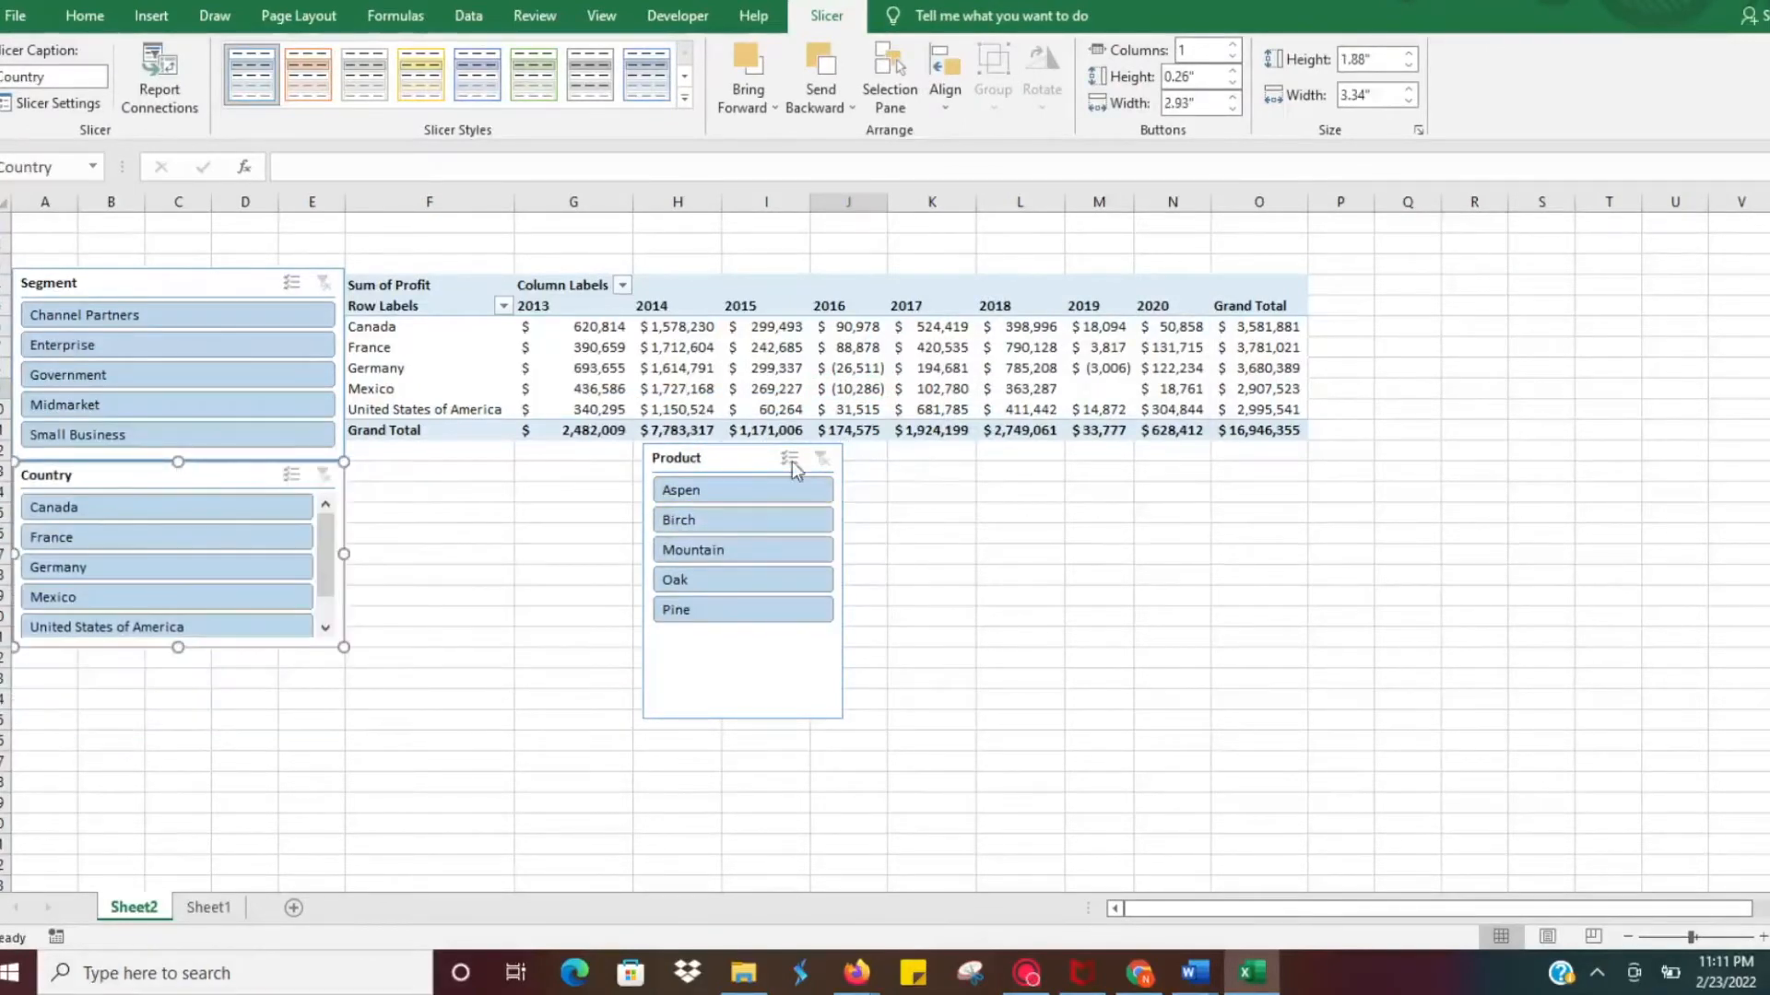
Drag the Product slicer beneath the Country slicer to form one column left of the table
drag(741, 458, 109, 664)
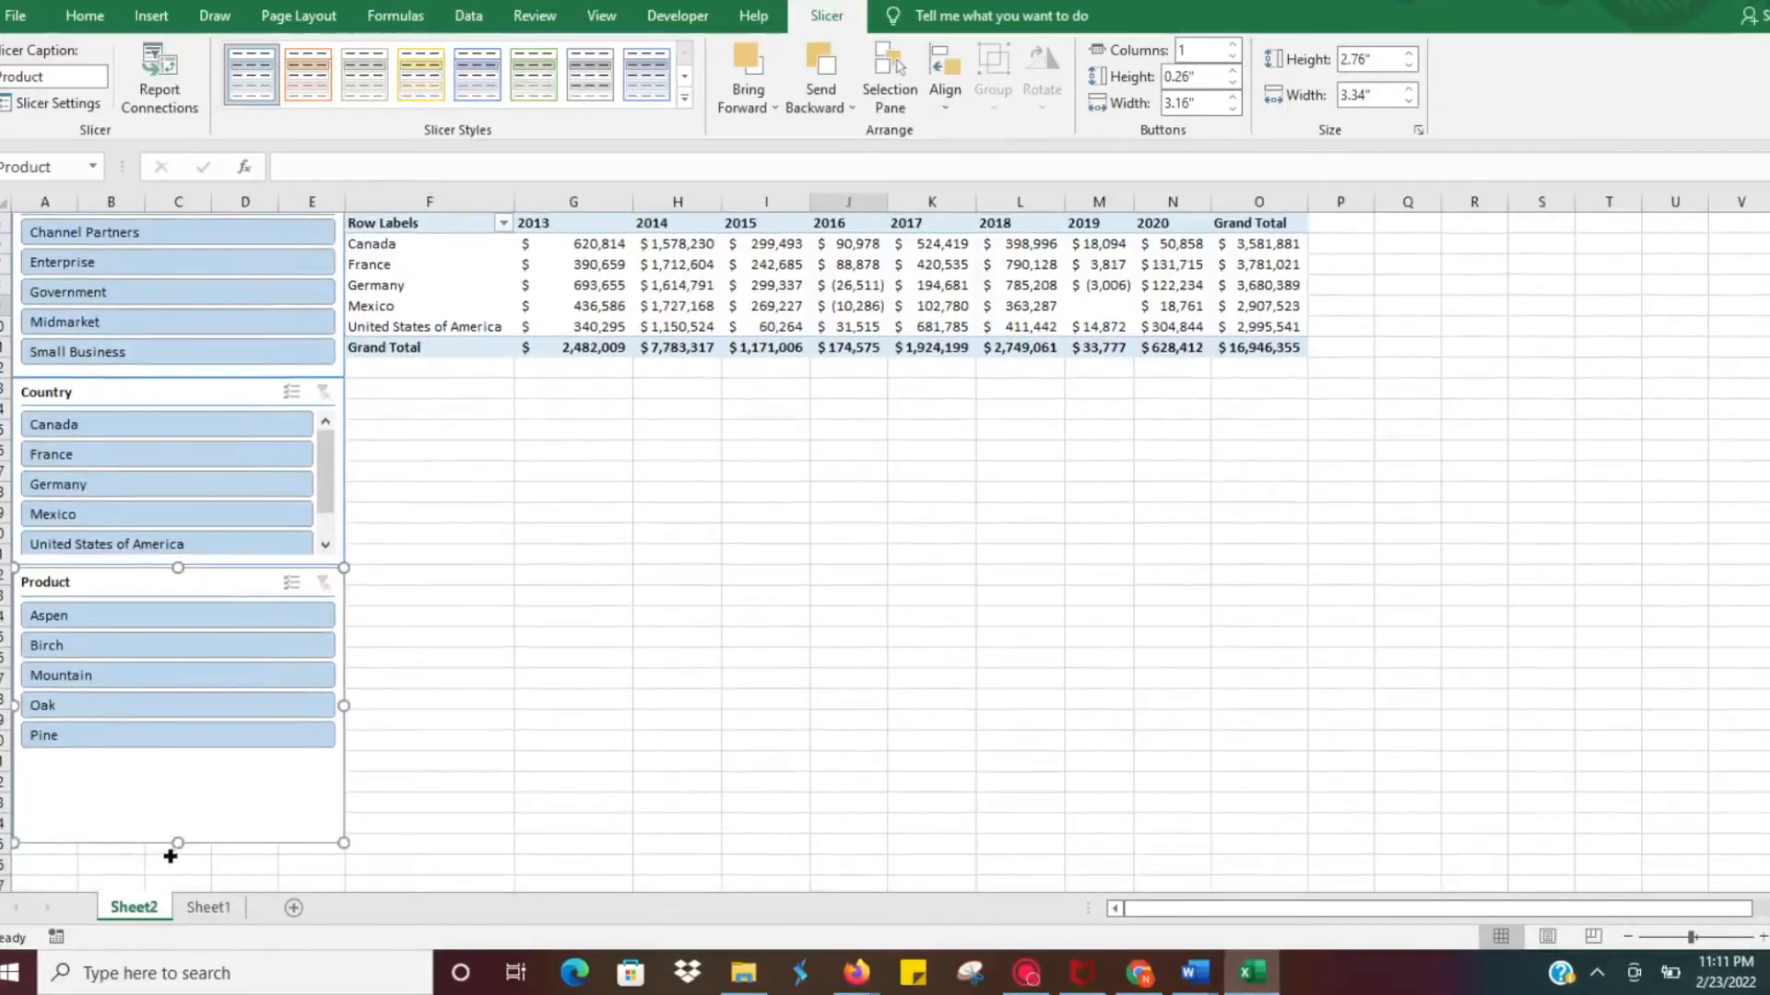
click(574, 555)
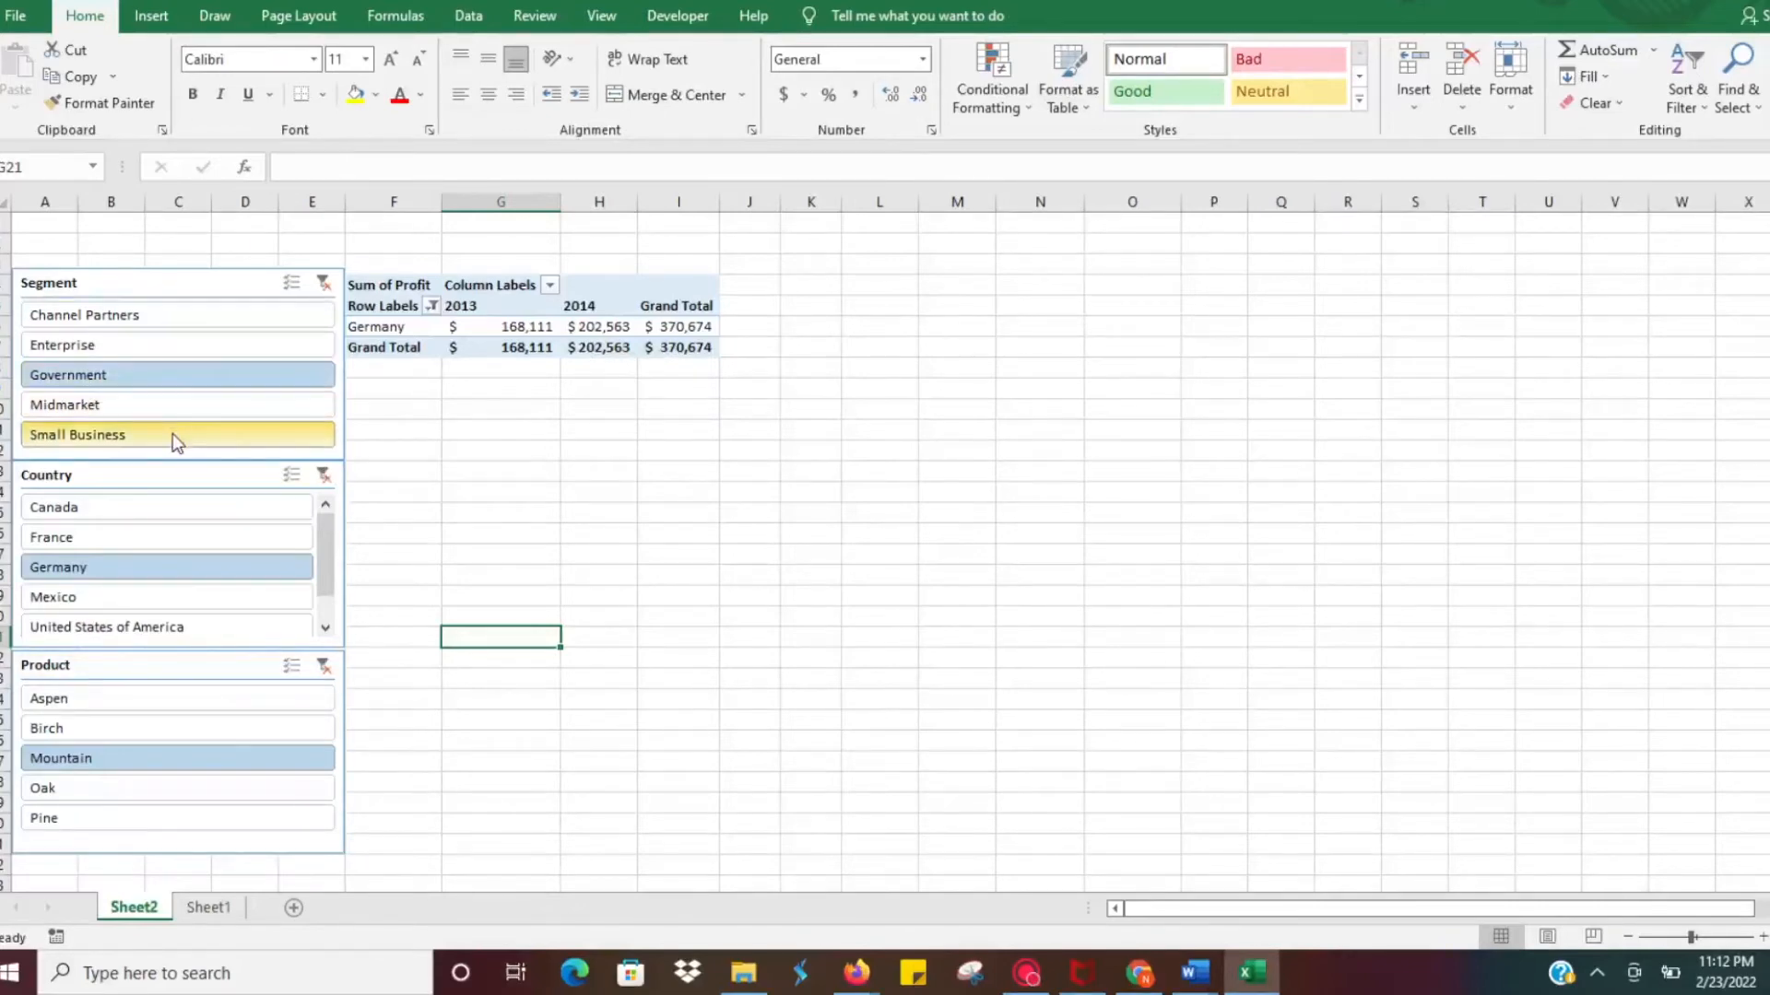
Pick Small Business, France and Aspen in the slicers, then narrow products to Birch only
click(177, 435)
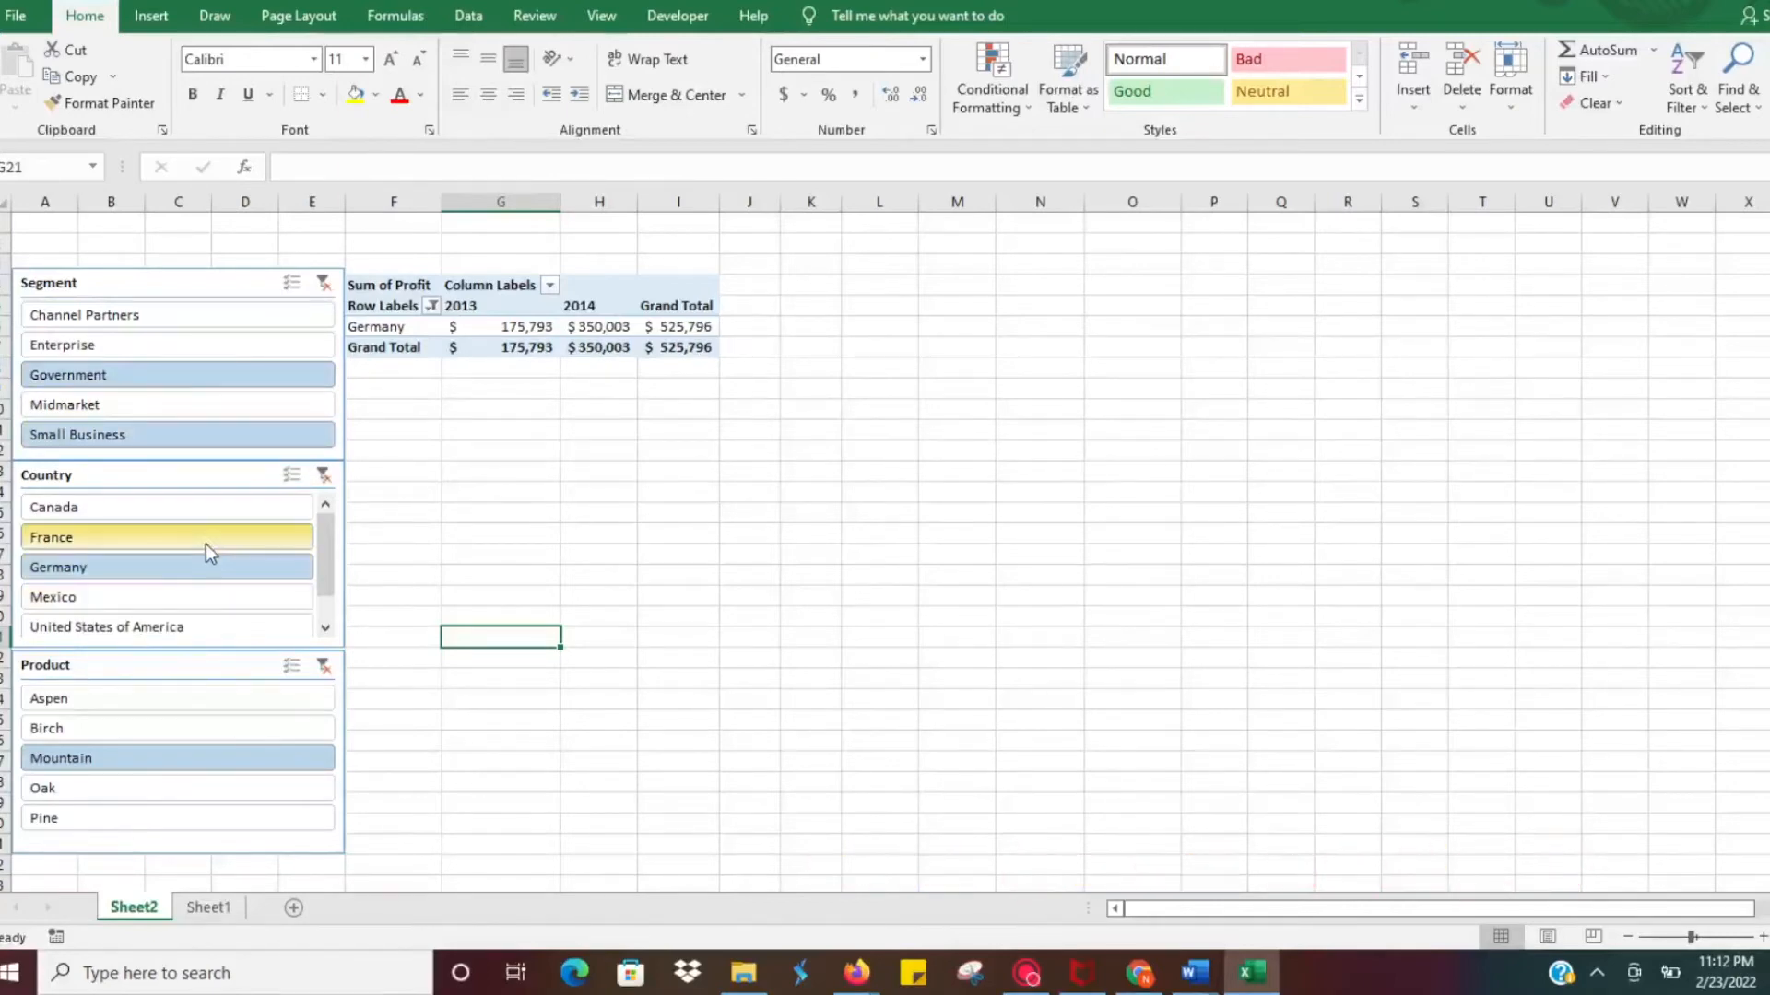
click(52, 537)
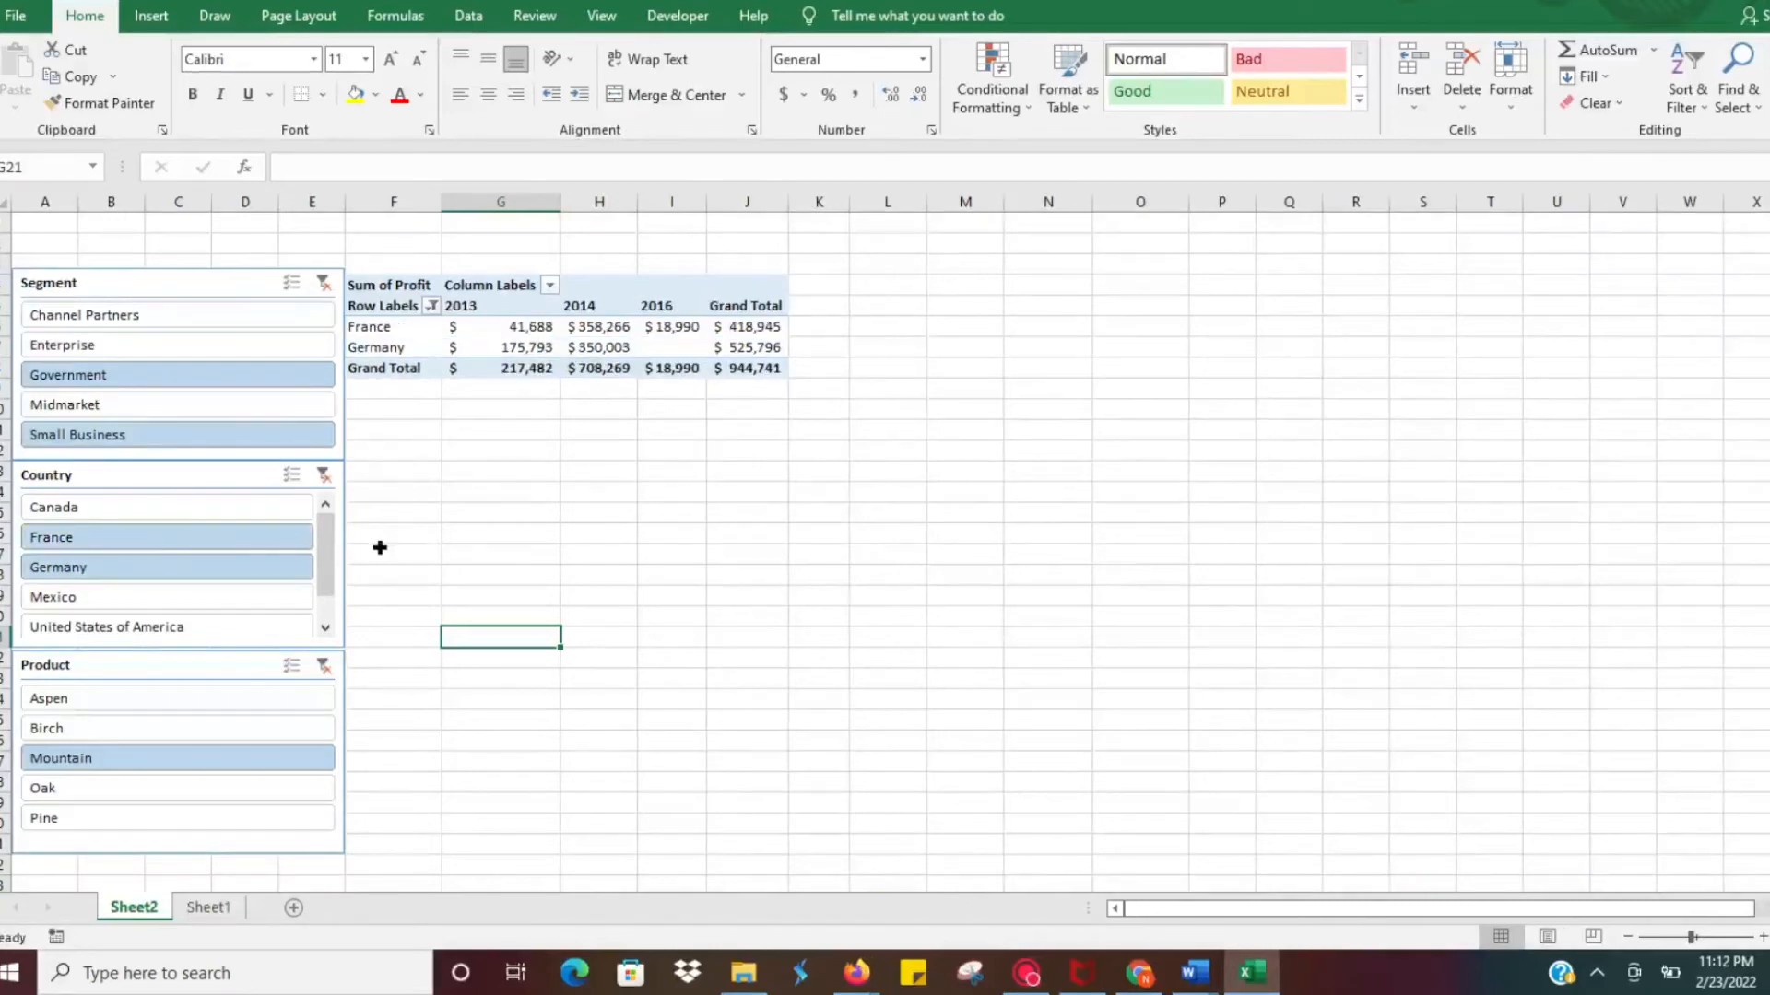
click(177, 697)
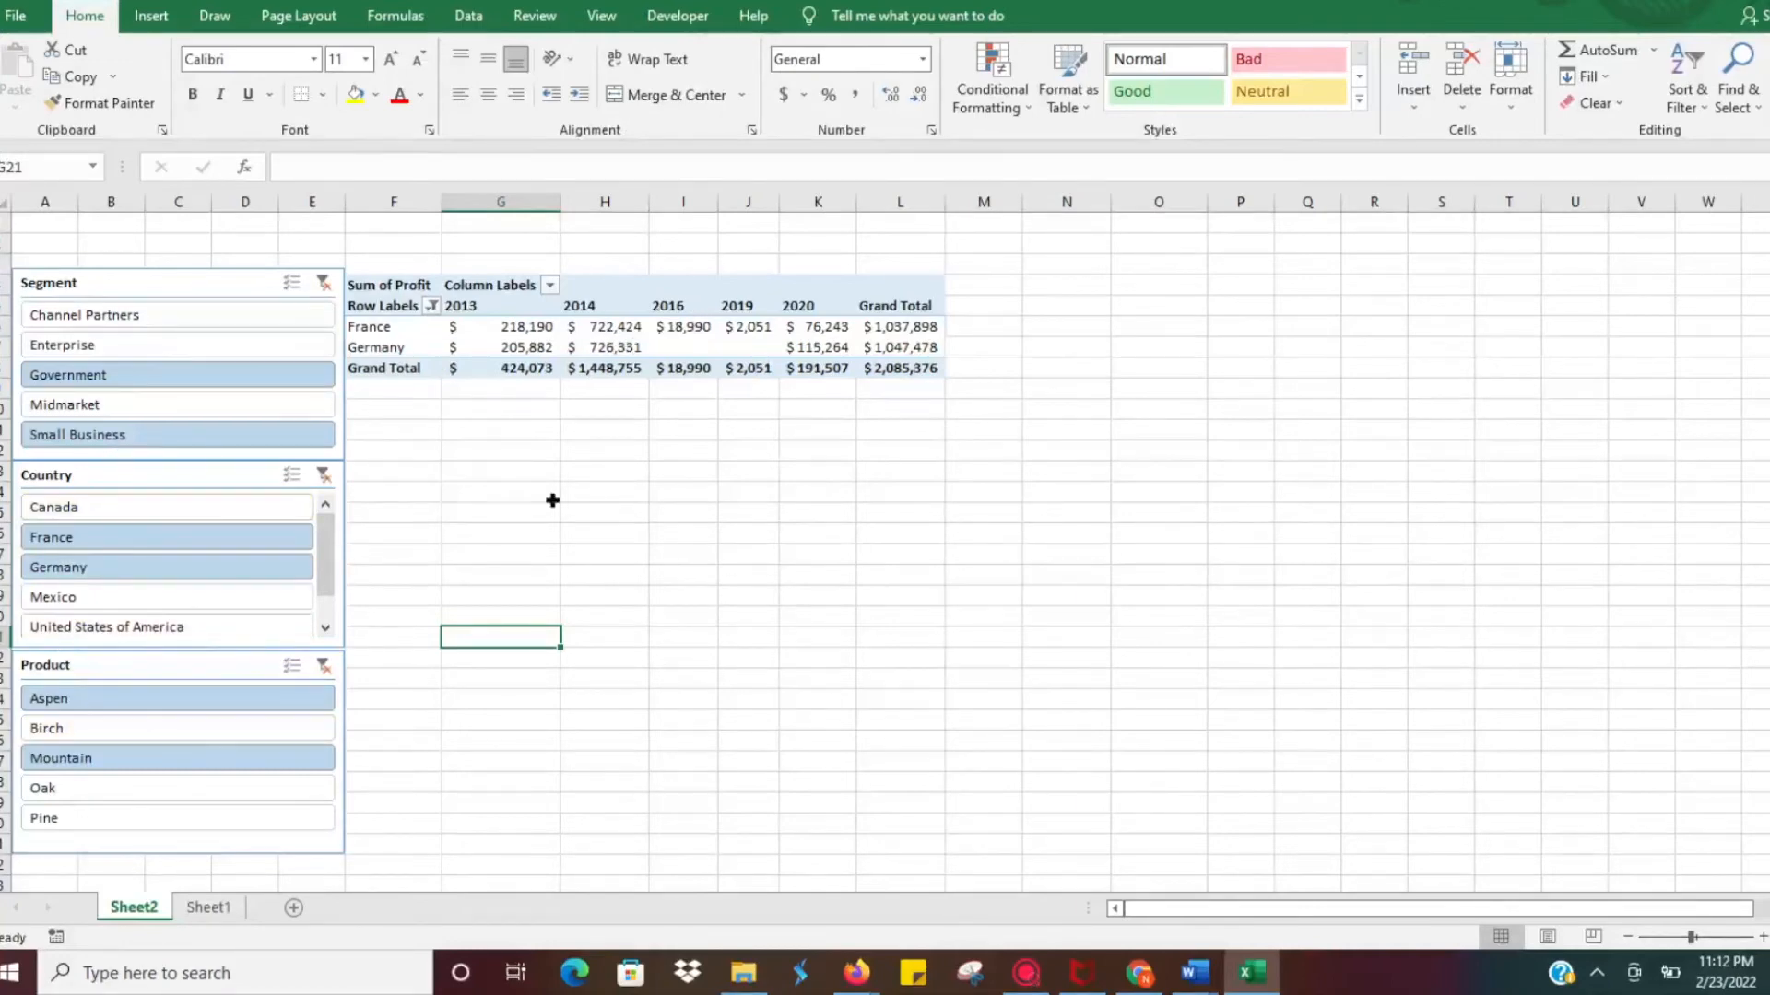
mouse_move(396, 466)
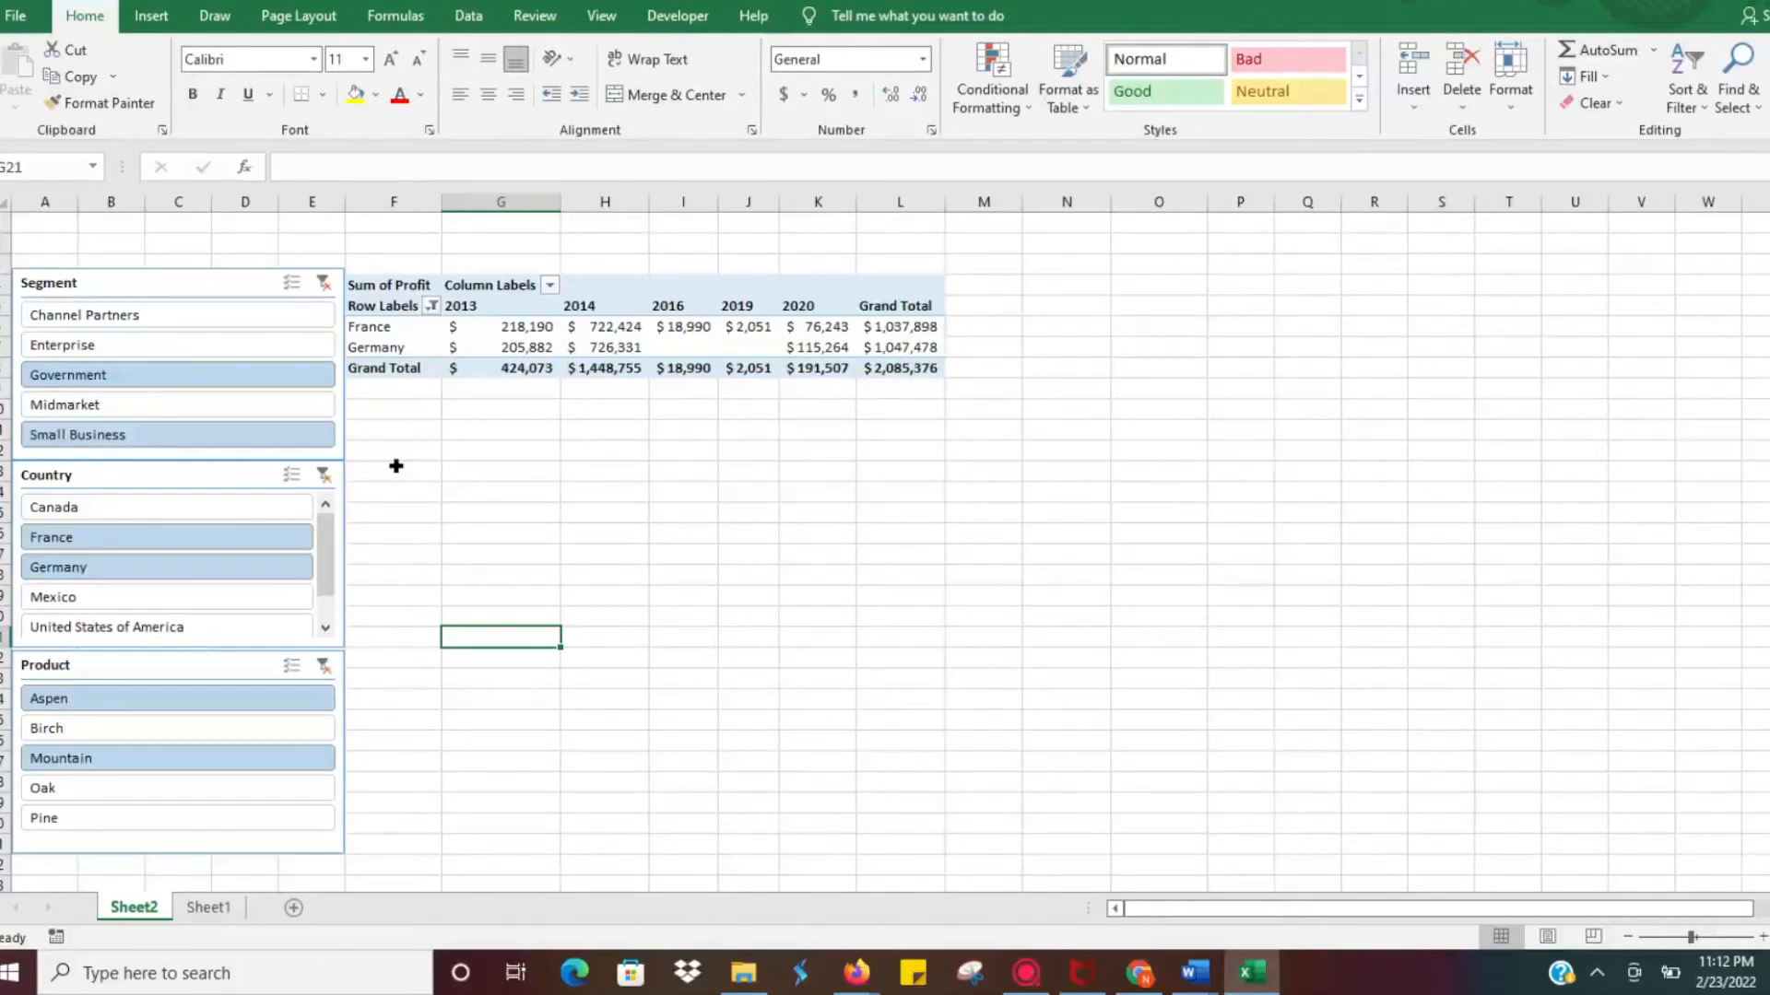
mouse_move(527, 431)
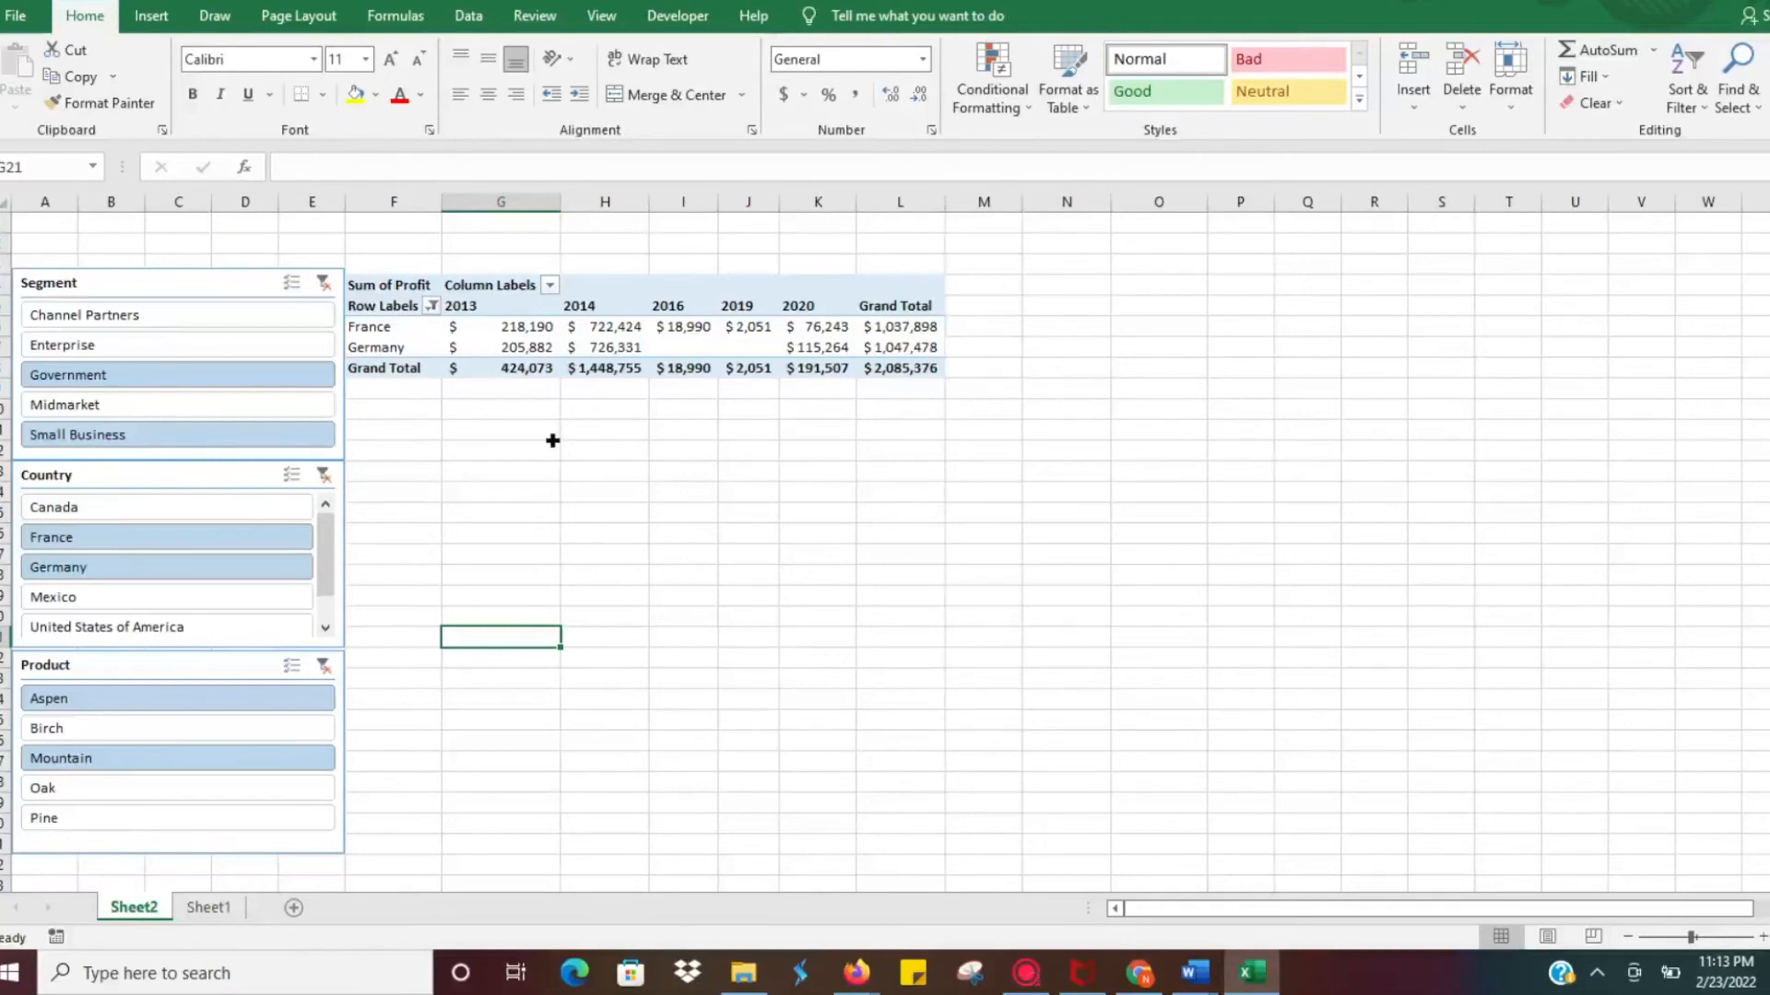
click(107, 627)
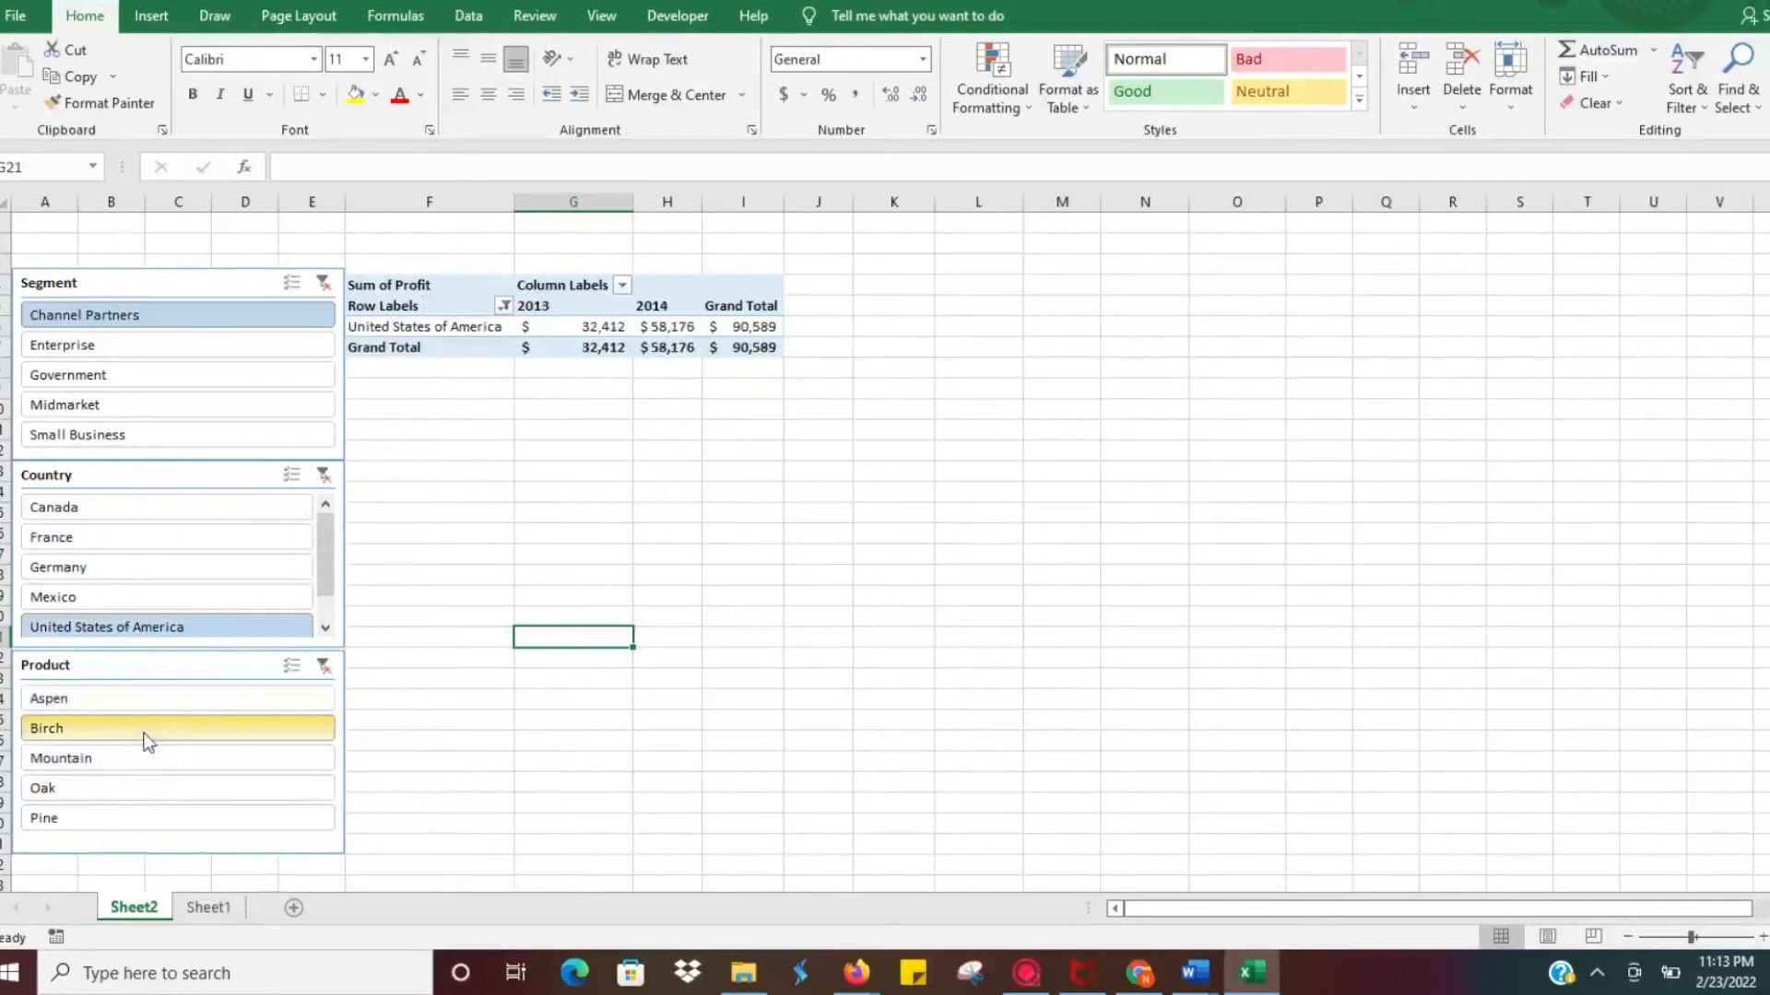
mouse_move(224, 727)
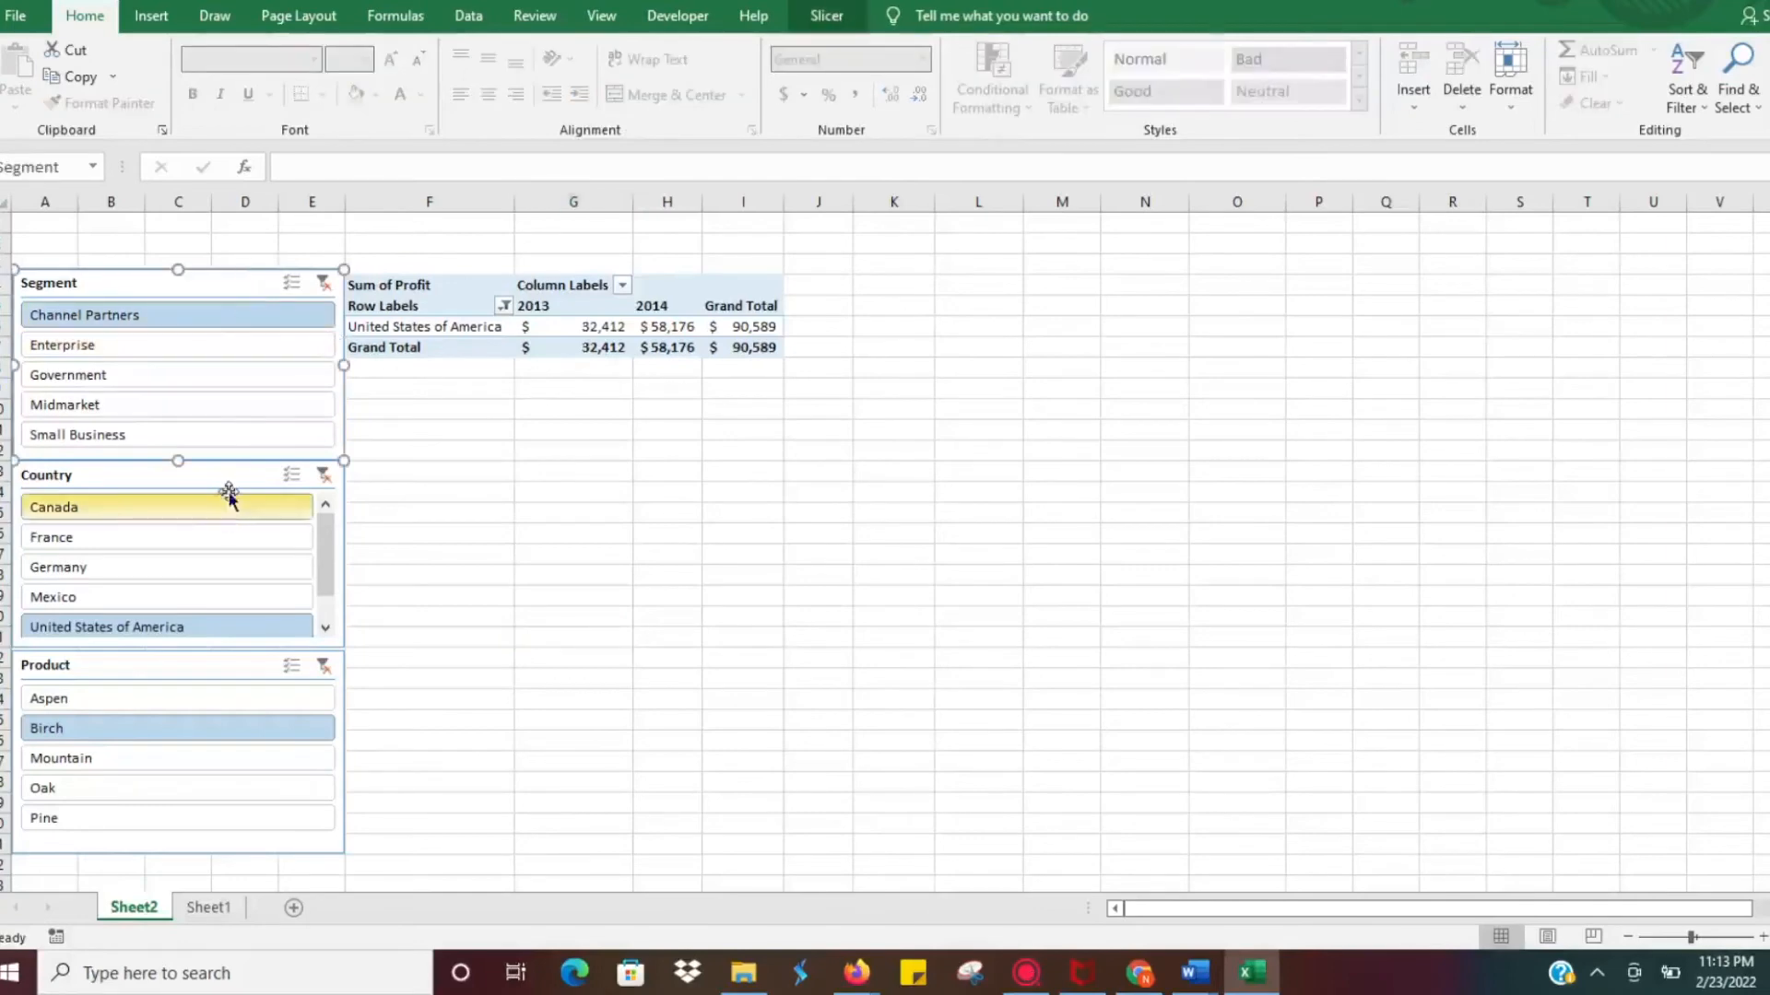
Ctrl-select the three slicers together, shifting the group right over the pivot
click(177, 345)
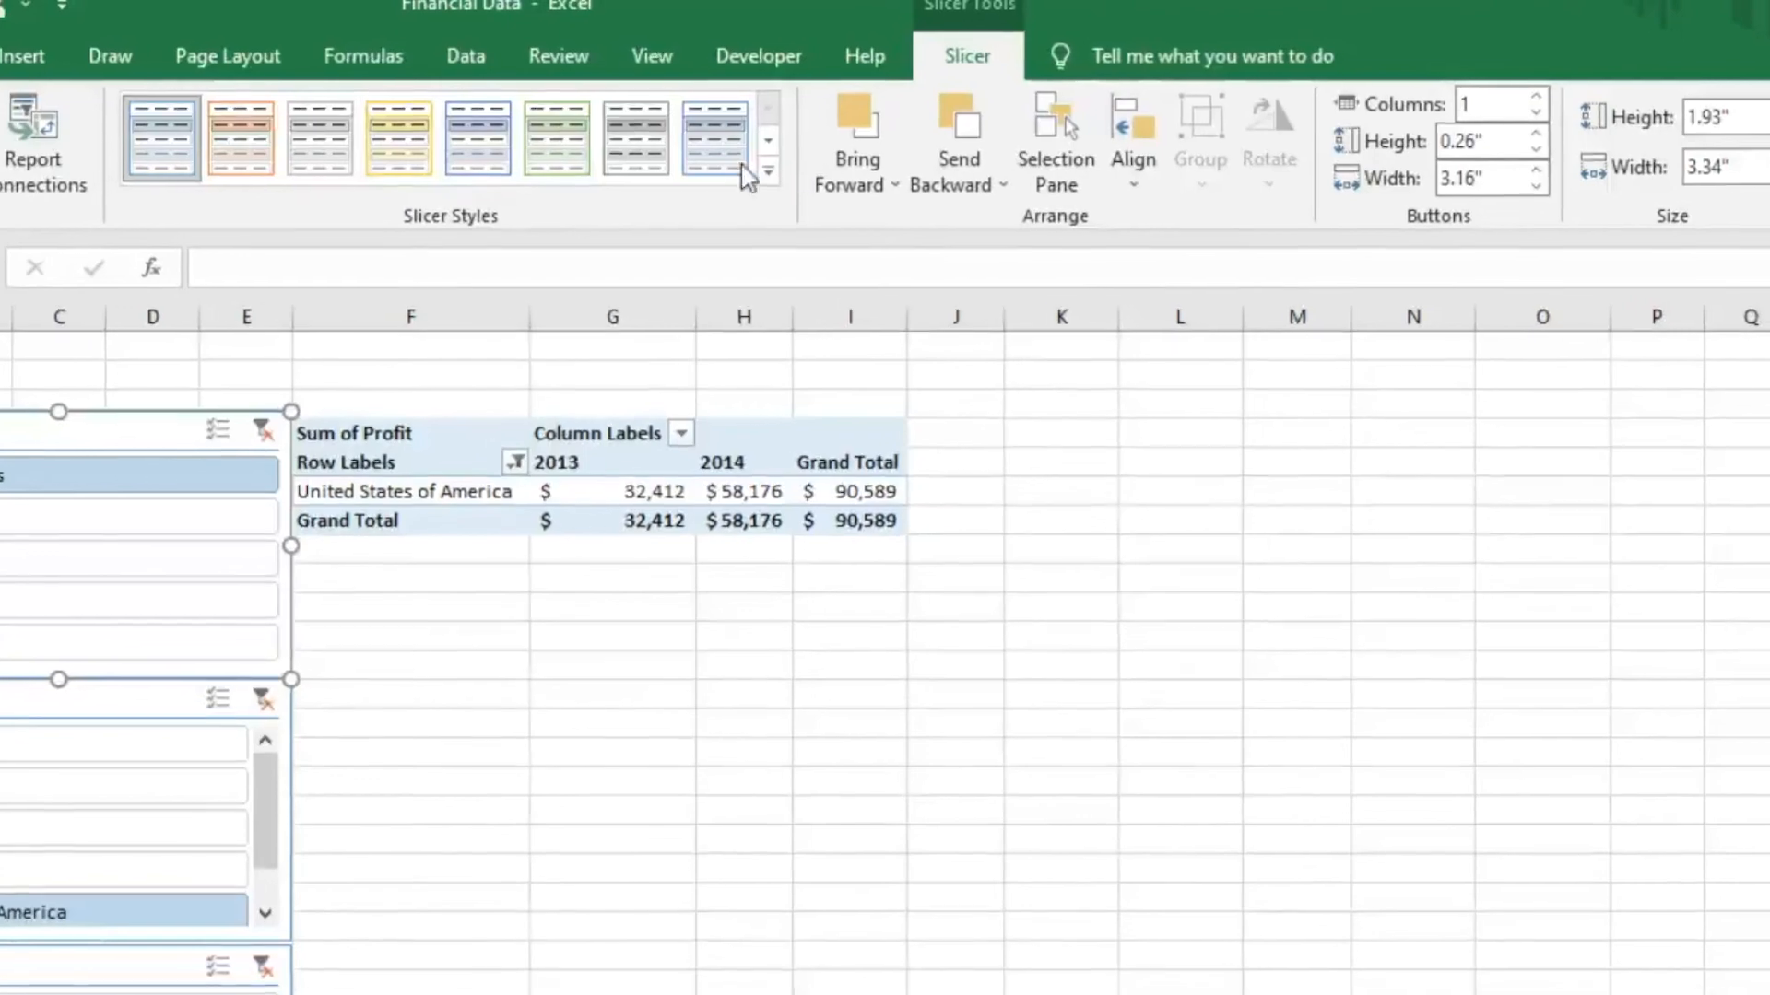
click(767, 173)
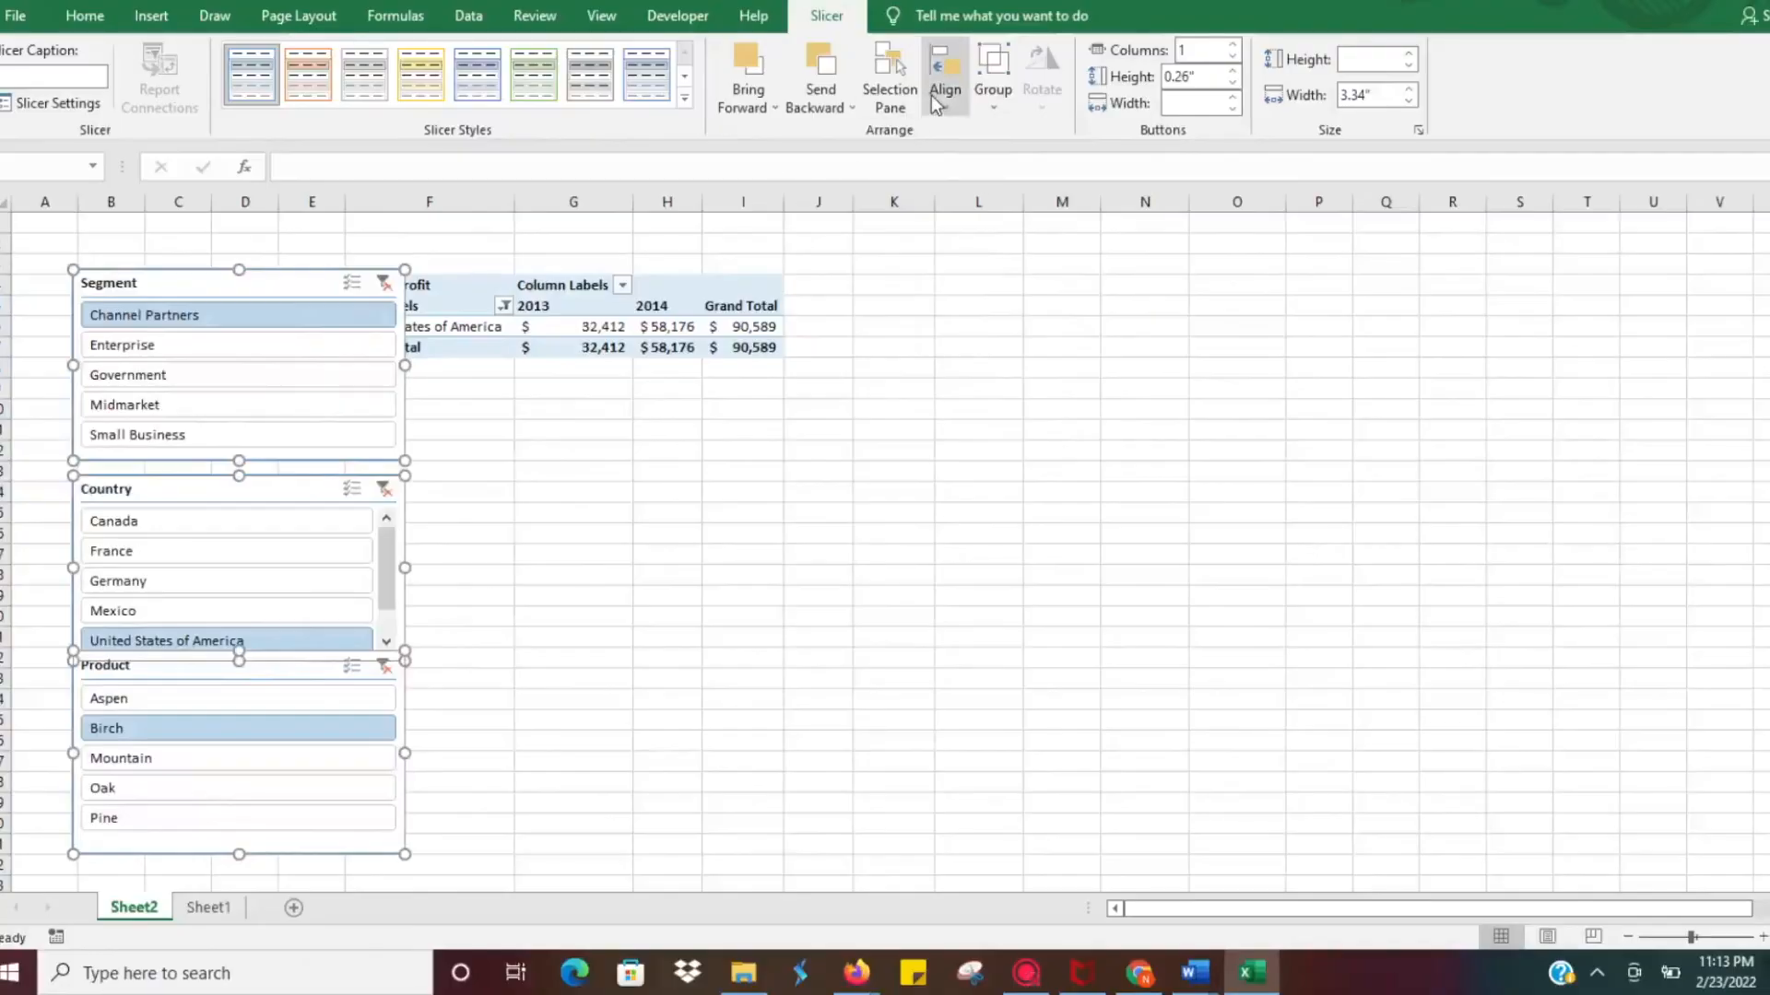
Align the three slicers' left edges with Align Left, then clear the selection
click(944, 79)
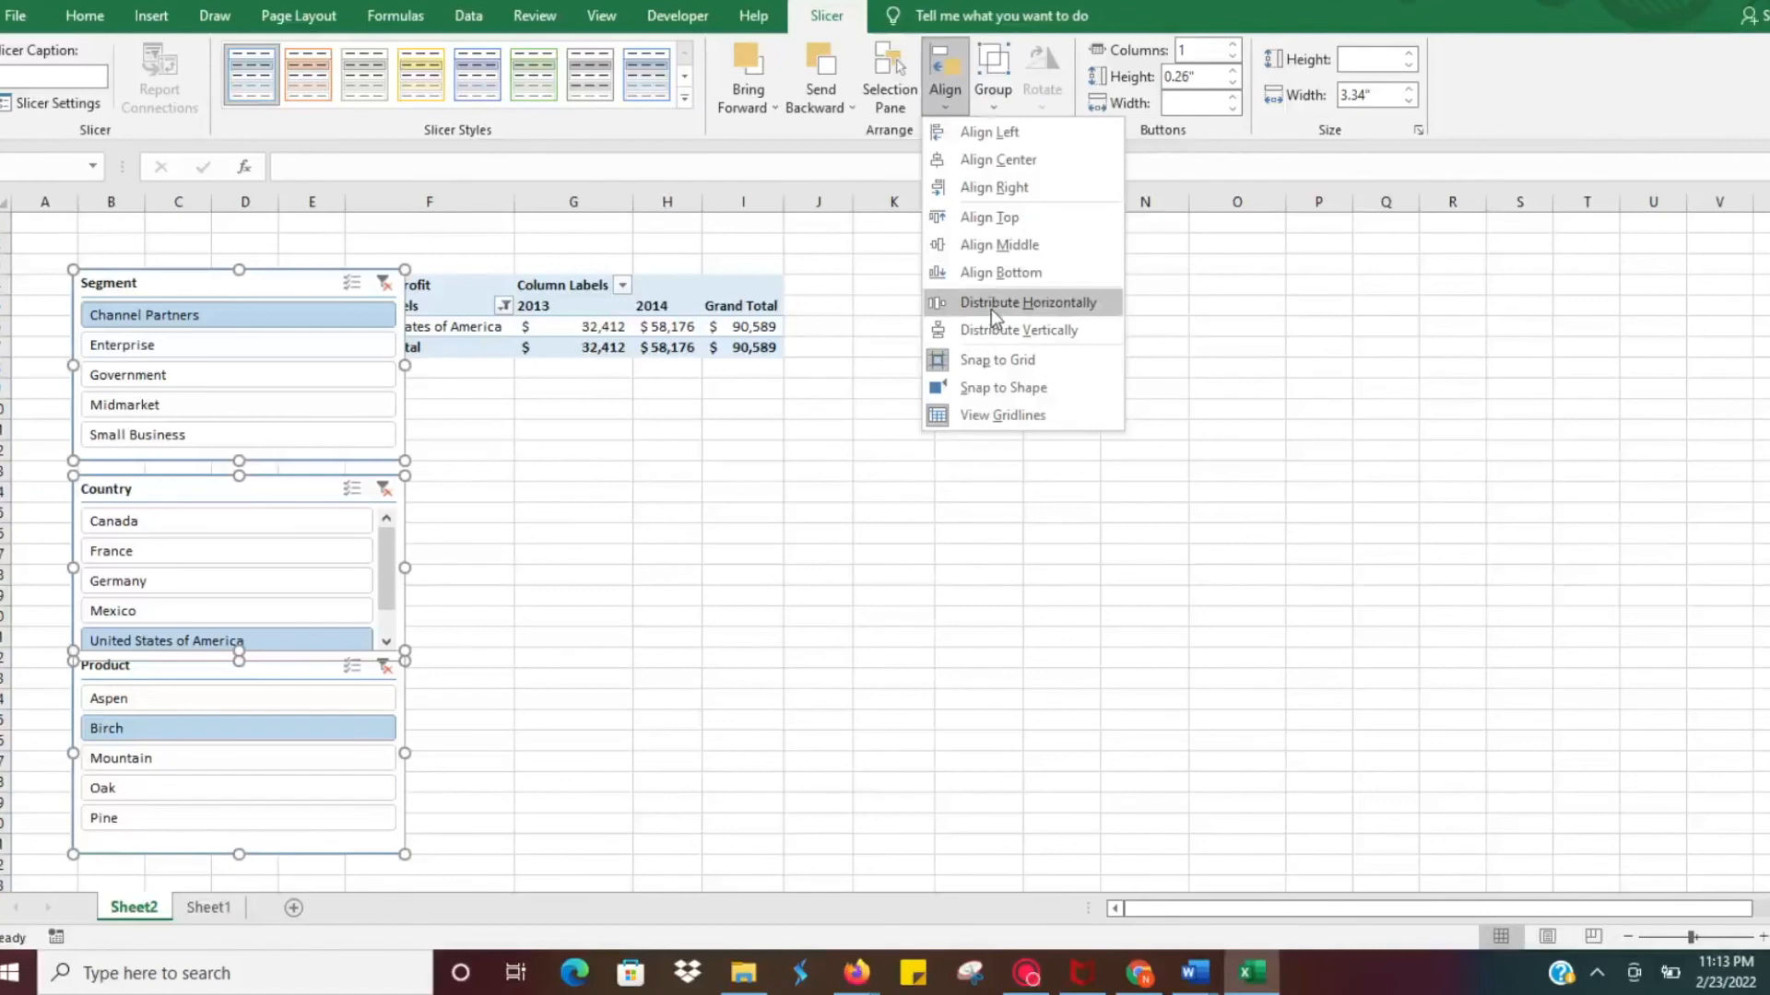
click(1027, 300)
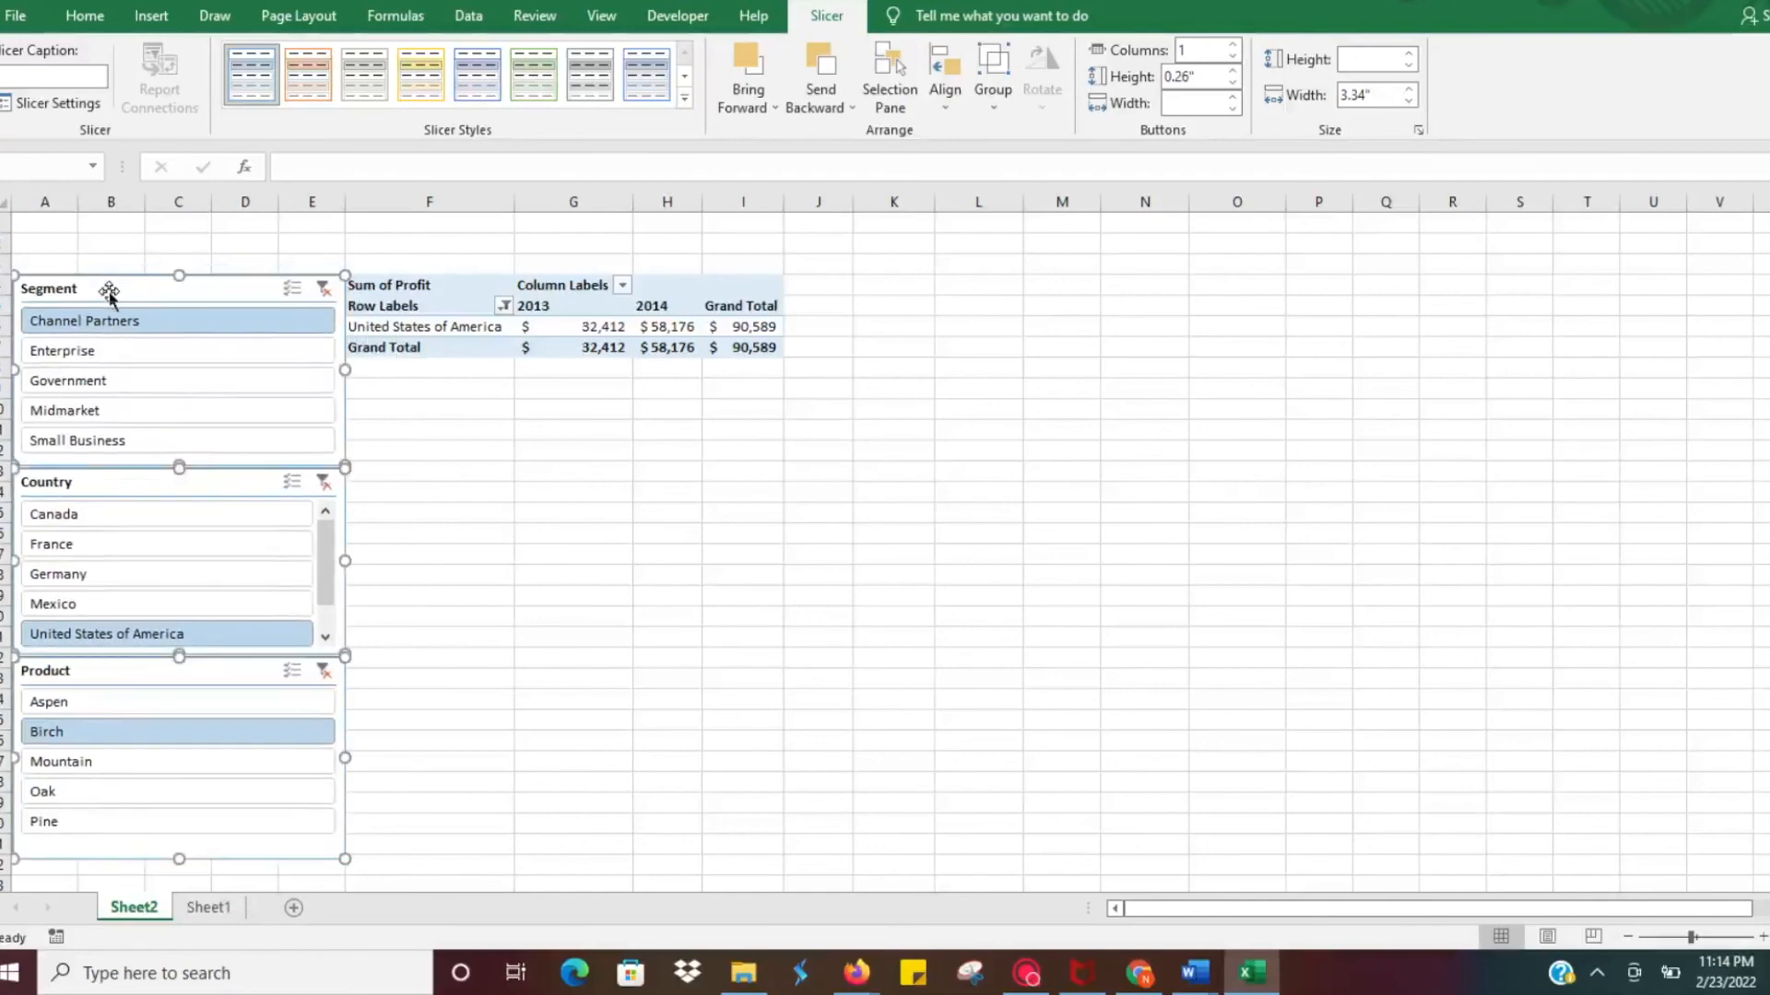
click(430, 415)
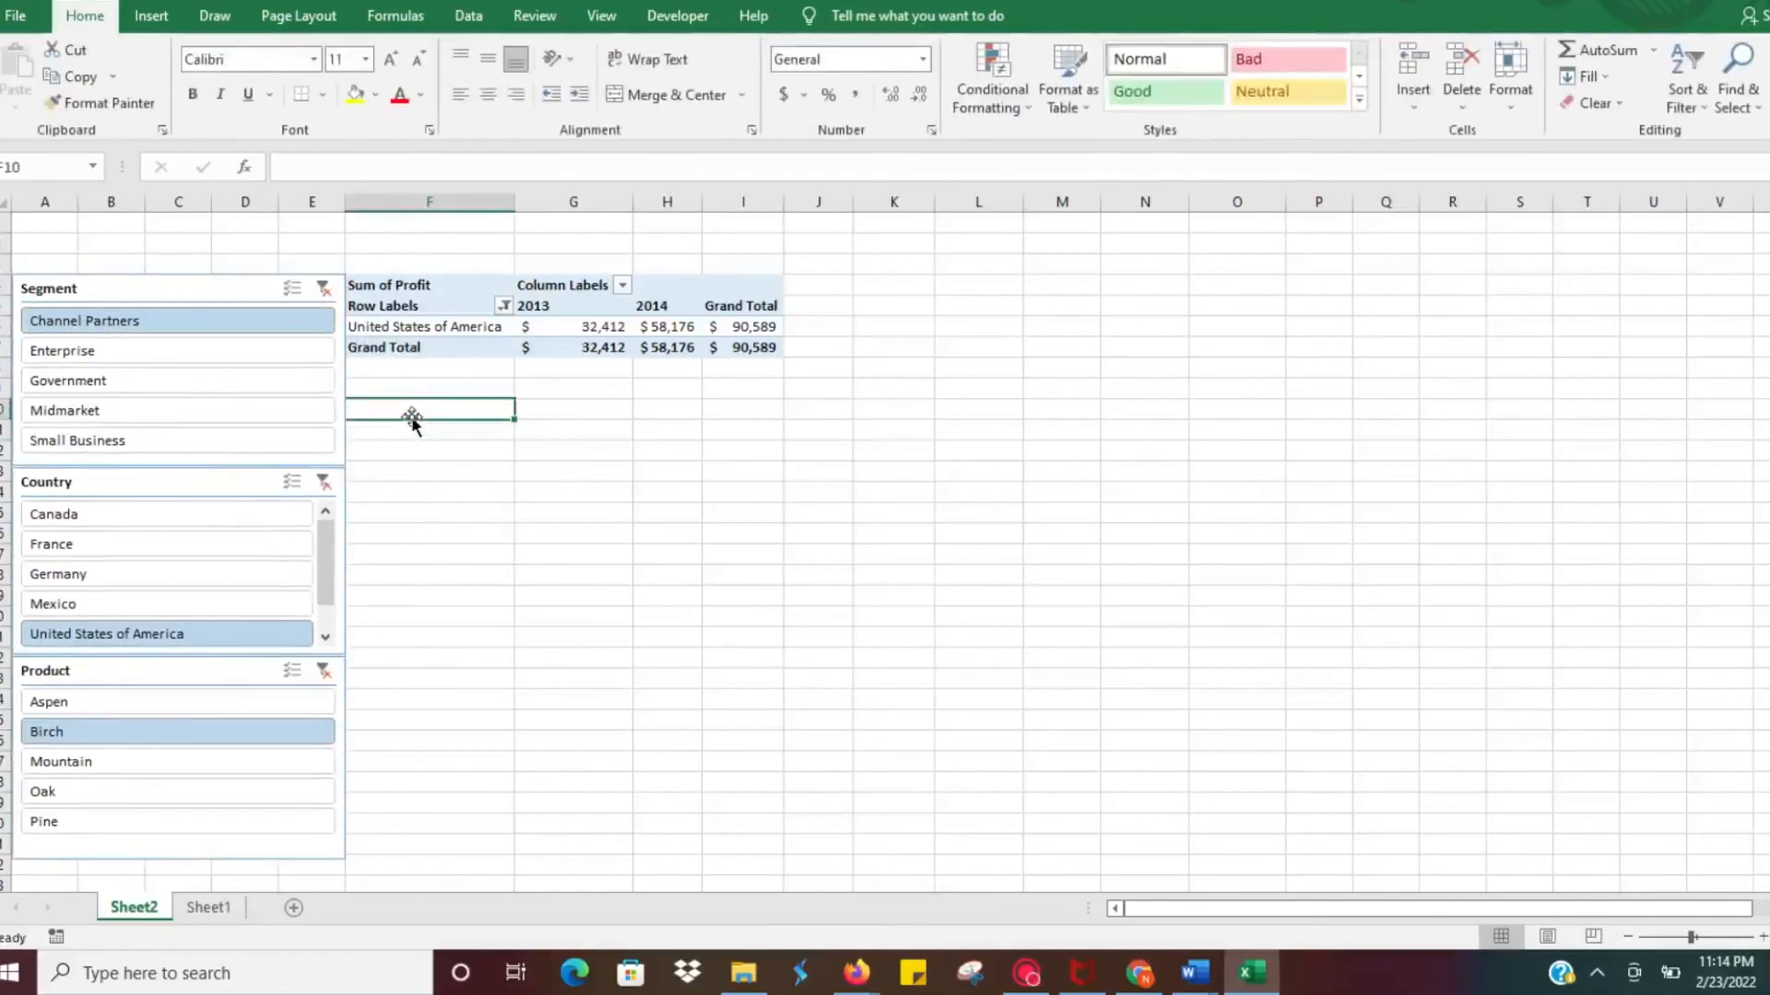